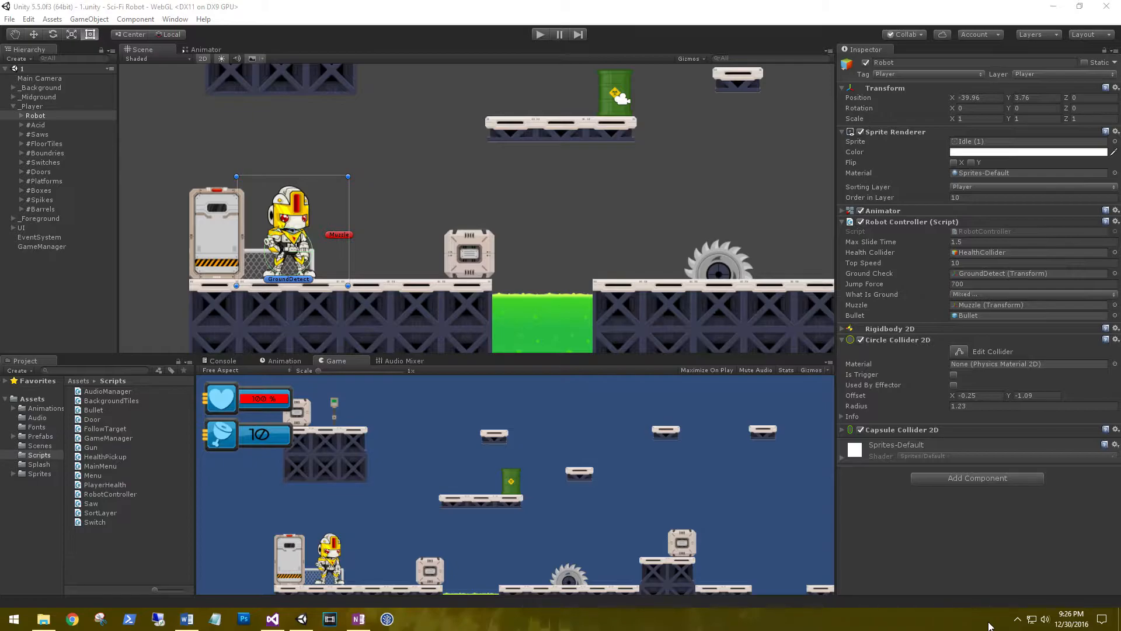
{"action": "mouse_move", "coordinate": [400, 568]}
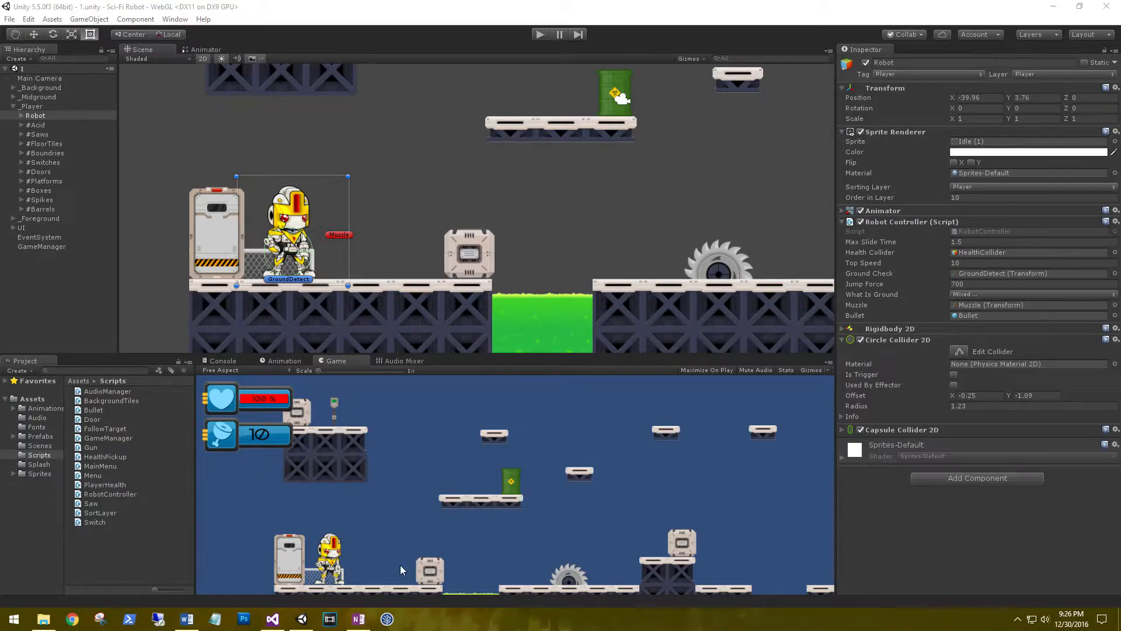
- Expand UI and MenuUI in the Hierarchy to show the PausedWindow with its buttons
{"action": "left_click", "coordinate": [13, 227]}
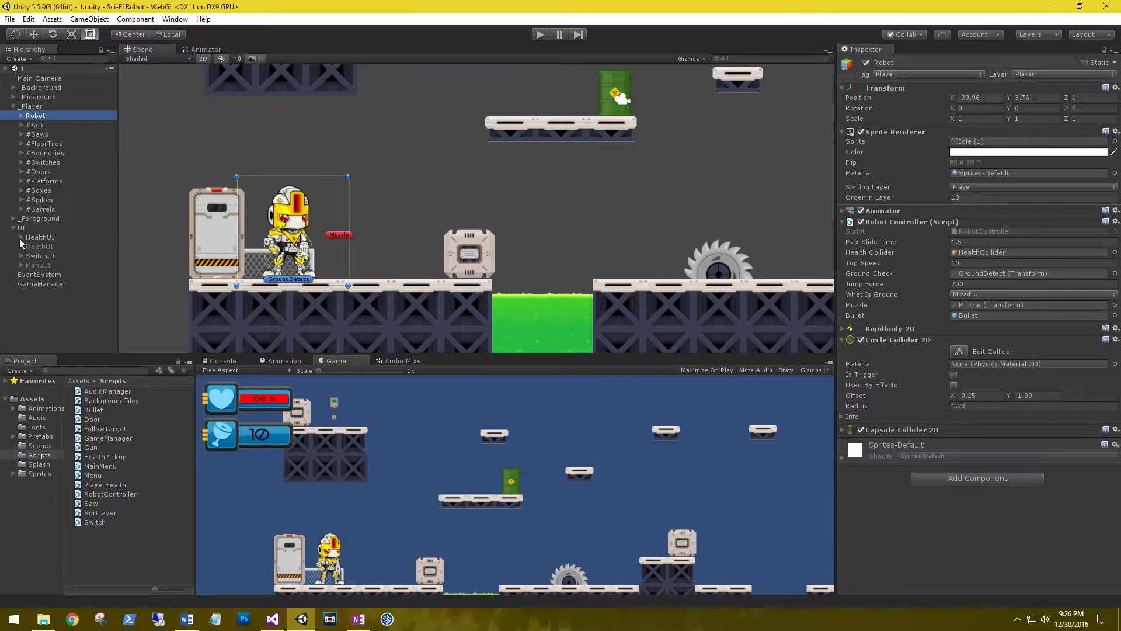
{"action": "left_click", "coordinate": [37, 265]}
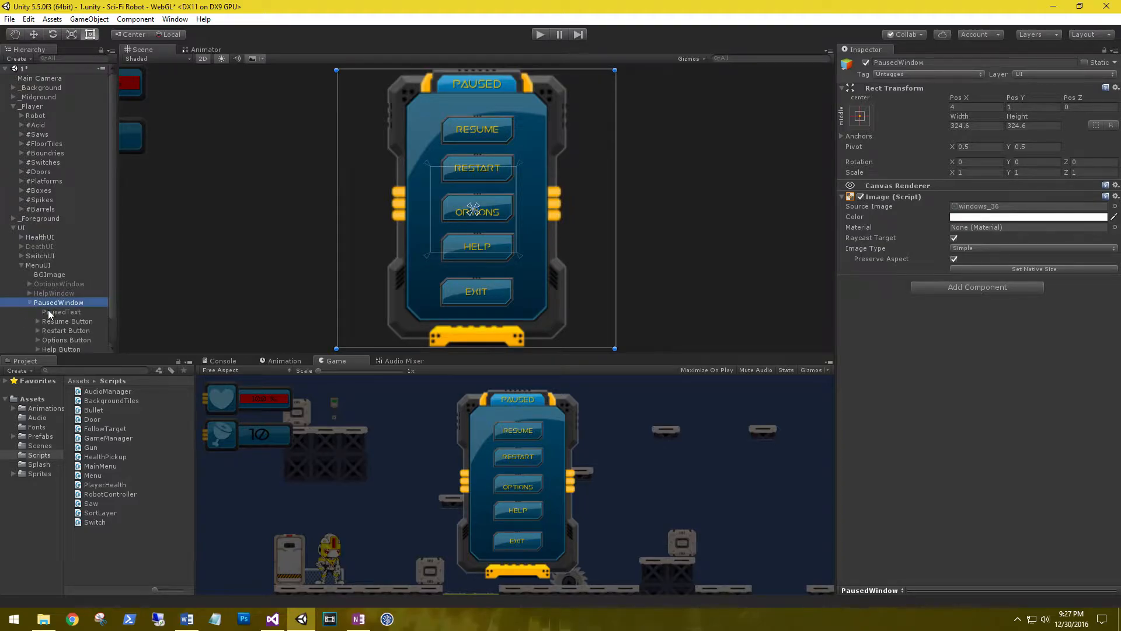
- Duplicate the Resume button as Save Button and change its label text to Save
{"action": "left_click", "coordinate": [68, 292]}
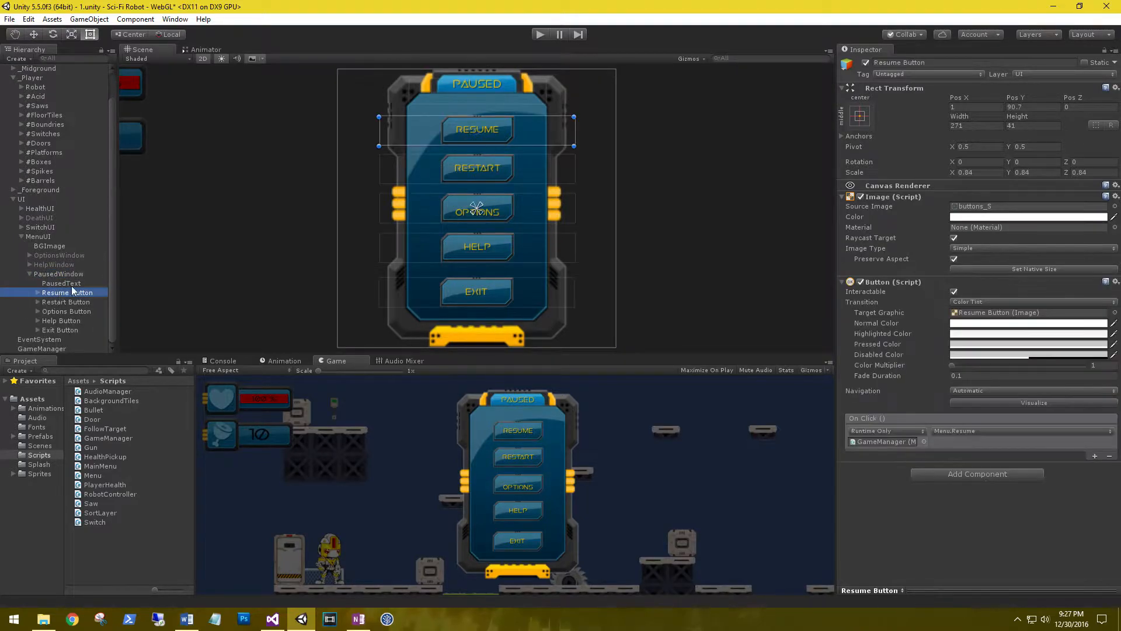
{"action": "key", "text": "ctrl+d"}
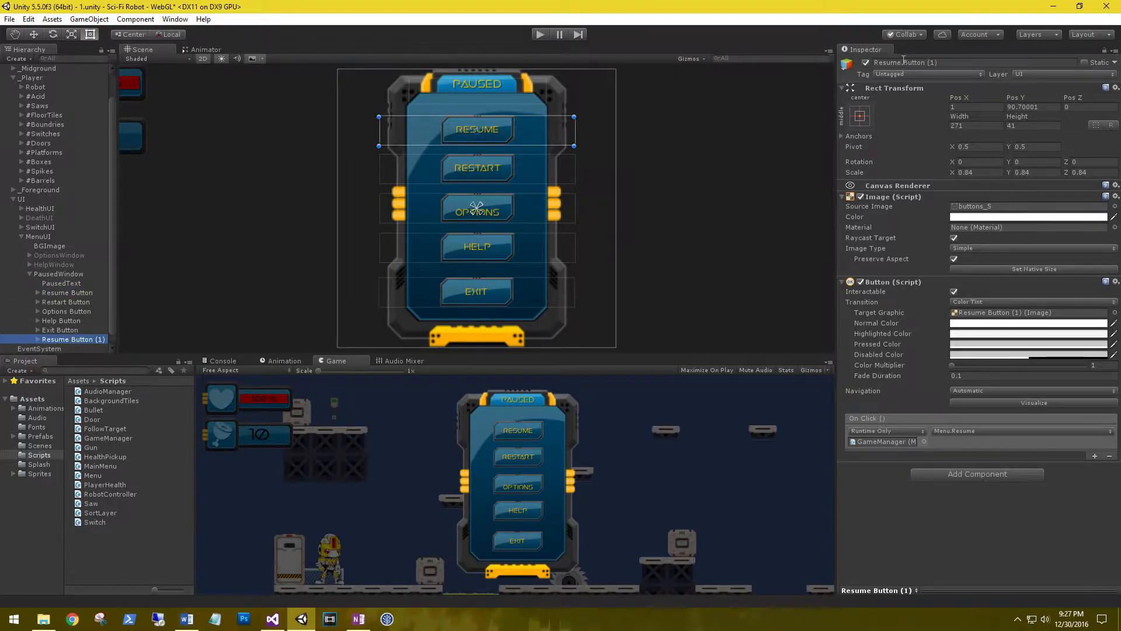
{"action": "double_click", "coordinate": [905, 63]}
{"action": "type", "text": "Save Button"}
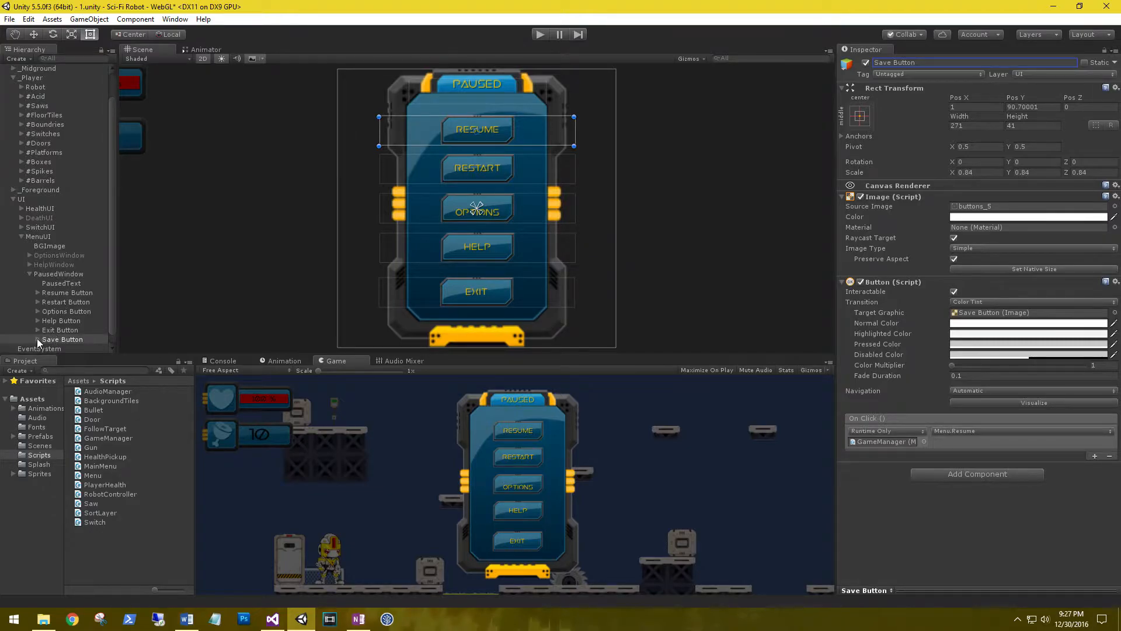
{"action": "left_click", "coordinate": [57, 329]}
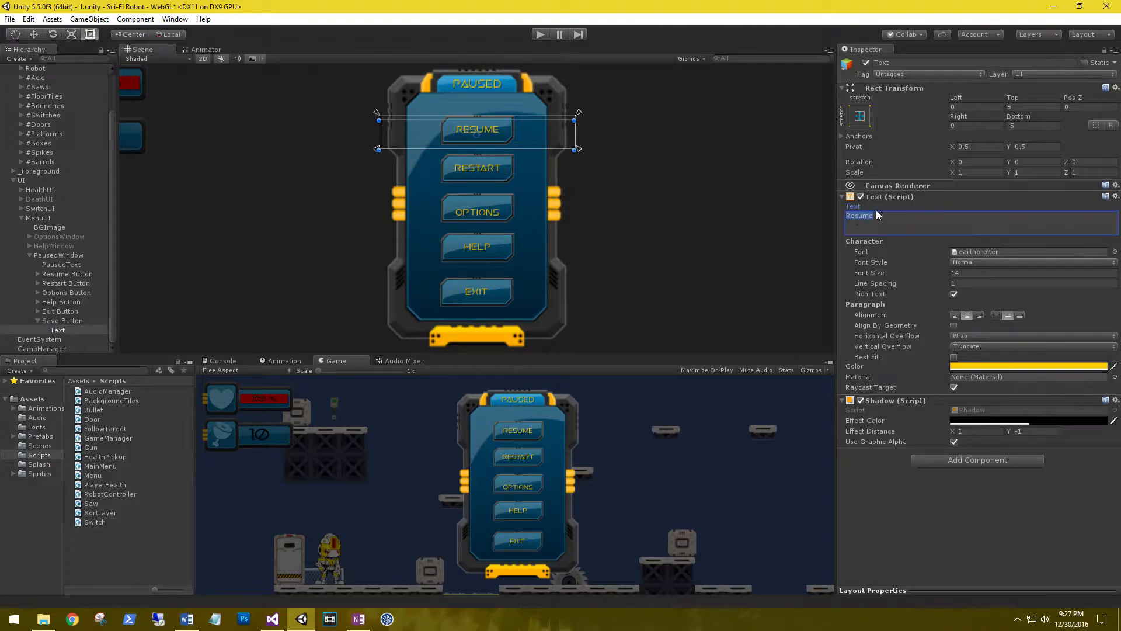
{"action": "type", "text": "Save"}
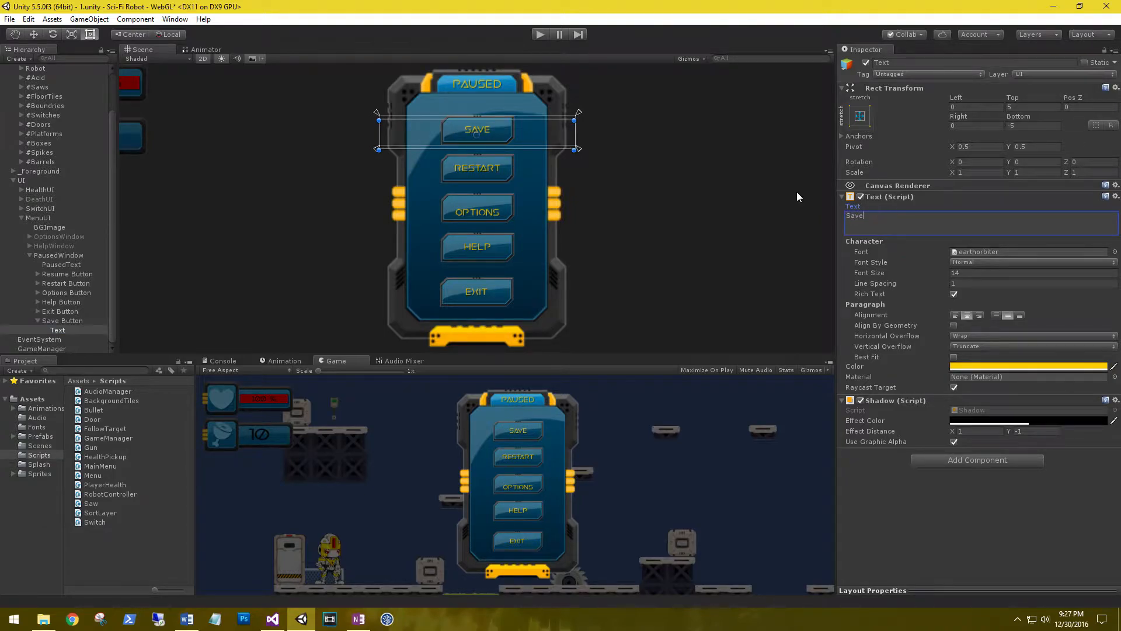
- Place Save Button under Resume and reposition the Restart, Help and Save buttons
{"action": "left_click", "coordinate": [67, 274]}
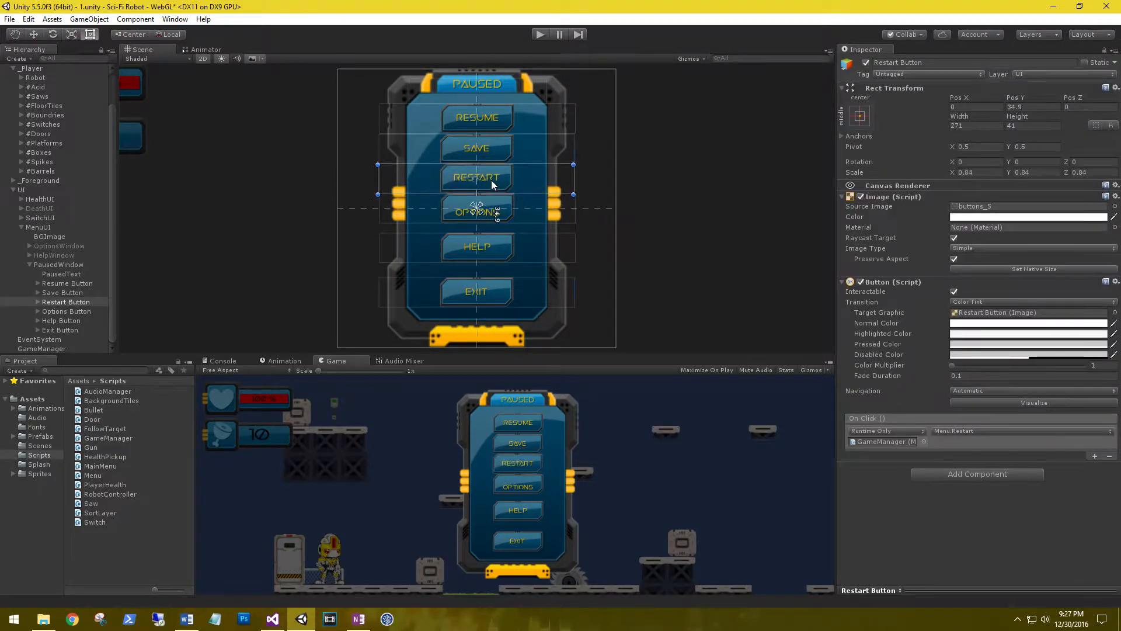
{"action": "left_click", "coordinate": [63, 321]}
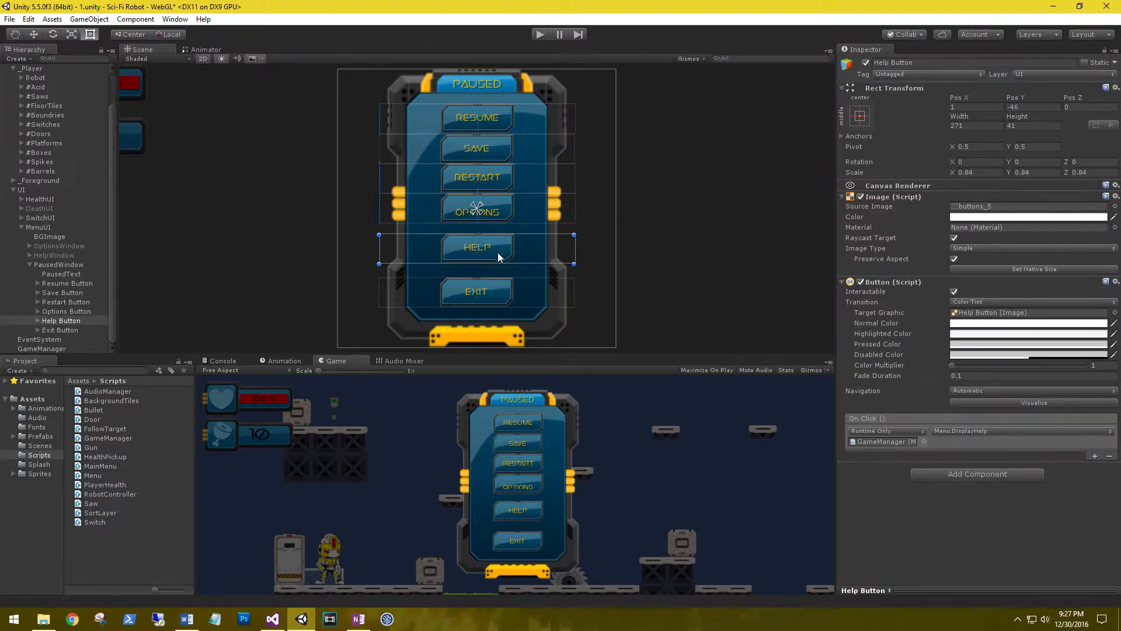
{"action": "left_click", "coordinate": [477, 211]}
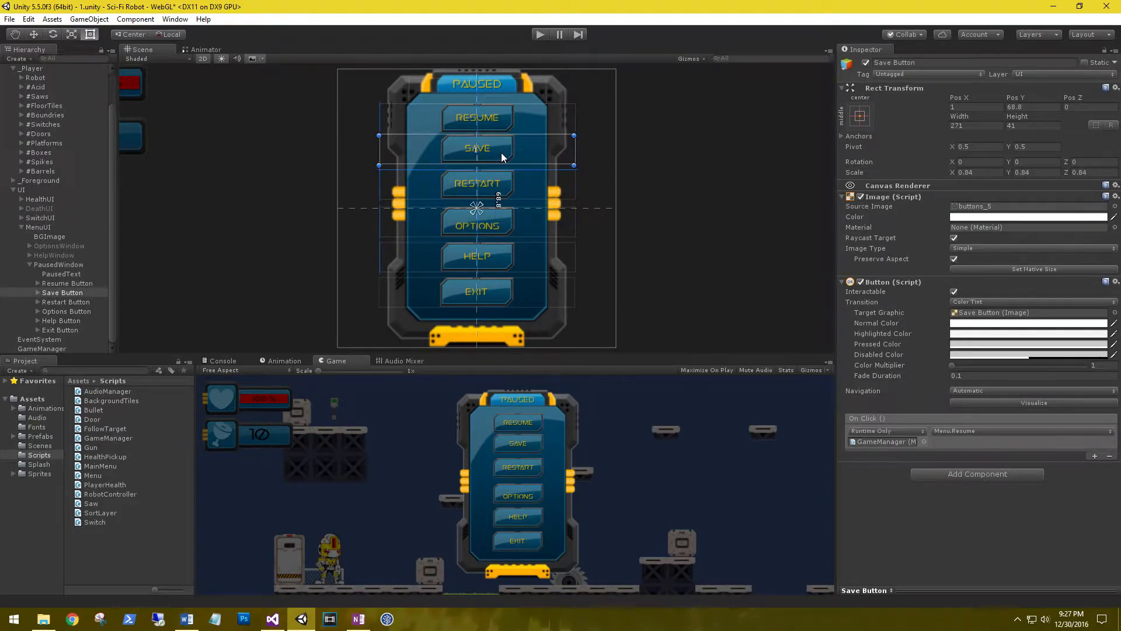
{"action": "left_click", "coordinate": [67, 283]}
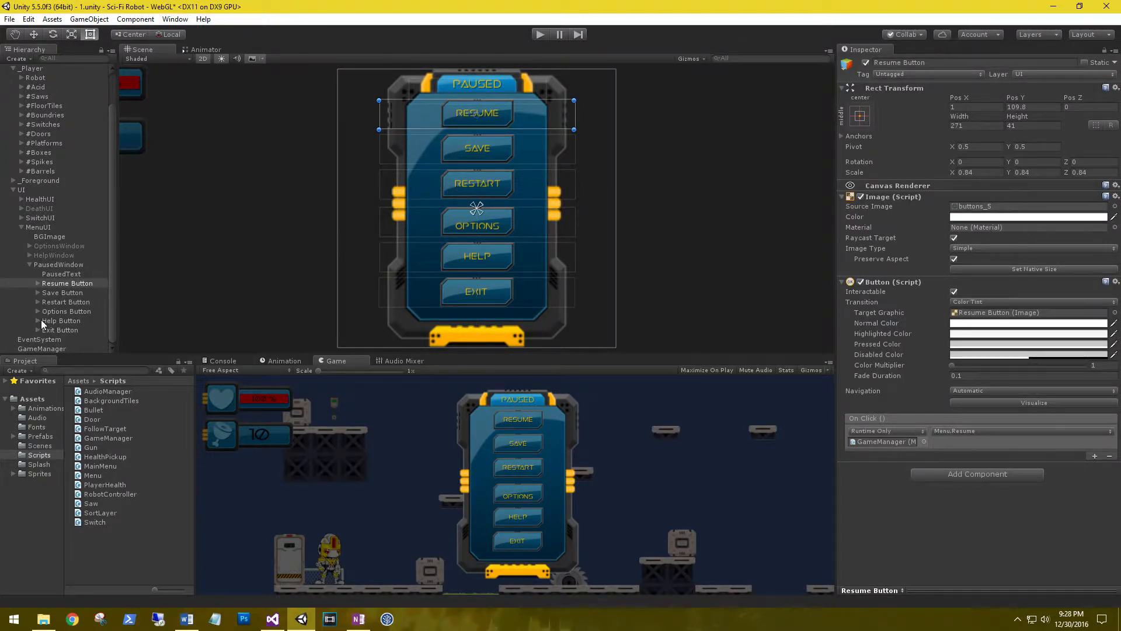
- Adjust the Options button and its label text to fit the new layout
{"action": "left_click", "coordinate": [57, 321]}
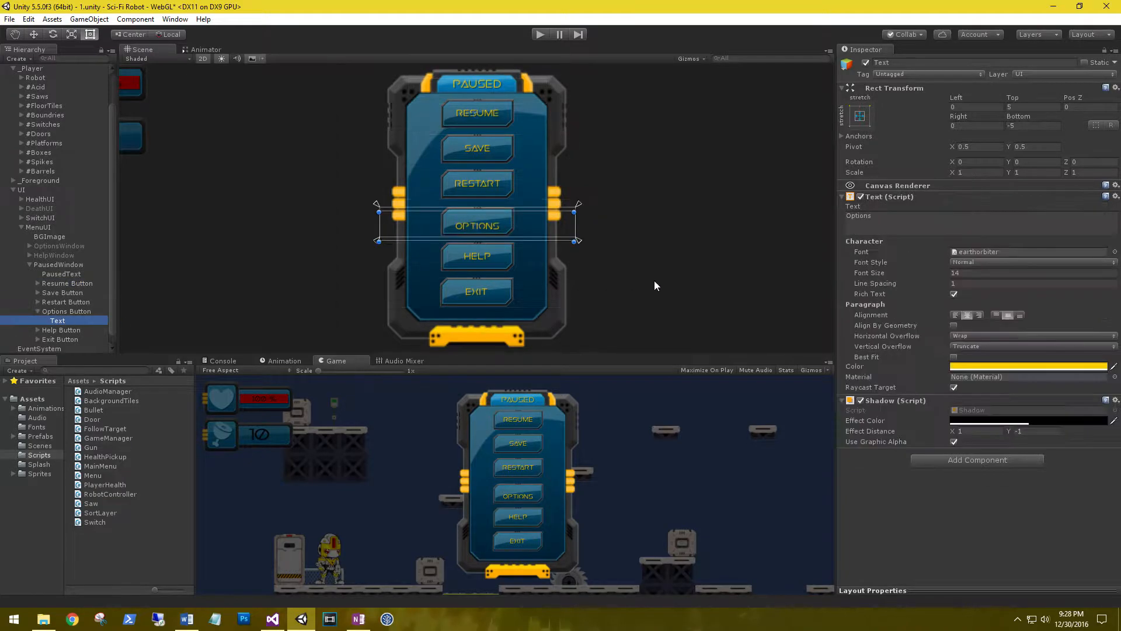
{"action": "left_click", "coordinate": [980, 216]}
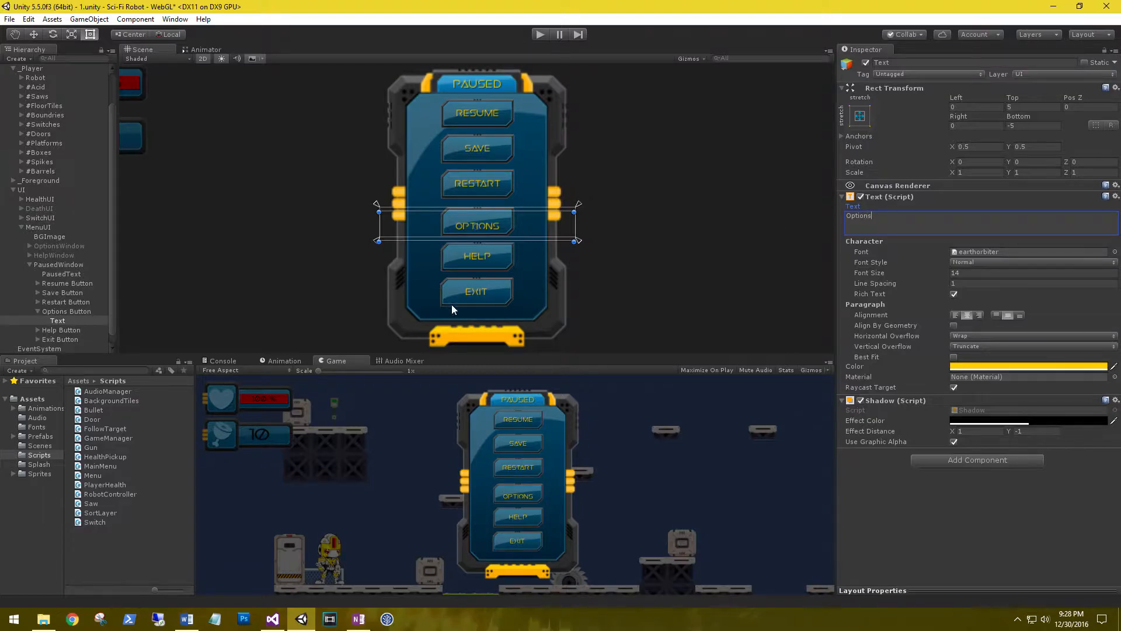
{"action": "left_click", "coordinate": [66, 311]}
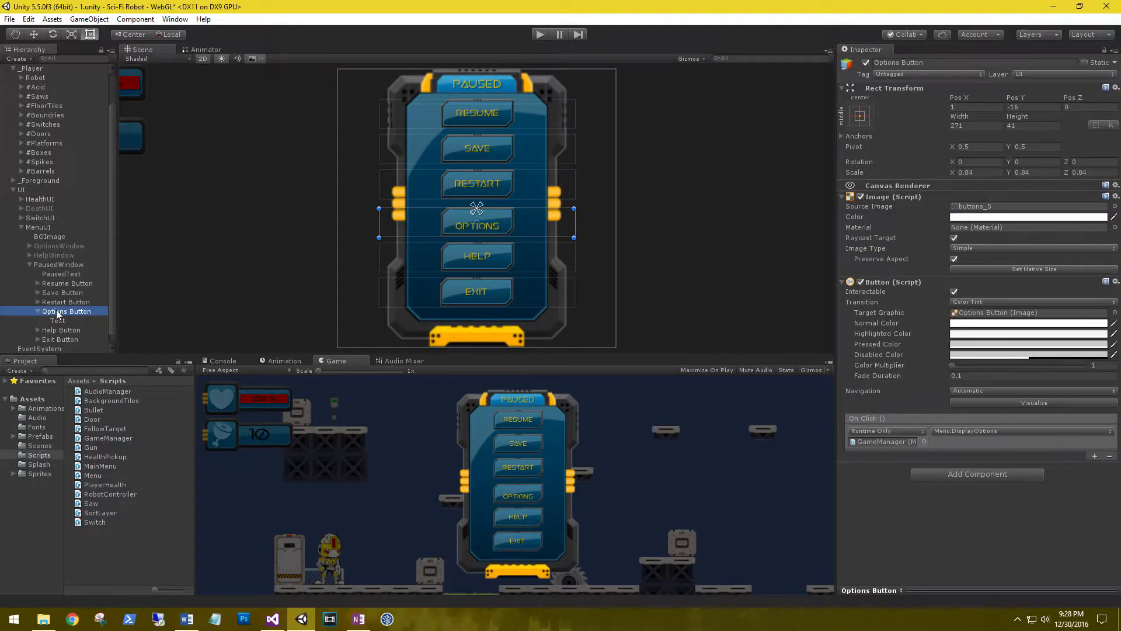
{"action": "left_click", "coordinate": [58, 320]}
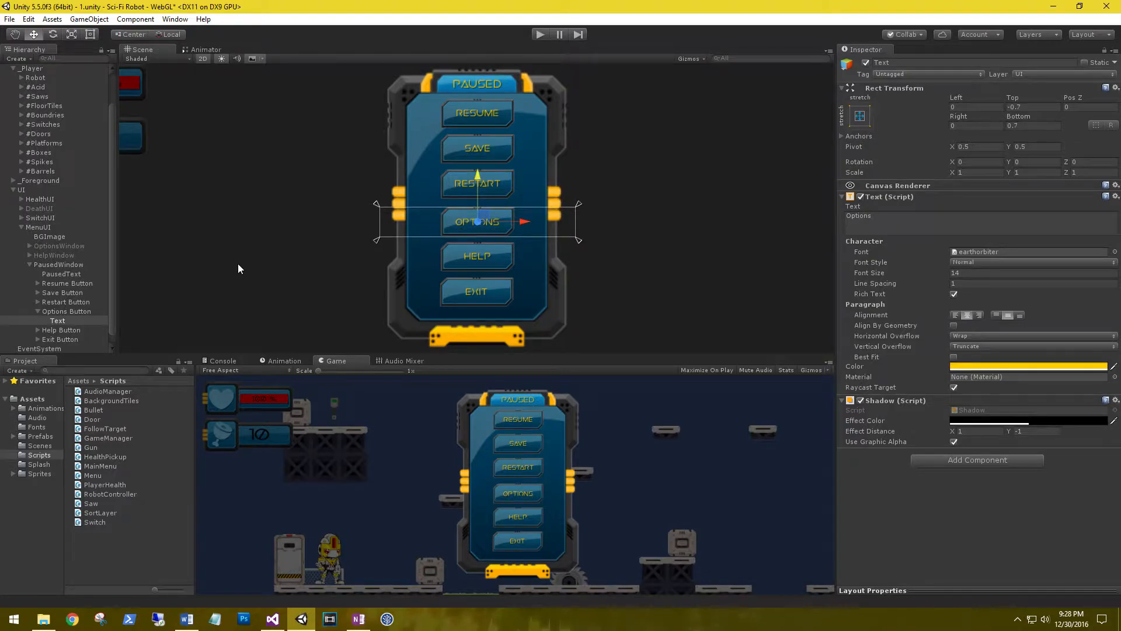
- Create a C# script named SaveLoadData in the Project's Scripts folder
{"action": "left_click", "coordinate": [66, 311]}
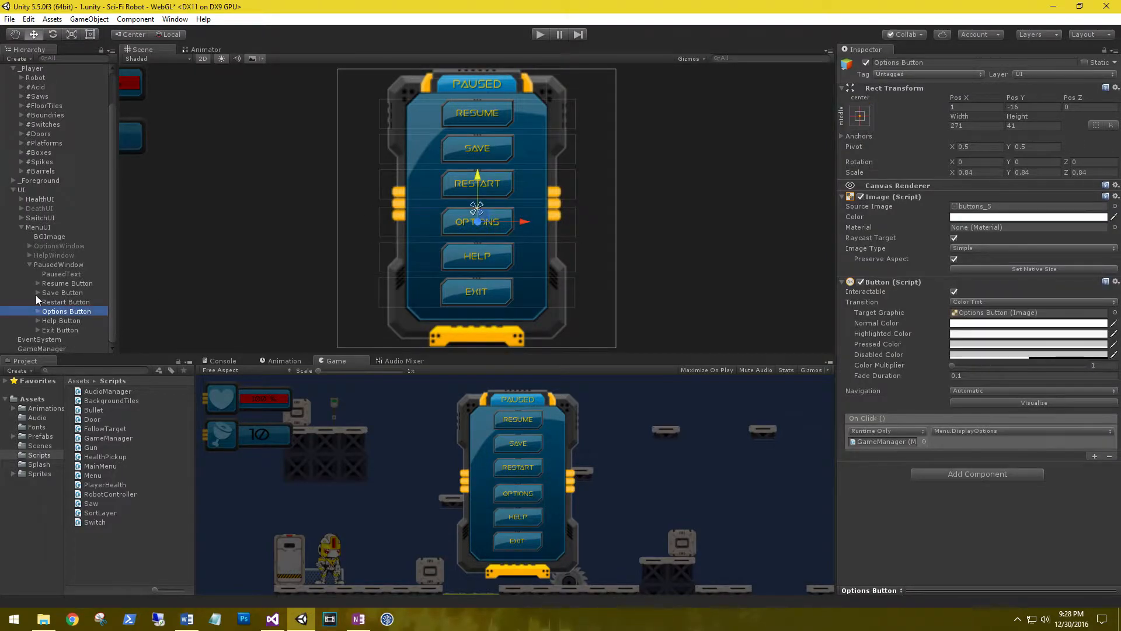
{"action": "left_click", "coordinate": [63, 291]}
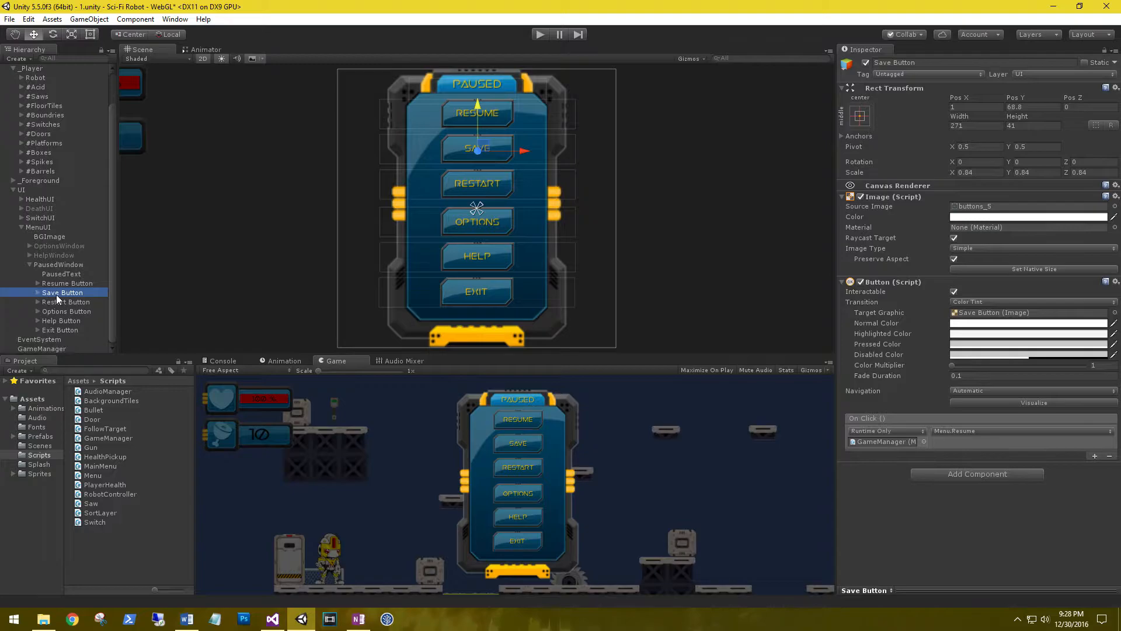
{"action": "mouse_move", "coordinate": [351, 204]}
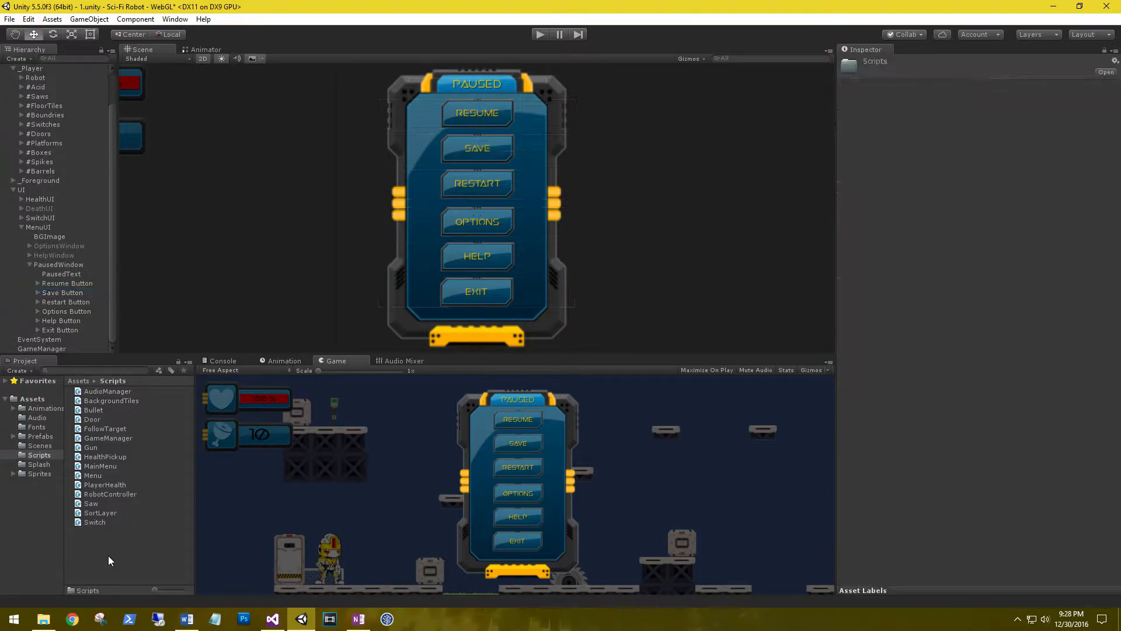
{"action": "right_click", "coordinate": [111, 560]}
{"action": "type", "text": "SaveLoad"}
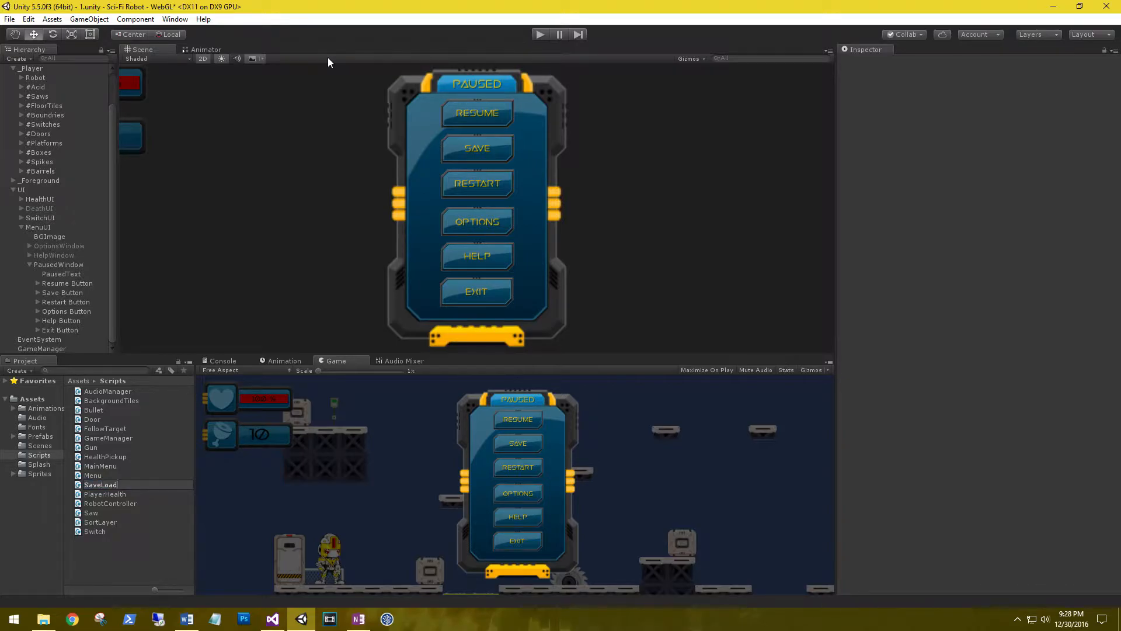
{"action": "type", "text": "DA"}
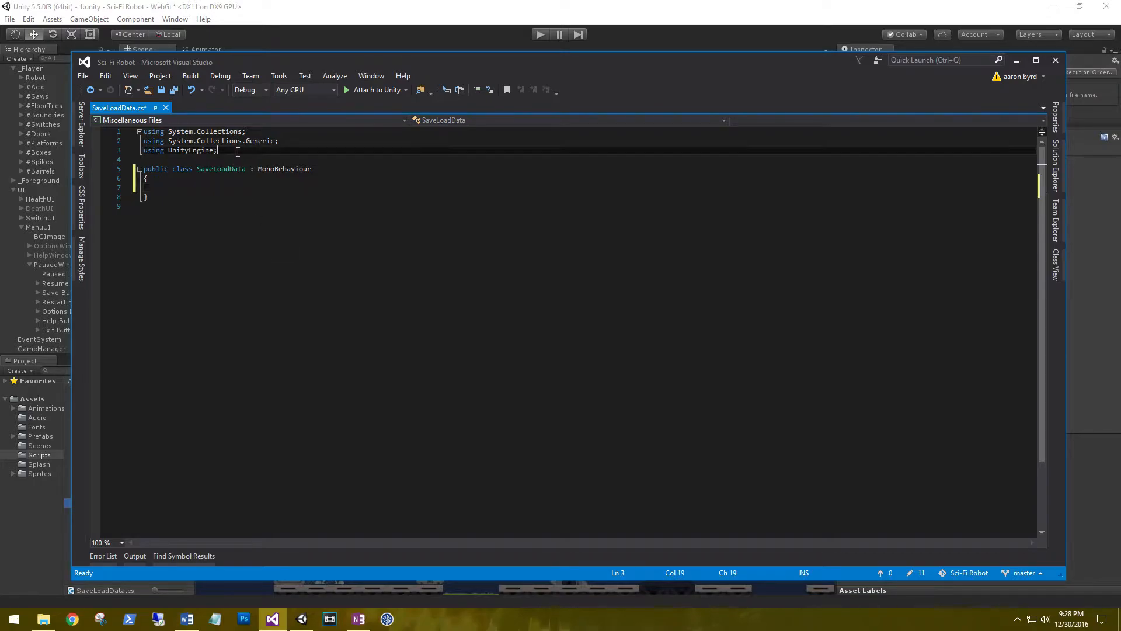
- Add using System.IO; and using System.Runtime.Serialization.Formatters.Binary; at the top
{"action": "key", "text": "enter"}
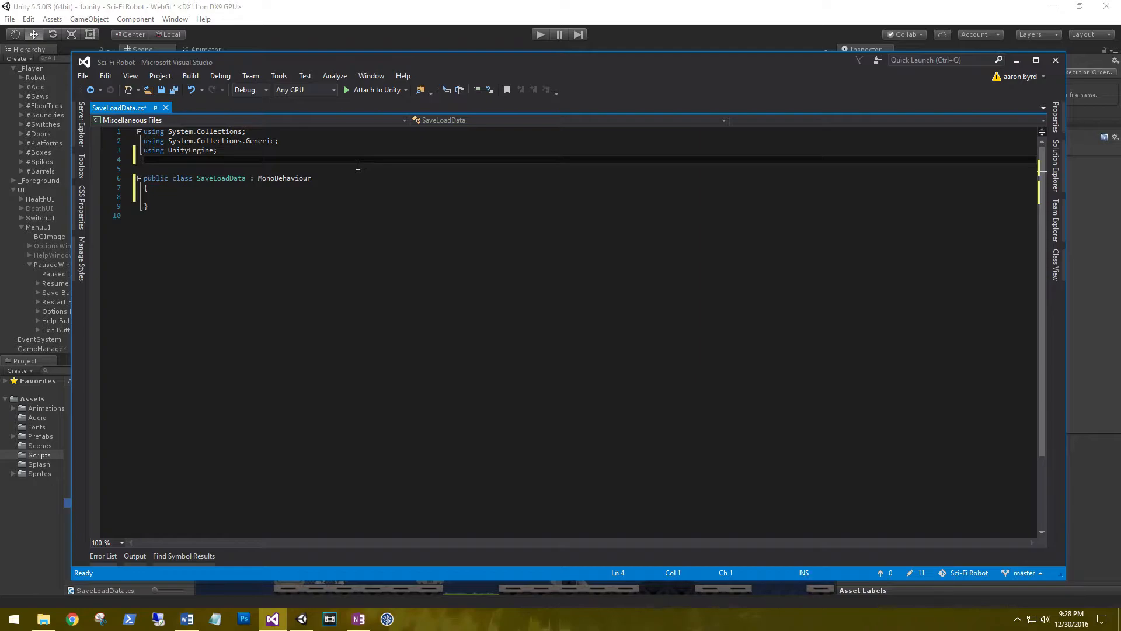
{"action": "type", "text": "using System.IO"}
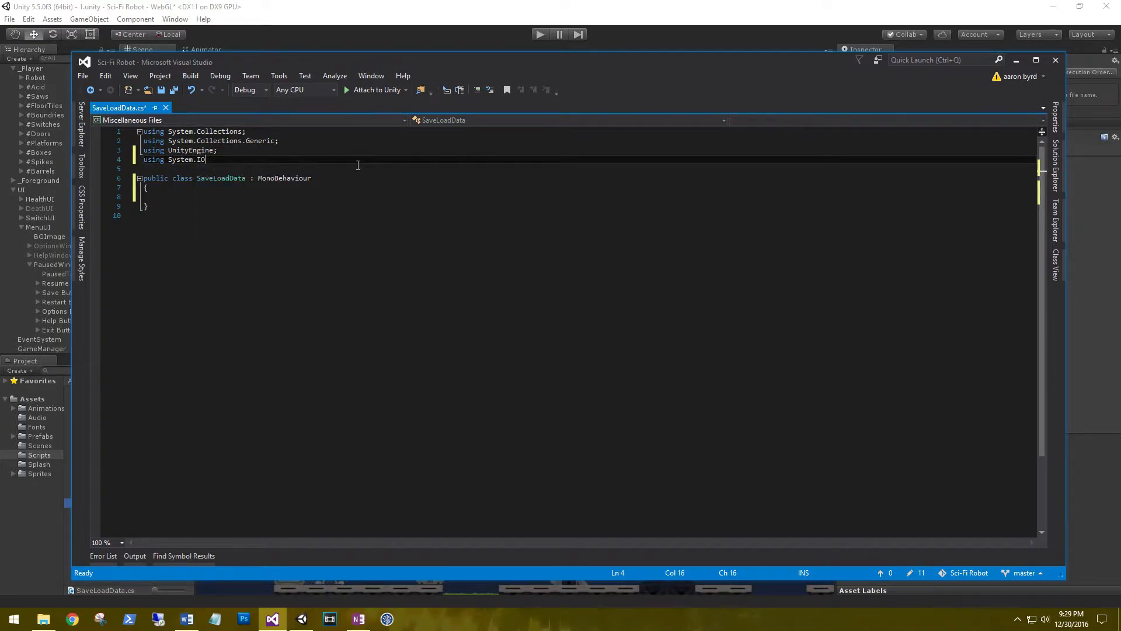
{"action": "type", "text": ";"}
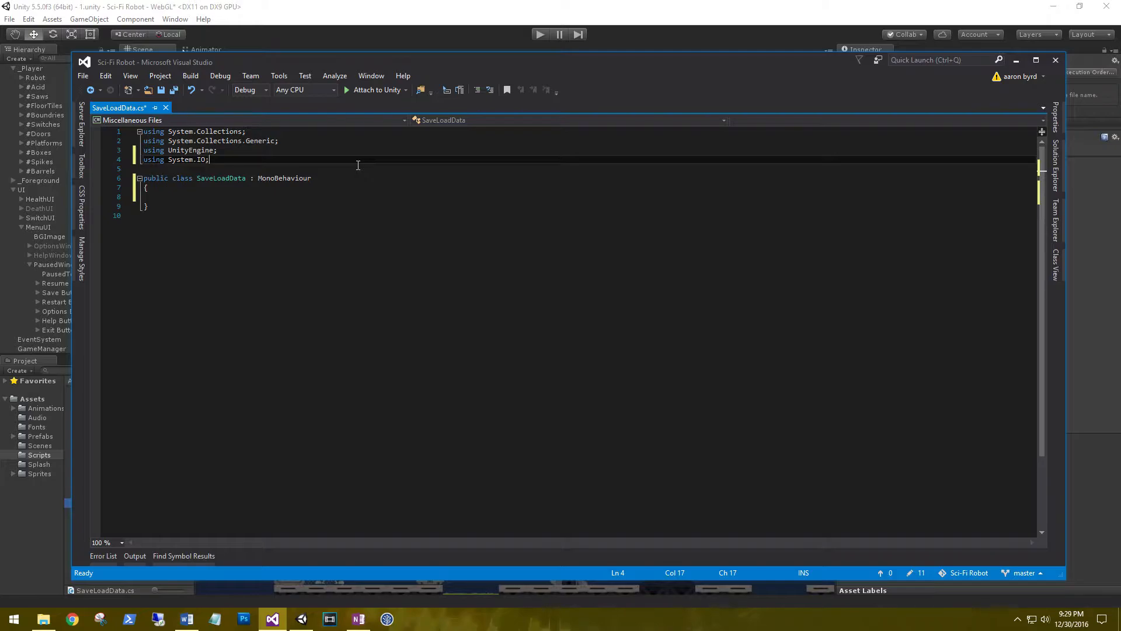
{"action": "key", "text": "enter"}
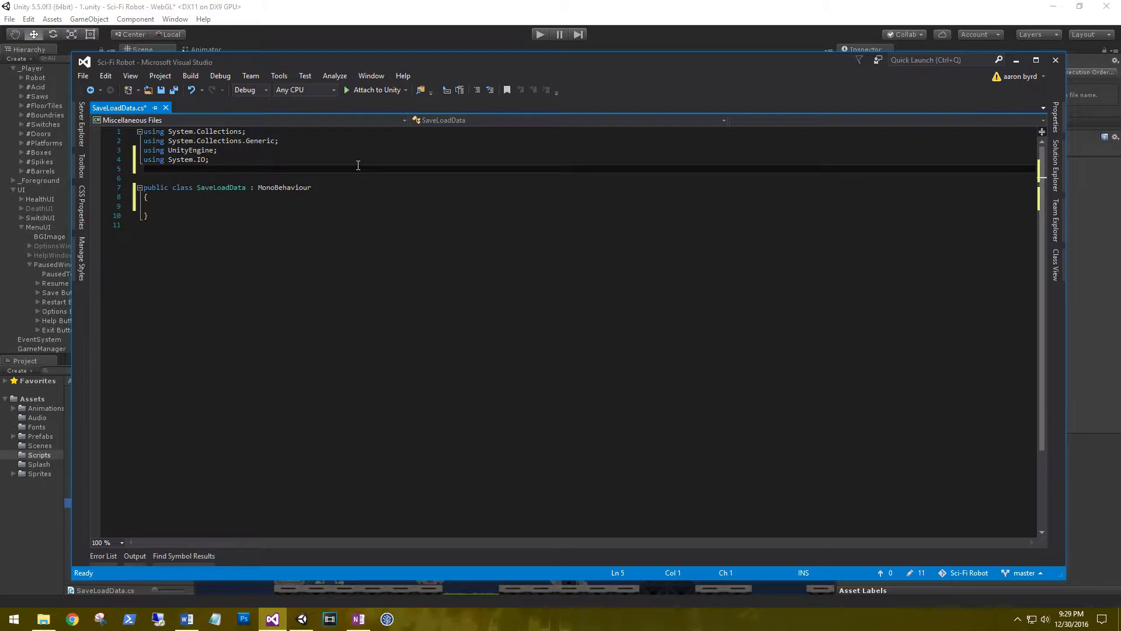
{"action": "type", "text": "sy"}
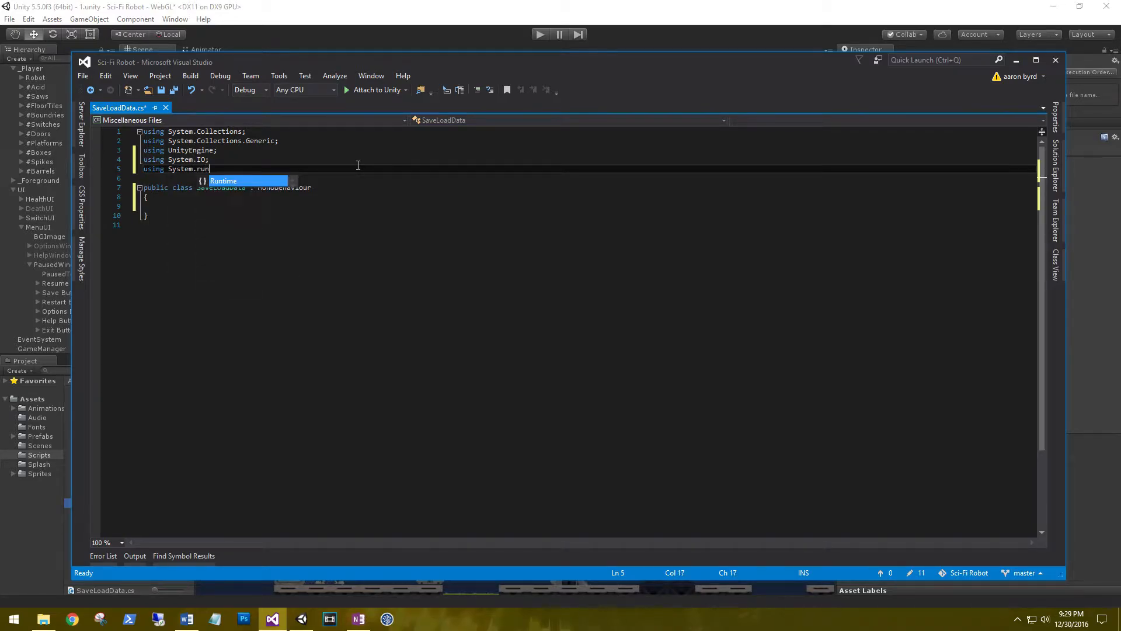
{"action": "type", "text": "time.serialization.Formatters."}
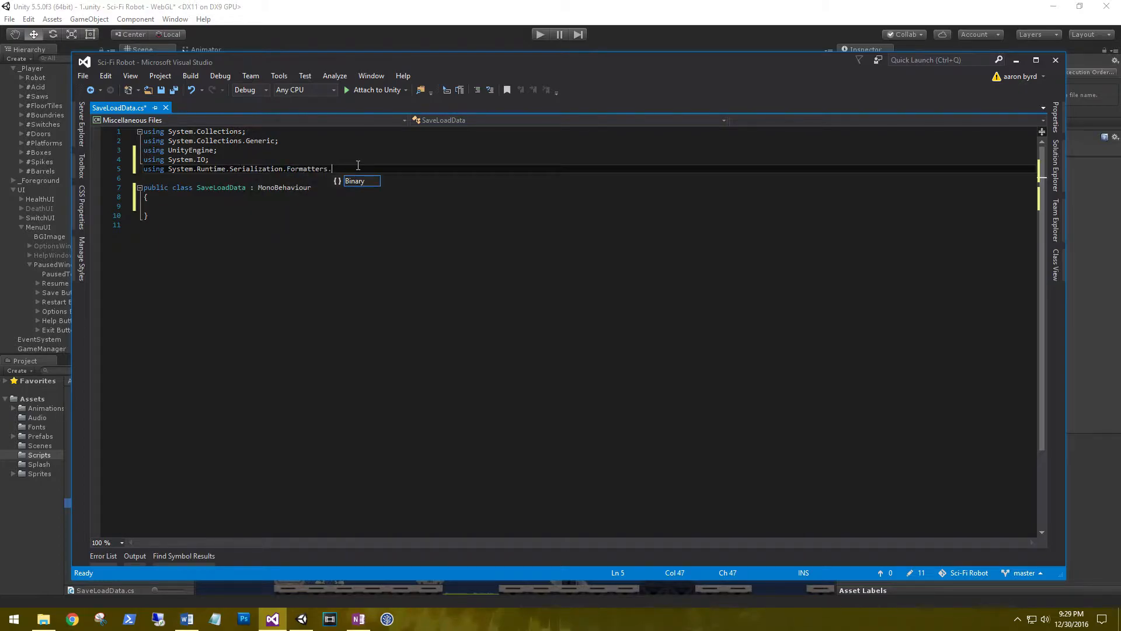
{"action": "type", "text": "Binary;"}
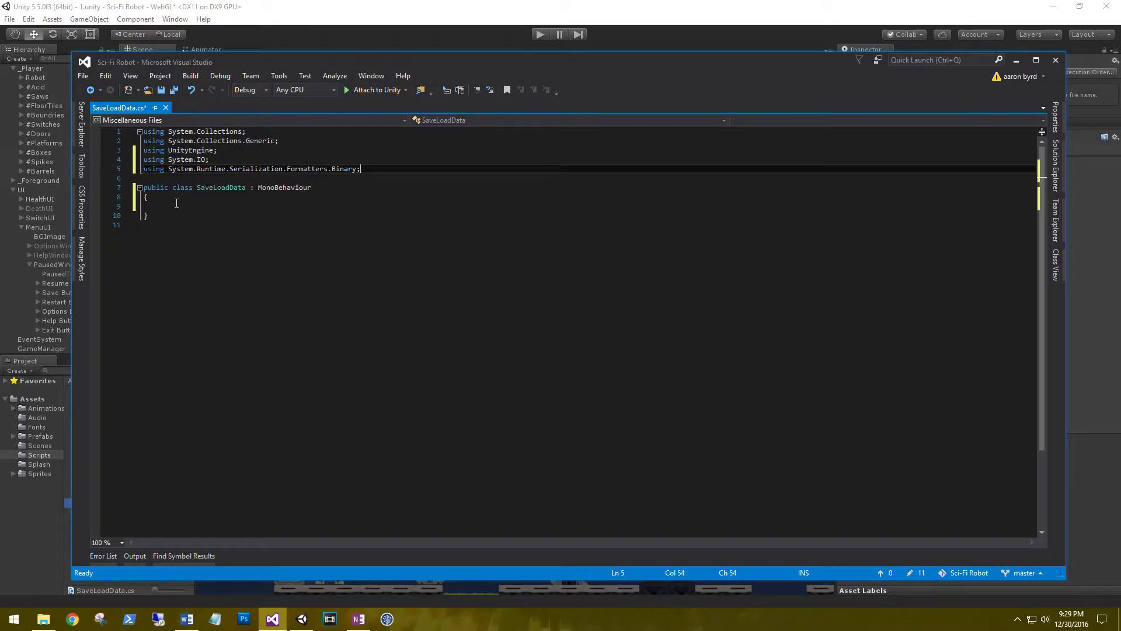
{"action": "double_click", "coordinate": [258, 169]}
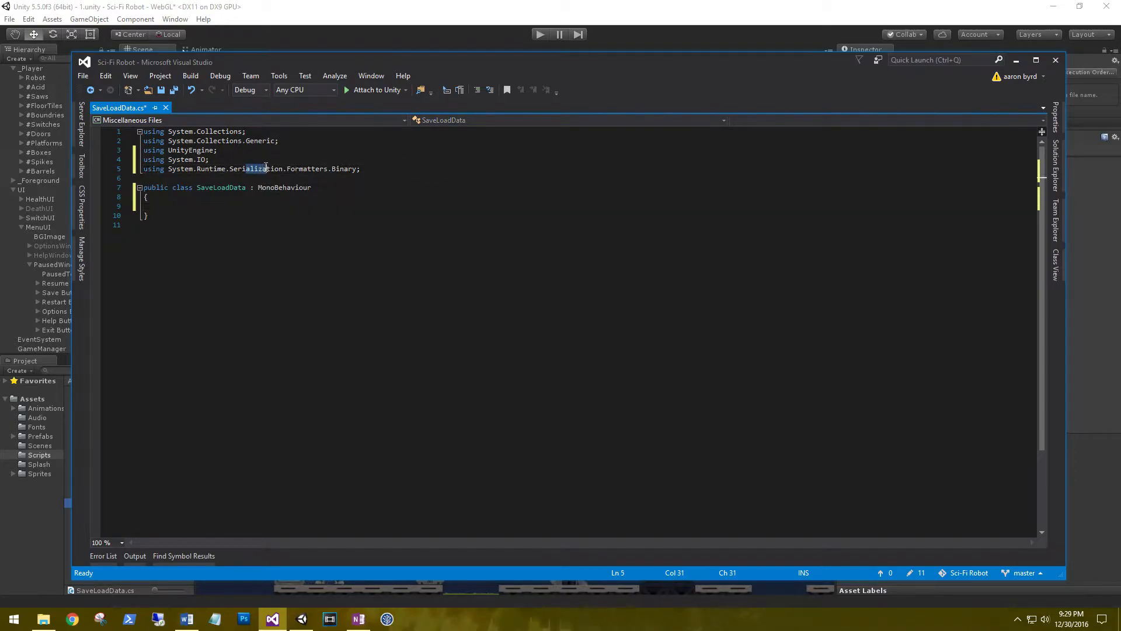
{"action": "double_click", "coordinate": [256, 168]}
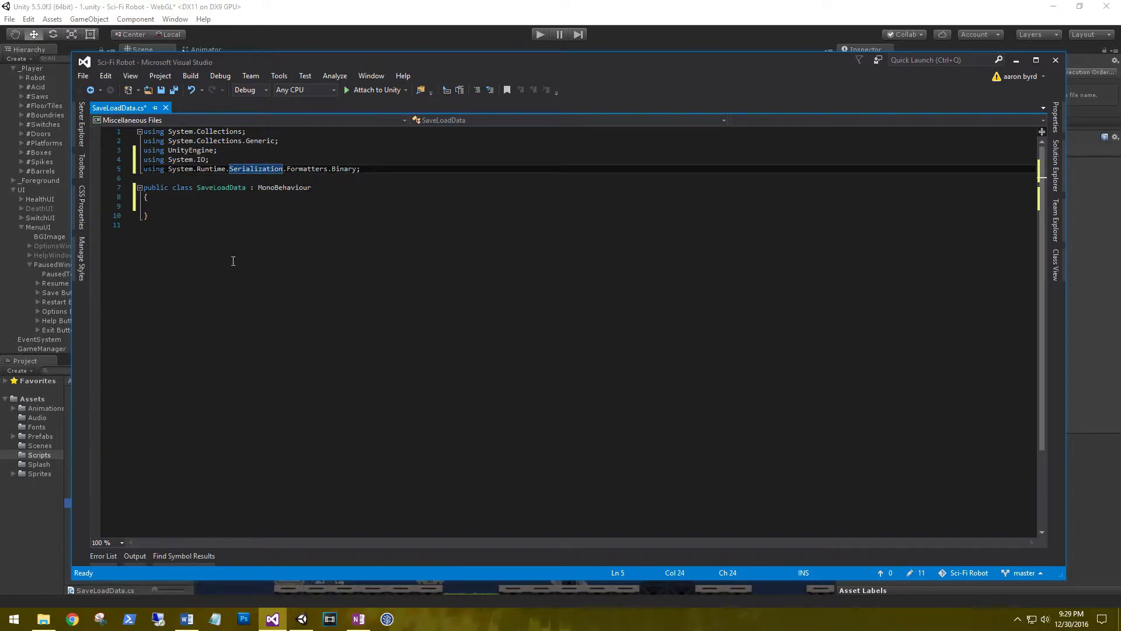
- Declare an empty public void Save() method in the class and save the script
{"action": "left_click", "coordinate": [161, 207]}
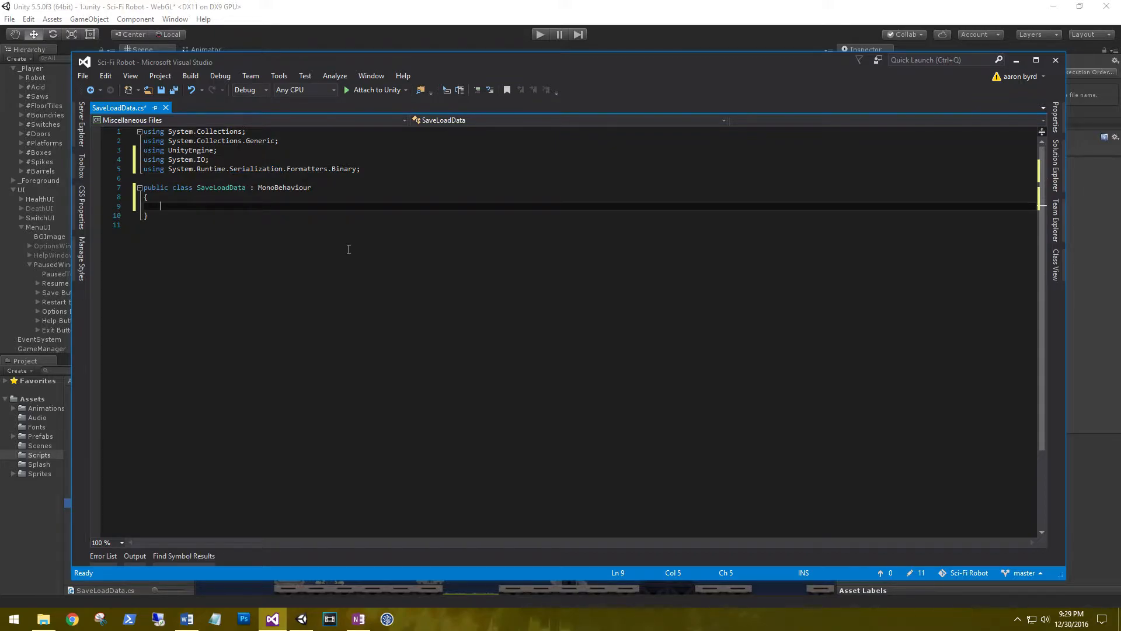
{"action": "type", "text": "public void Sa"}
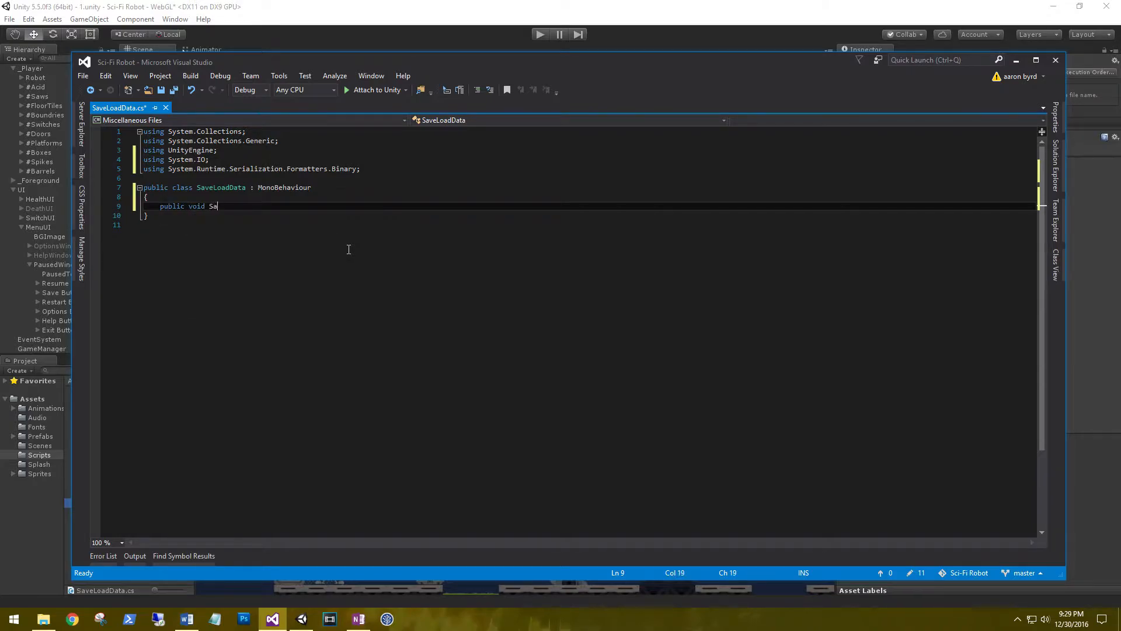
{"action": "type", "text": "ve()"}
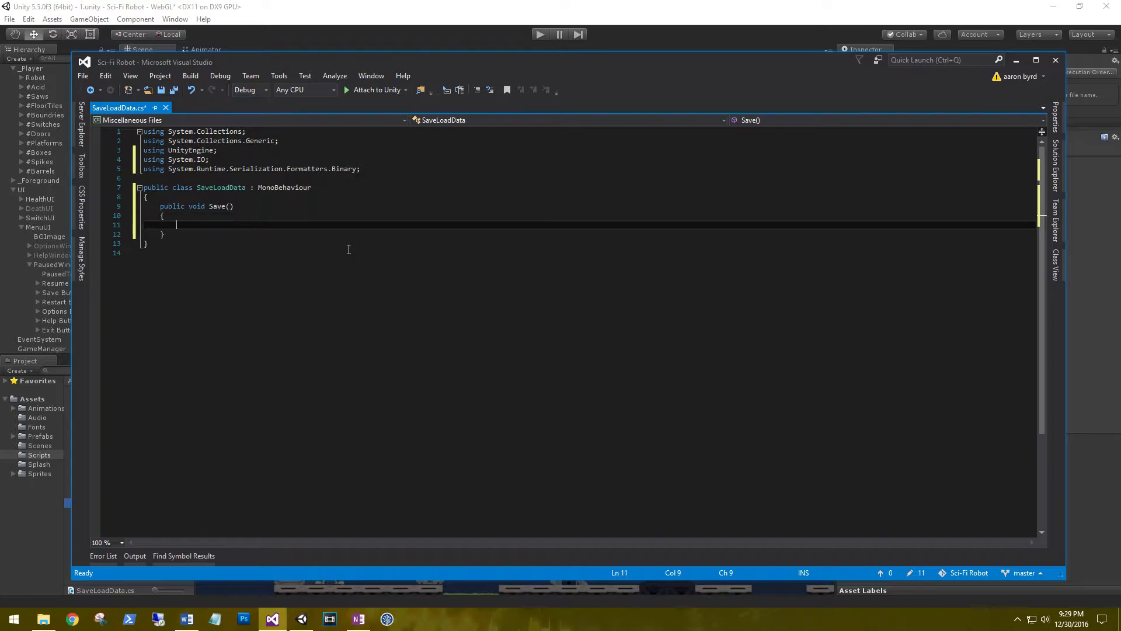
{"action": "key", "text": "ctrl+s"}
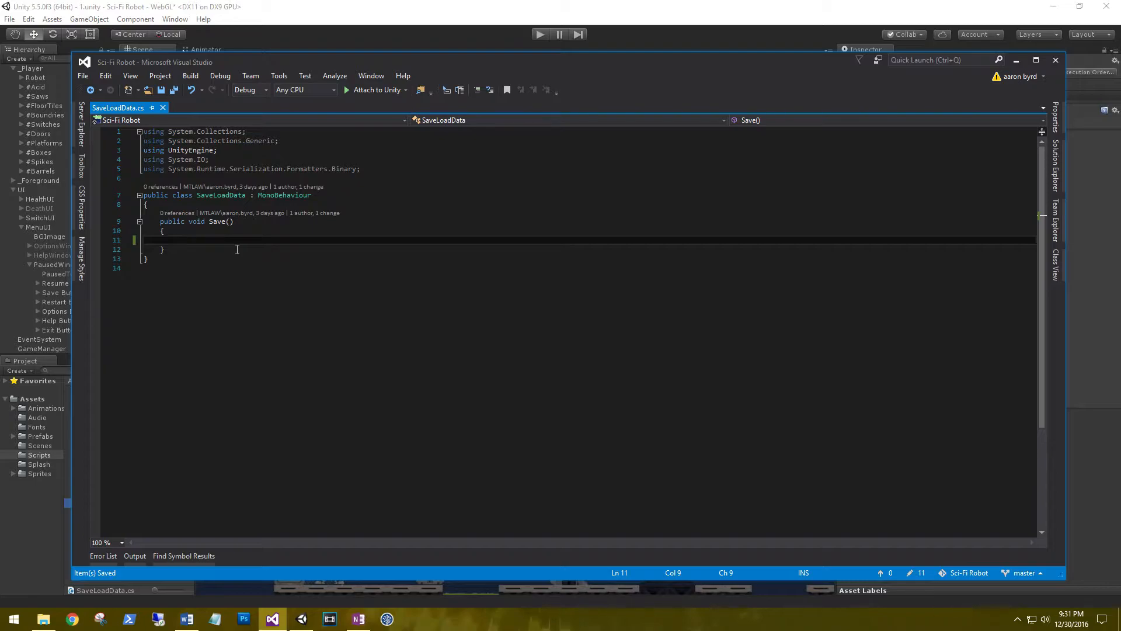
- Call Directory.CreateDirectory(Application.dataPath) inside Save()
{"action": "type", "text": "Directory.CreateDirectory"}
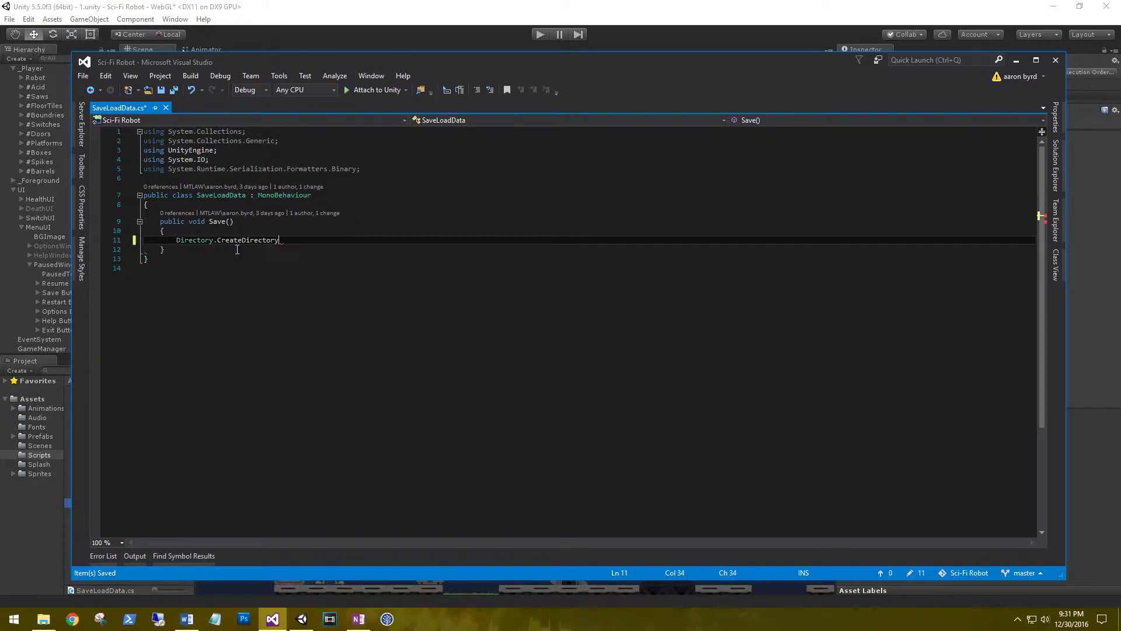
{"action": "type", "text": "("}
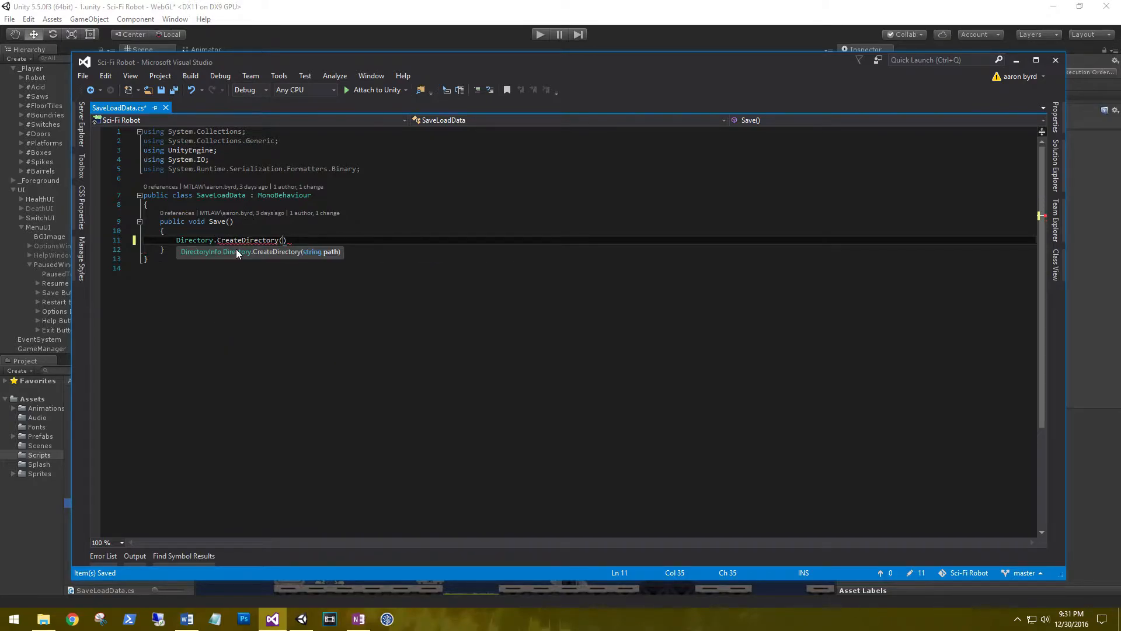
{"action": "type", "text": "a"}
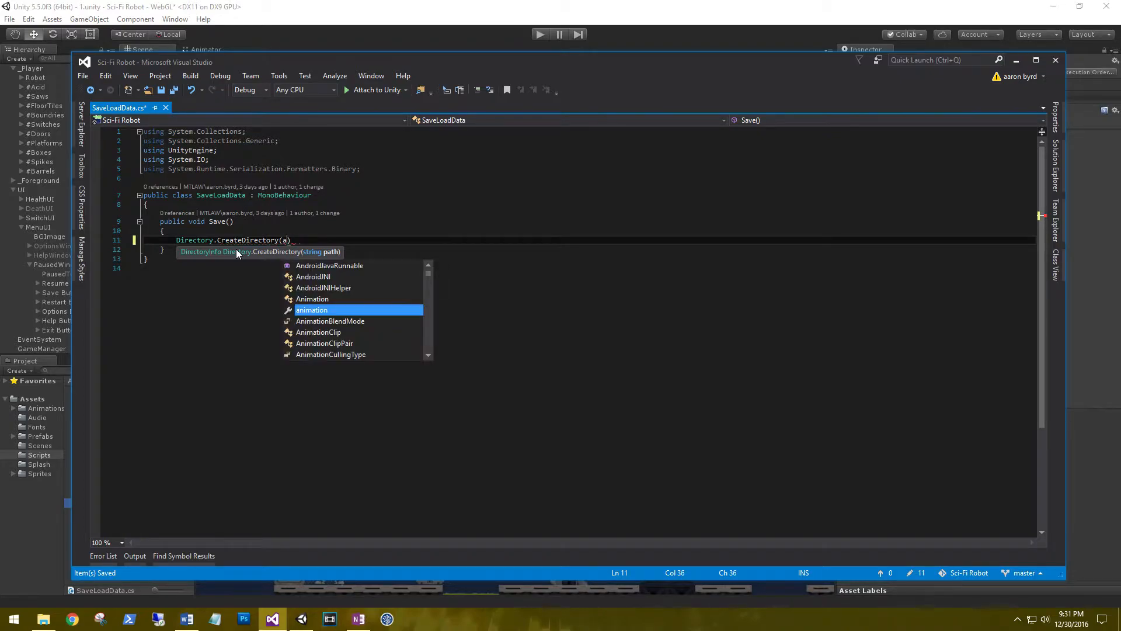
{"action": "type", "text": "pplication.dataPath"}
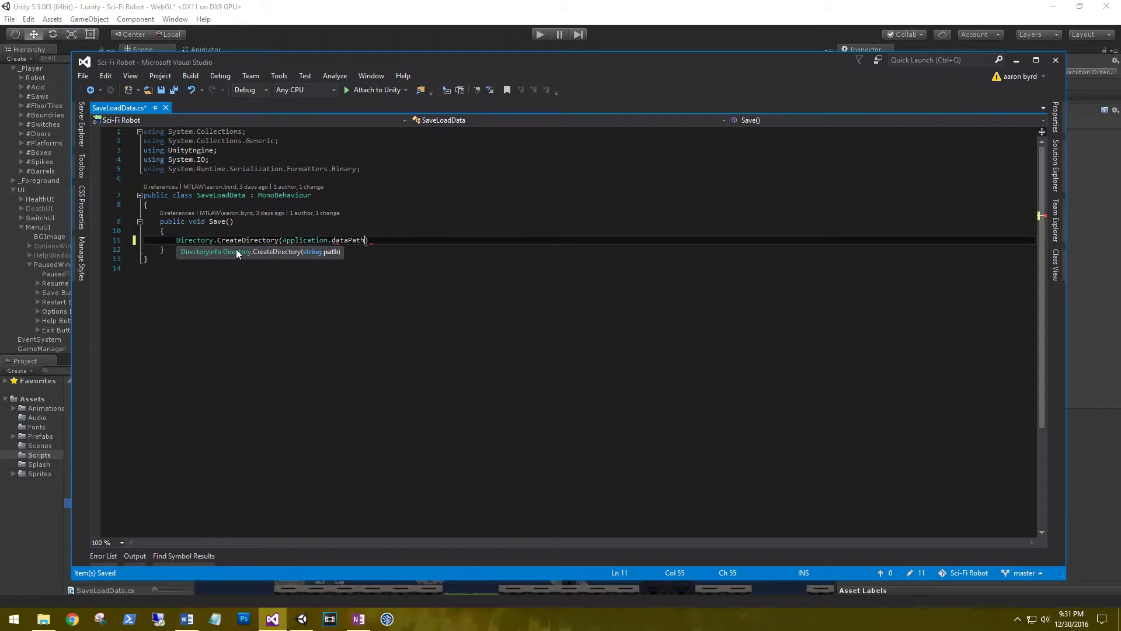
{"action": "double_click", "coordinate": [348, 240]}
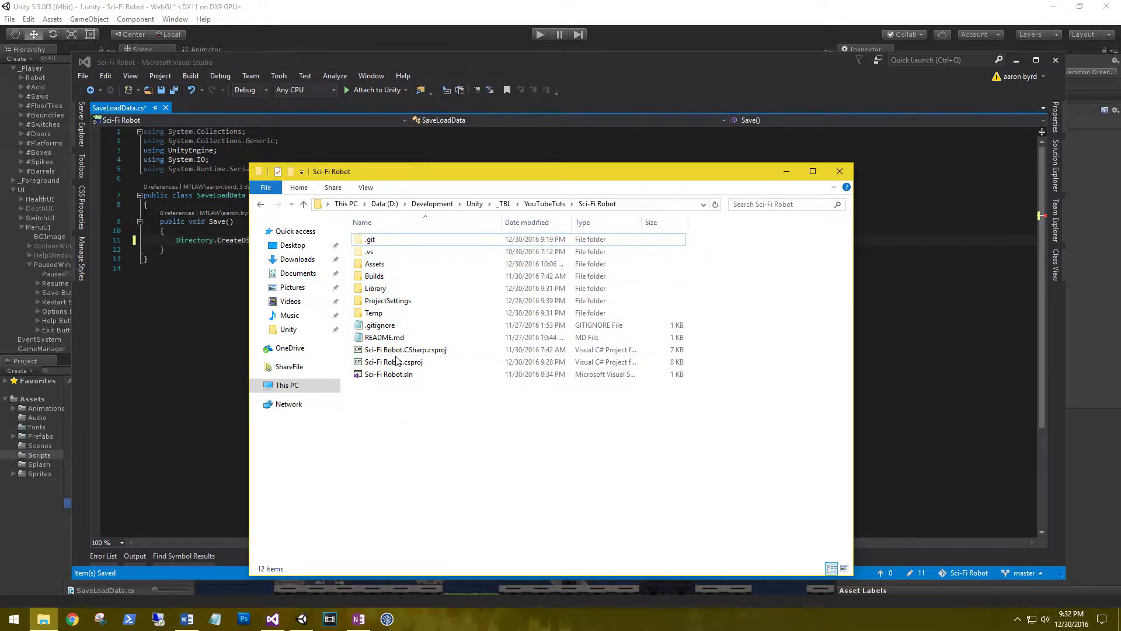
{"action": "left_click", "coordinate": [374, 276]}
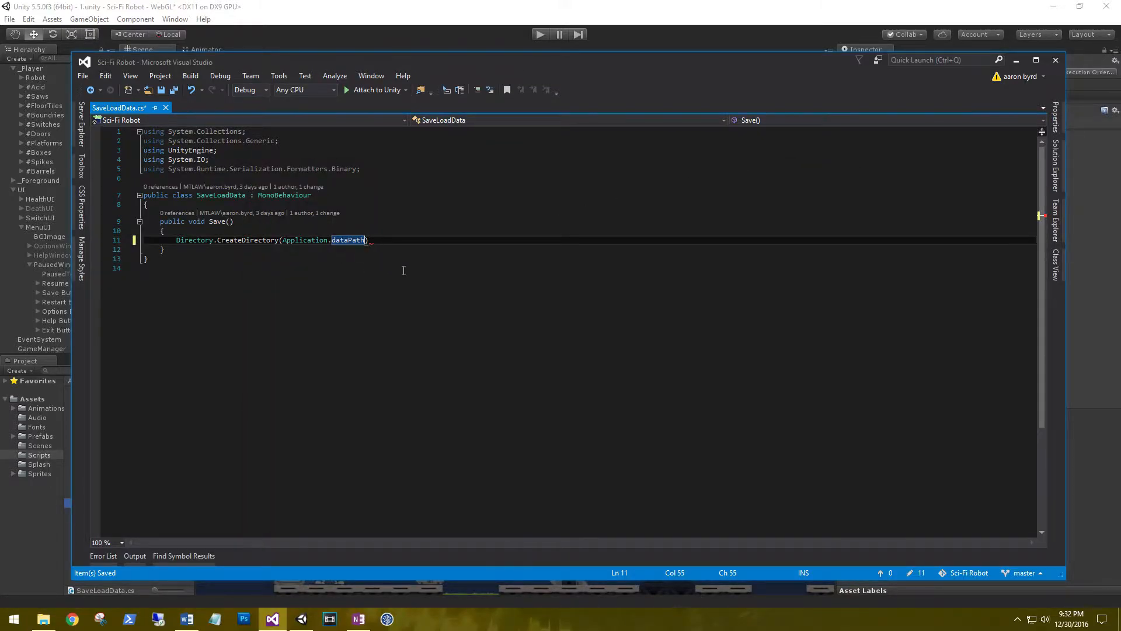
- Extend the CreateDirectory path with + "/SavedGames"
{"action": "type", "text": "+ }"}
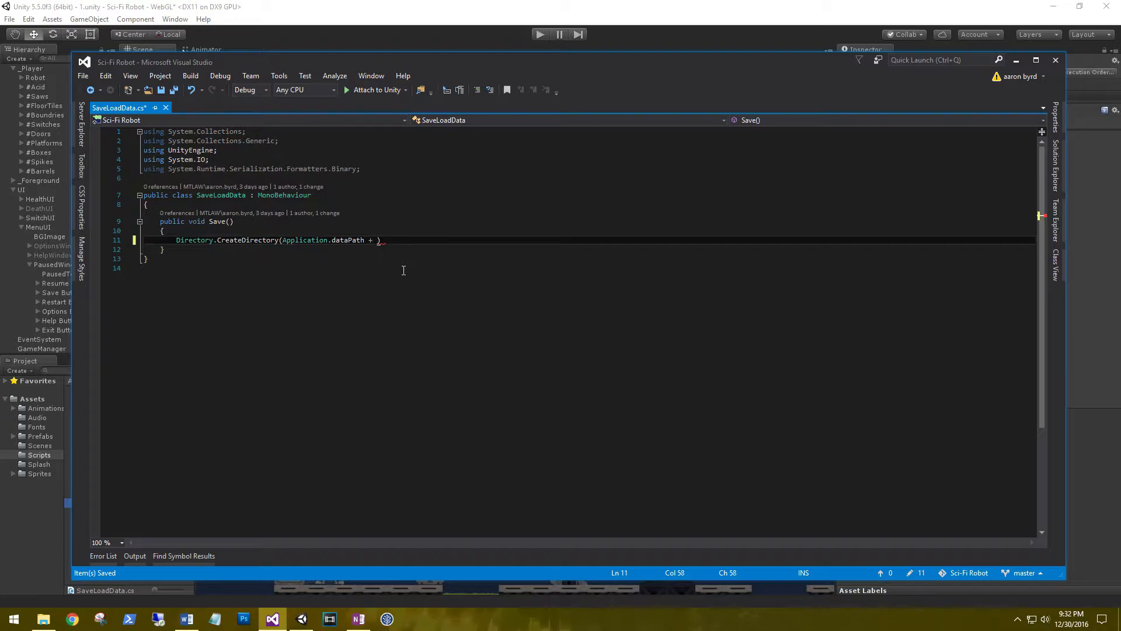
{"action": "type", "text": "\"/\""}
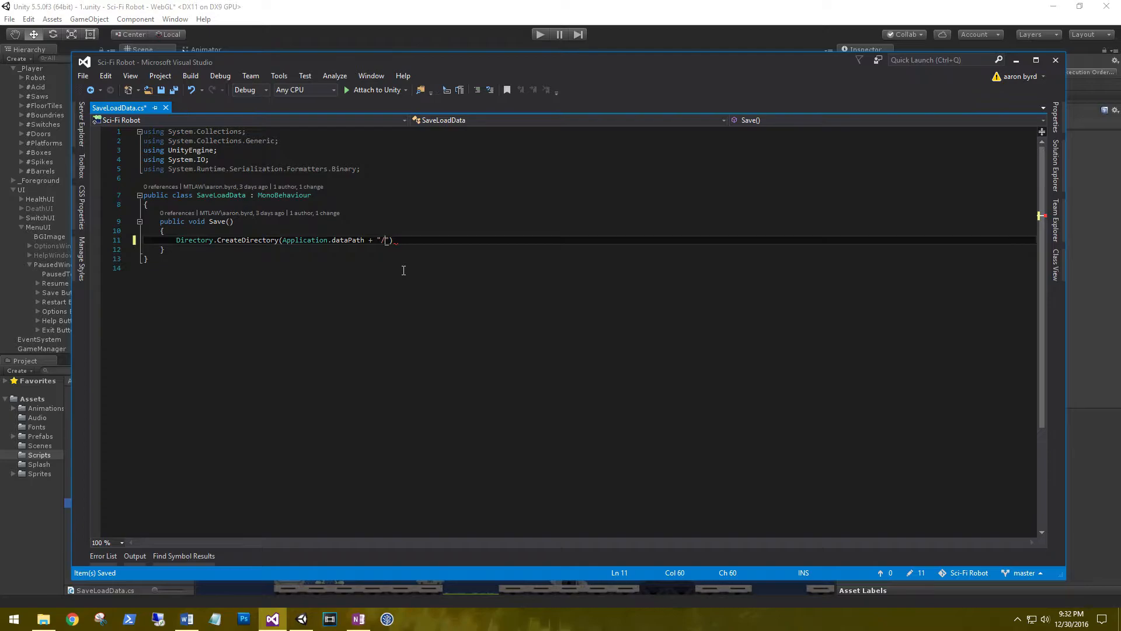
{"action": "type", "text": "SavedGames"}
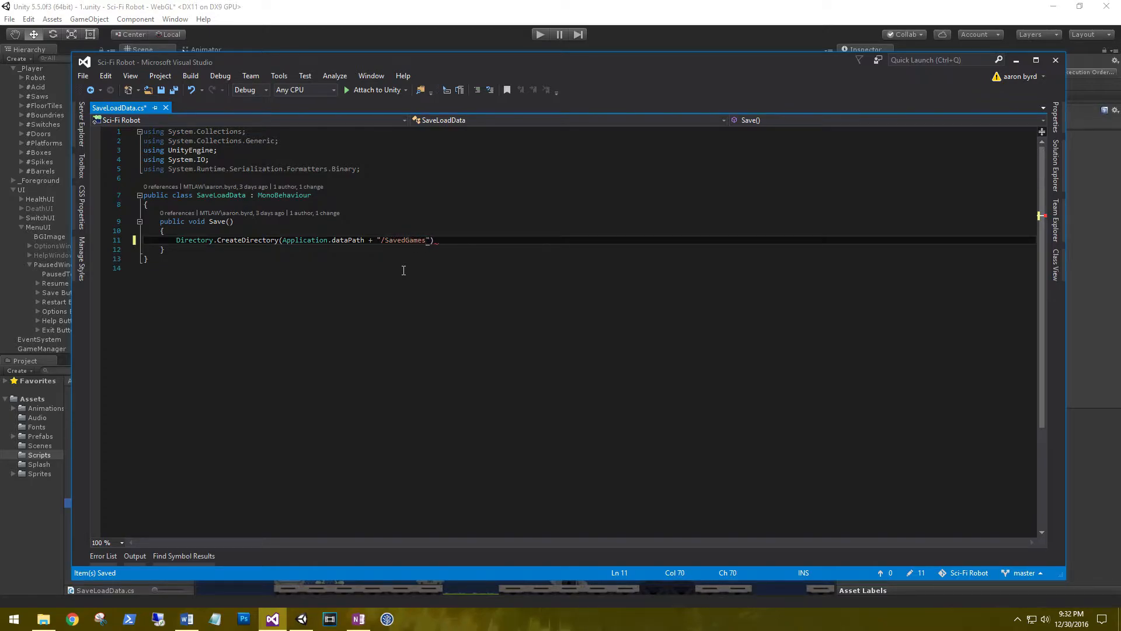
{"action": "type", "text": ";"}
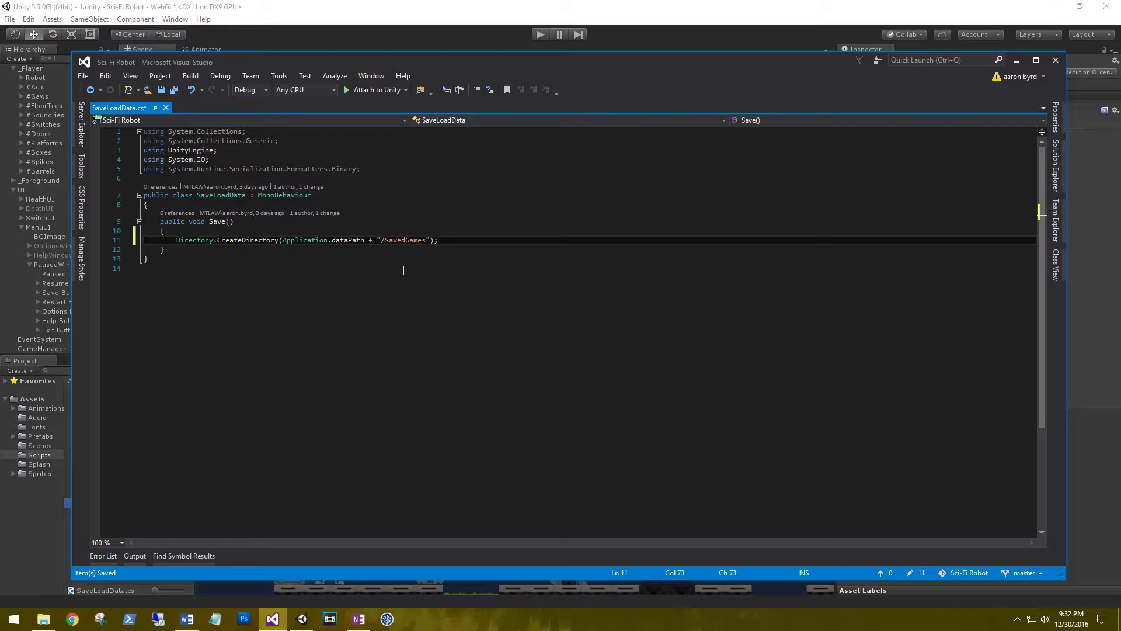
- Guard the CreateDirectory call with if(!Directory.Exists(Application.dataPath + "SavedGames"))
{"action": "key", "text": "Enter"}
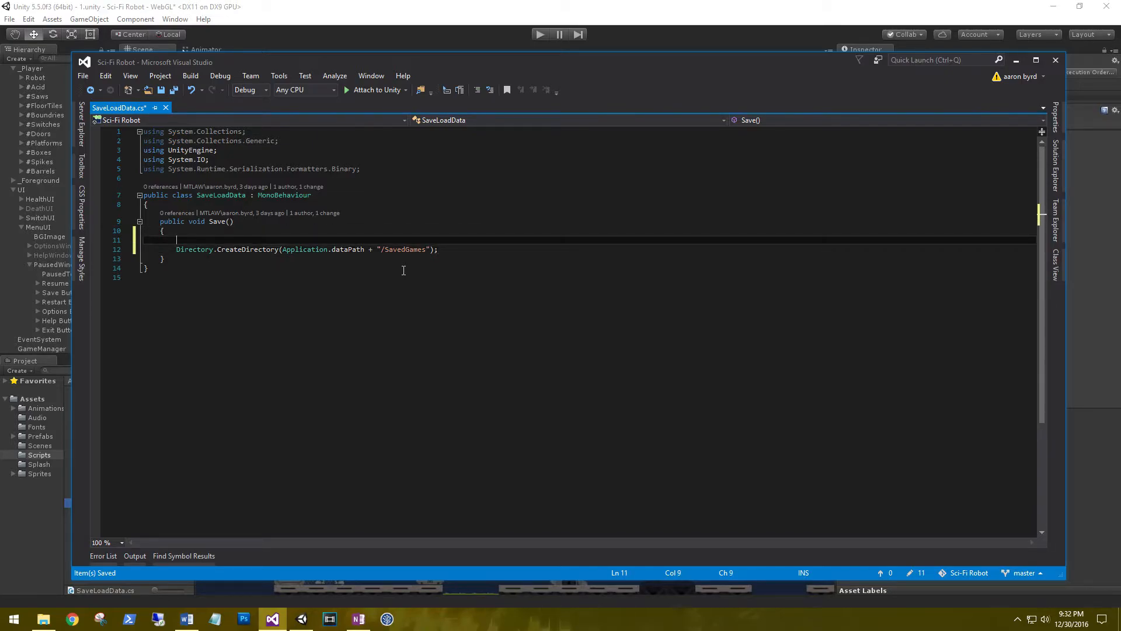
{"action": "type", "text": "if(!"}
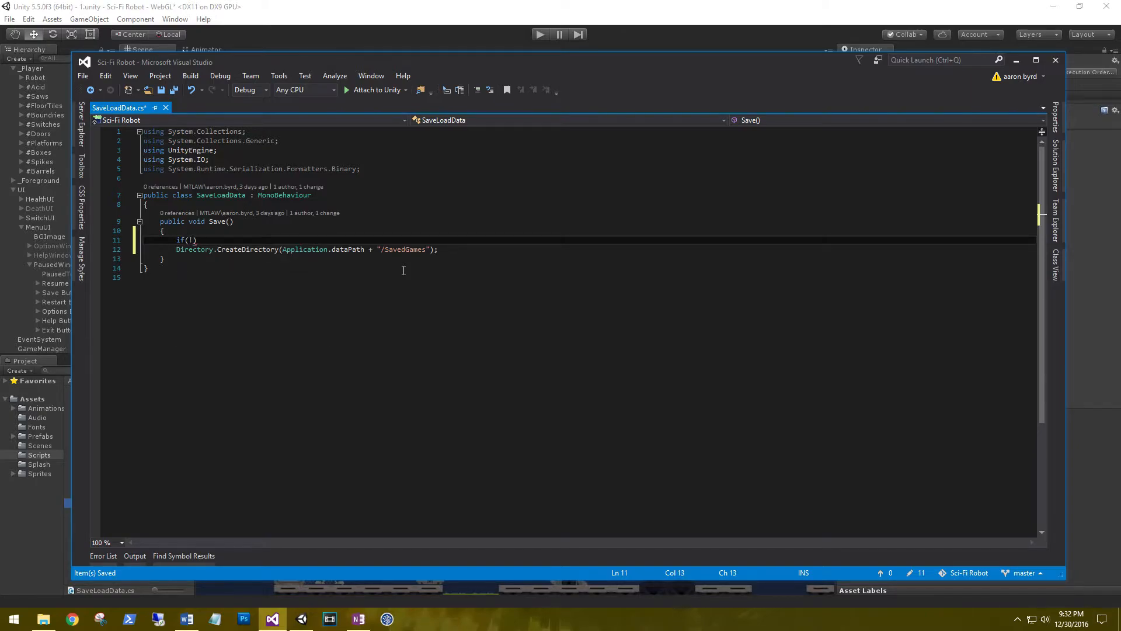
{"action": "type", "text": "Directory.ex"}
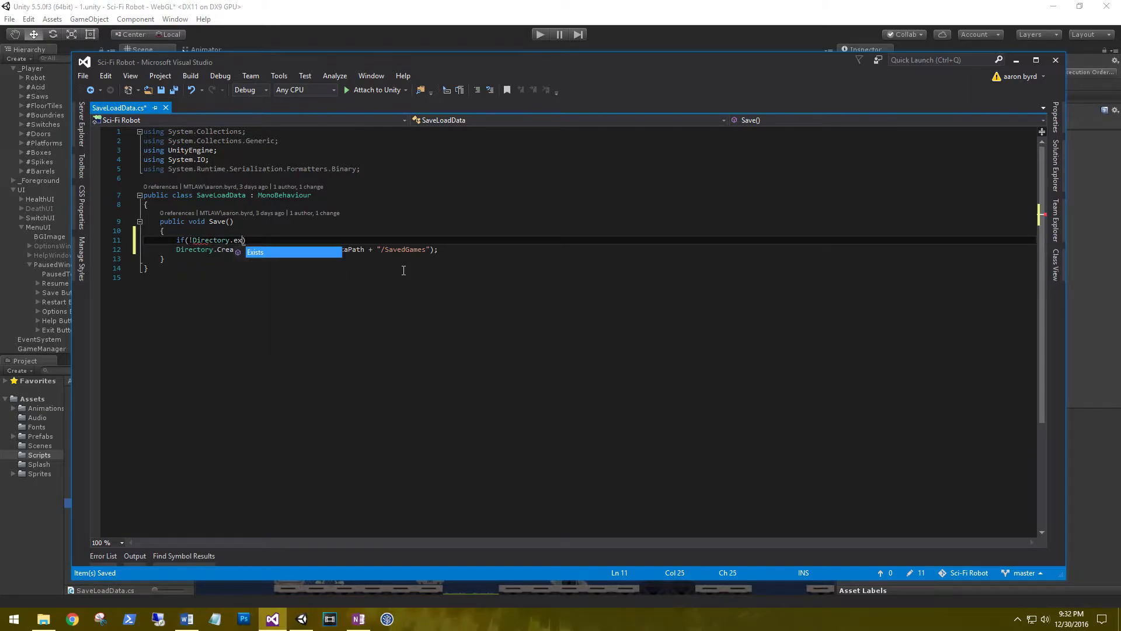
{"action": "type", "text": "app"}
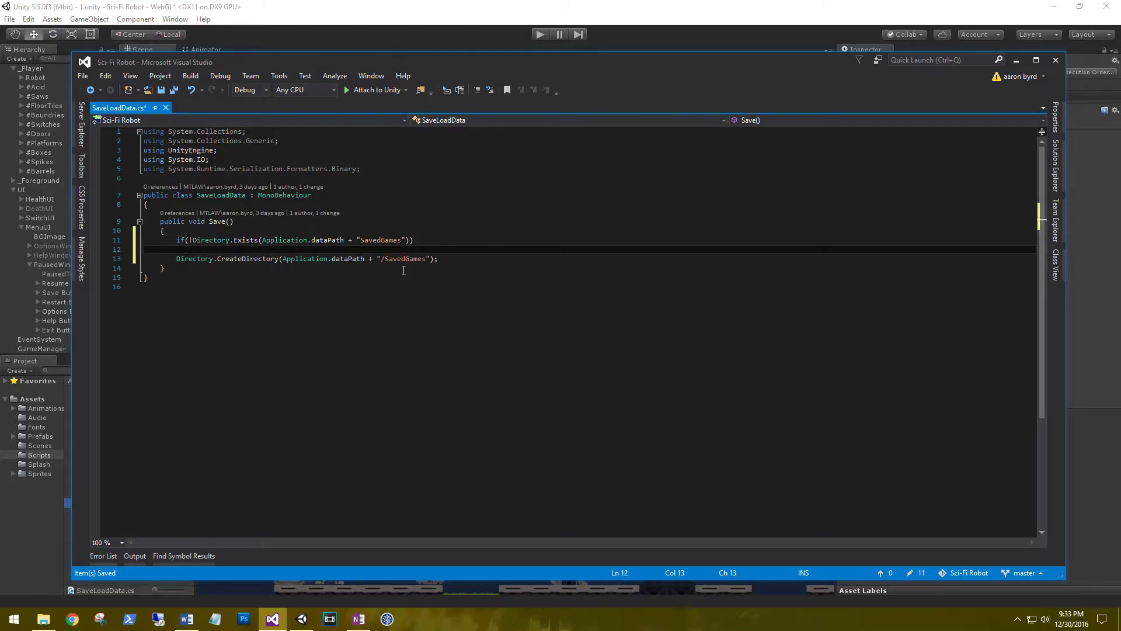
{"action": "key", "text": "Backspace"}
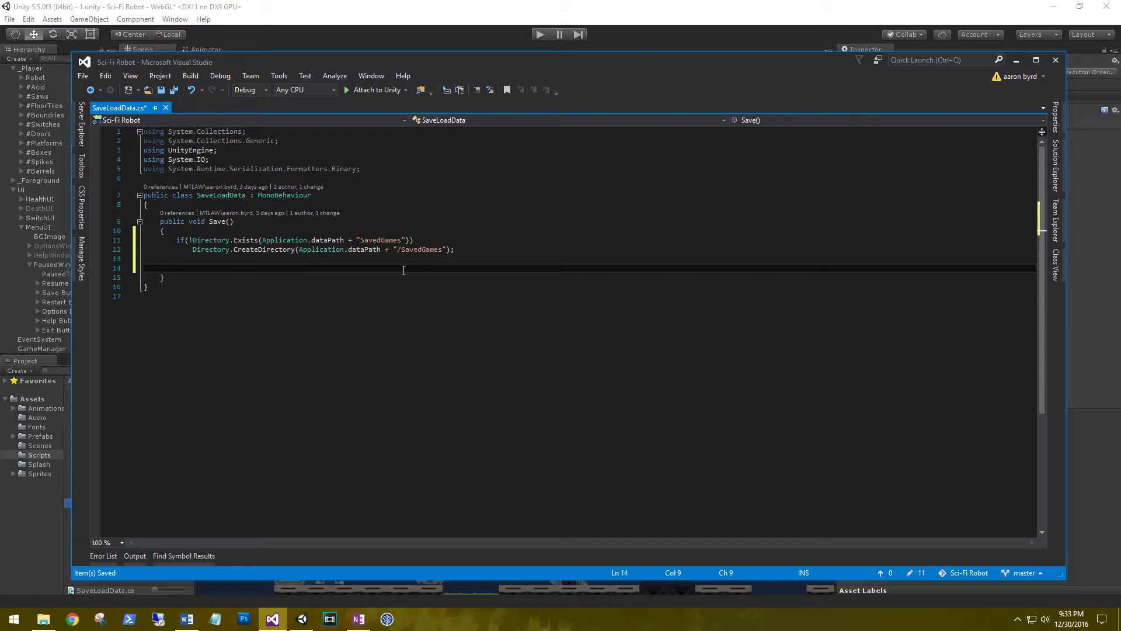
- Declare BinaryFormatter bf = new BinaryFormatter(); in Save()
{"action": "type", "text": "BinaryFormatter"}
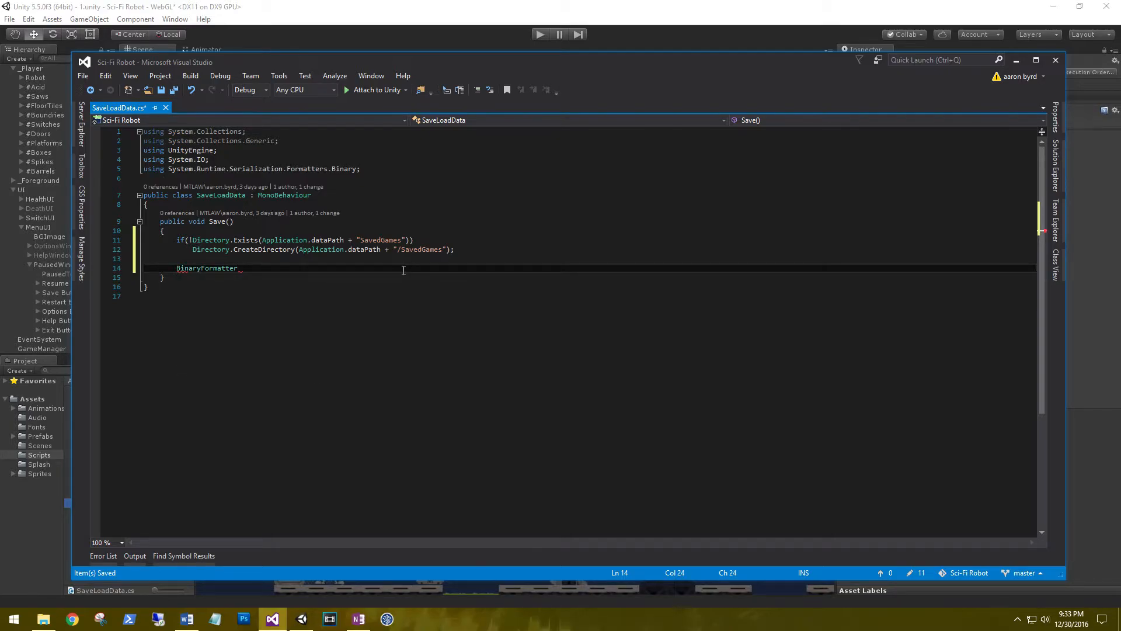
{"action": "type", "text": "bf"}
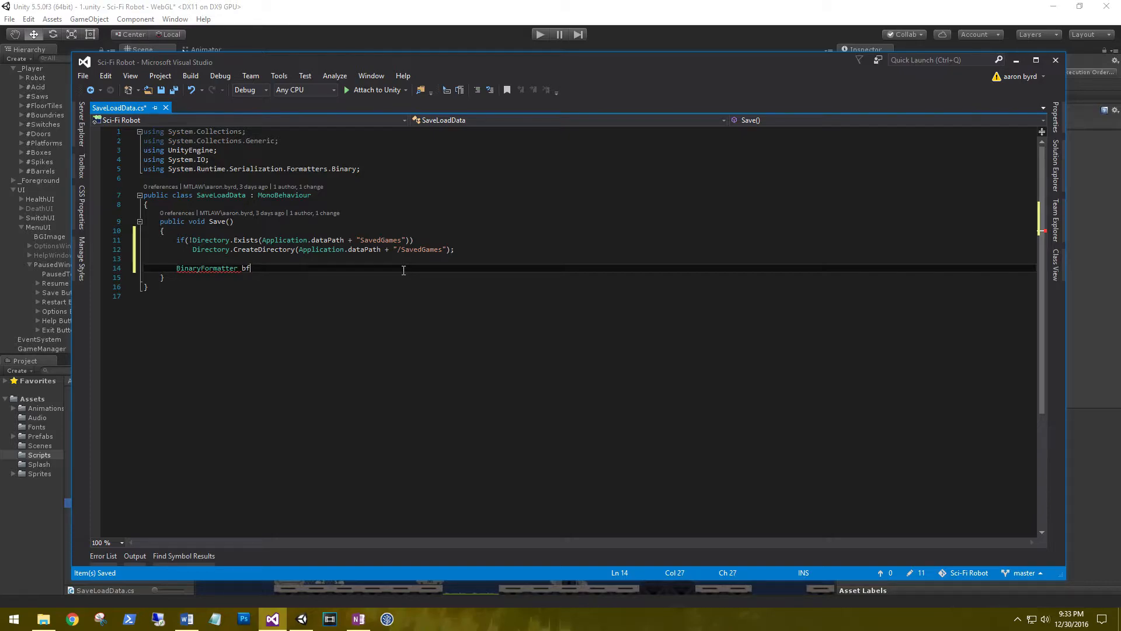
{"action": "type", "text": "= new"}
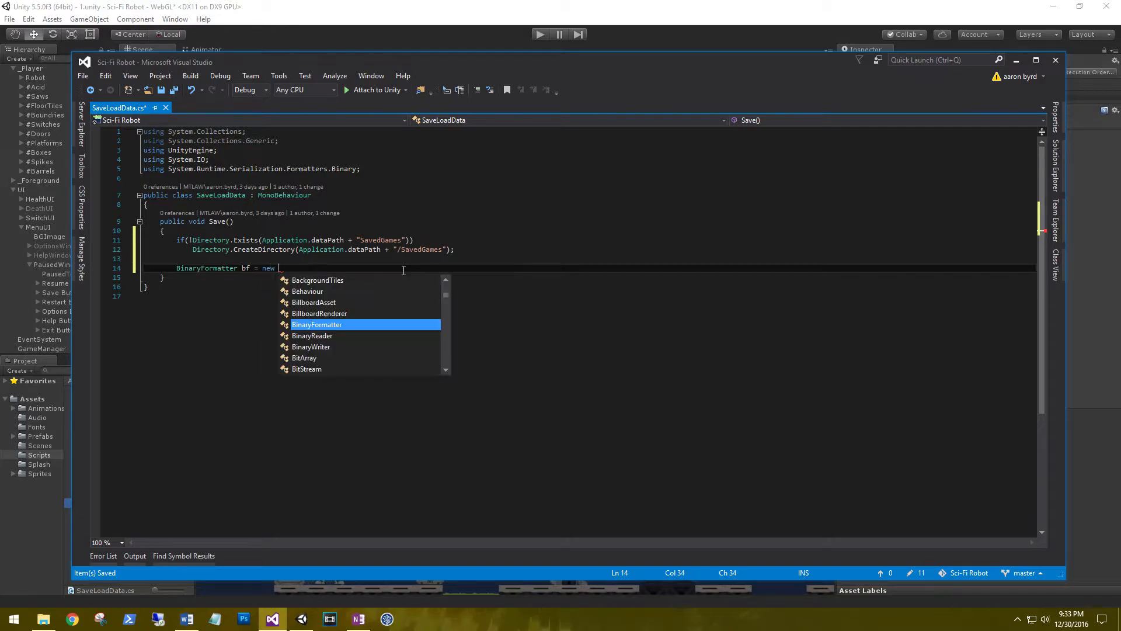
{"action": "type", "text": "BinaryFormatter();"}
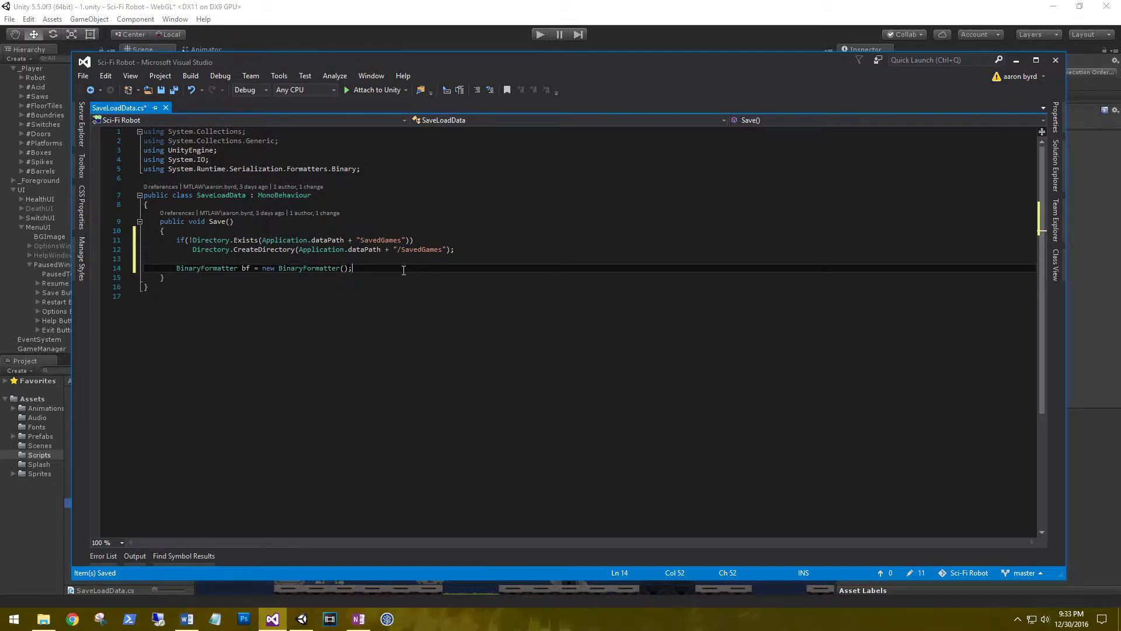
{"action": "key", "text": "enter"}
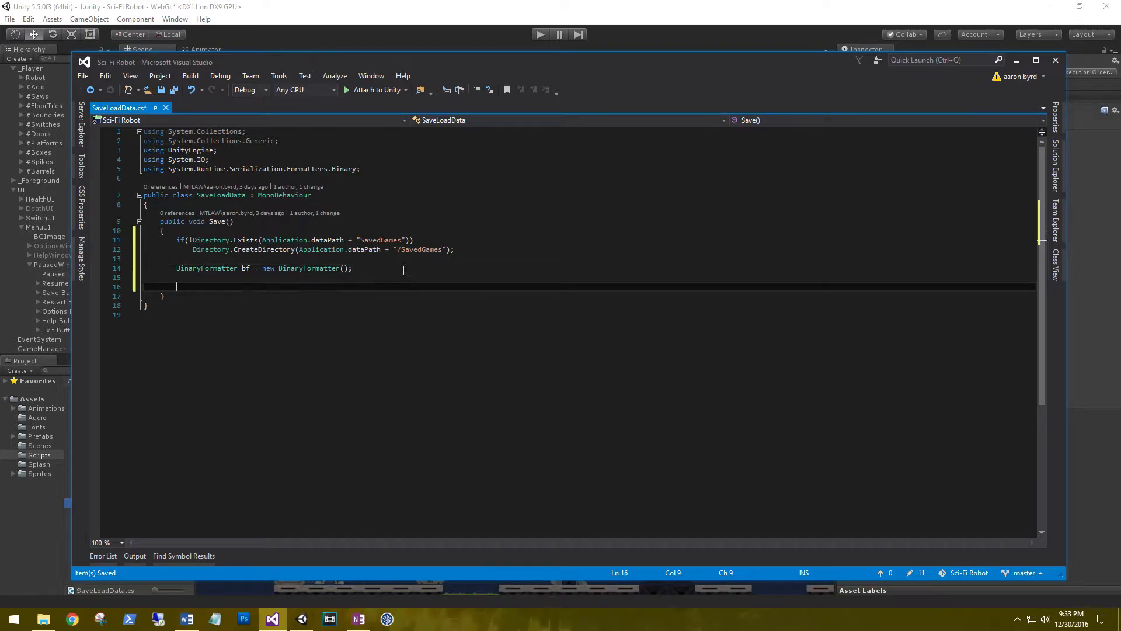
- Add FileStream fs = File.Create(Application.dataPath + "/SavedGames/save.rd");
{"action": "type", "text": "fi"}
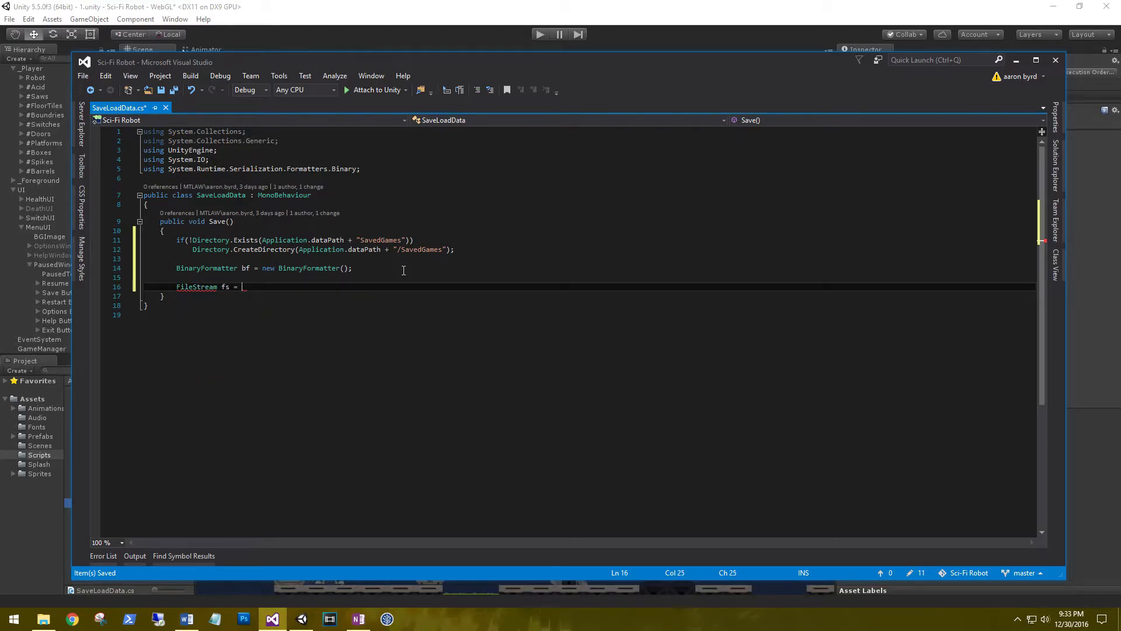
{"action": "type", "text": "fil"}
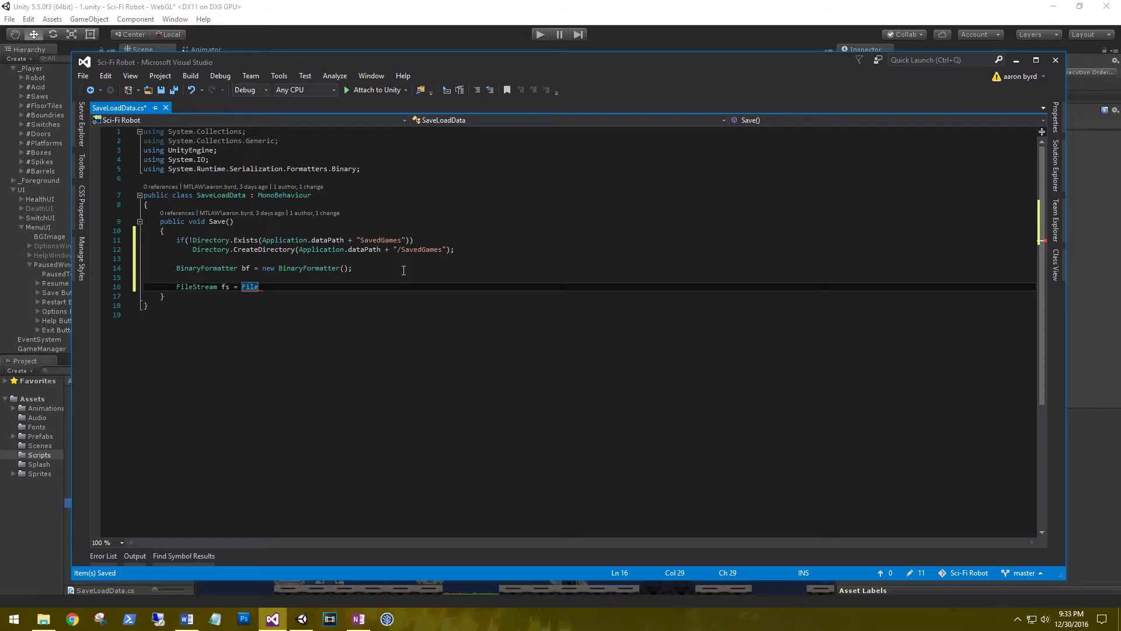
{"action": "type", "text": ".c"}
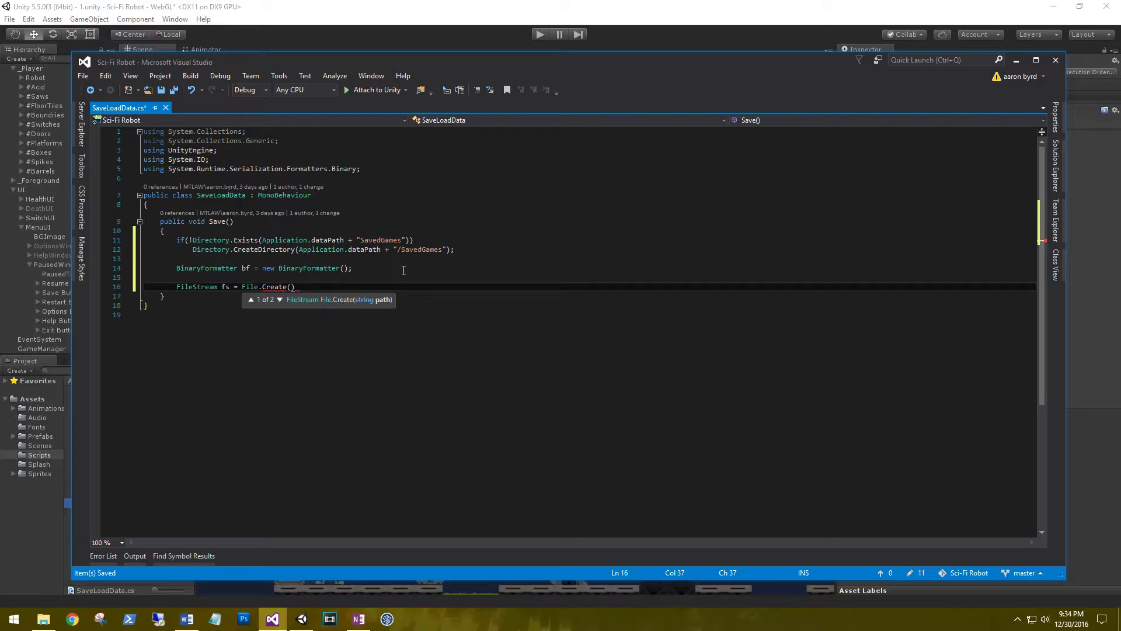
{"action": "type", "text": "app"}
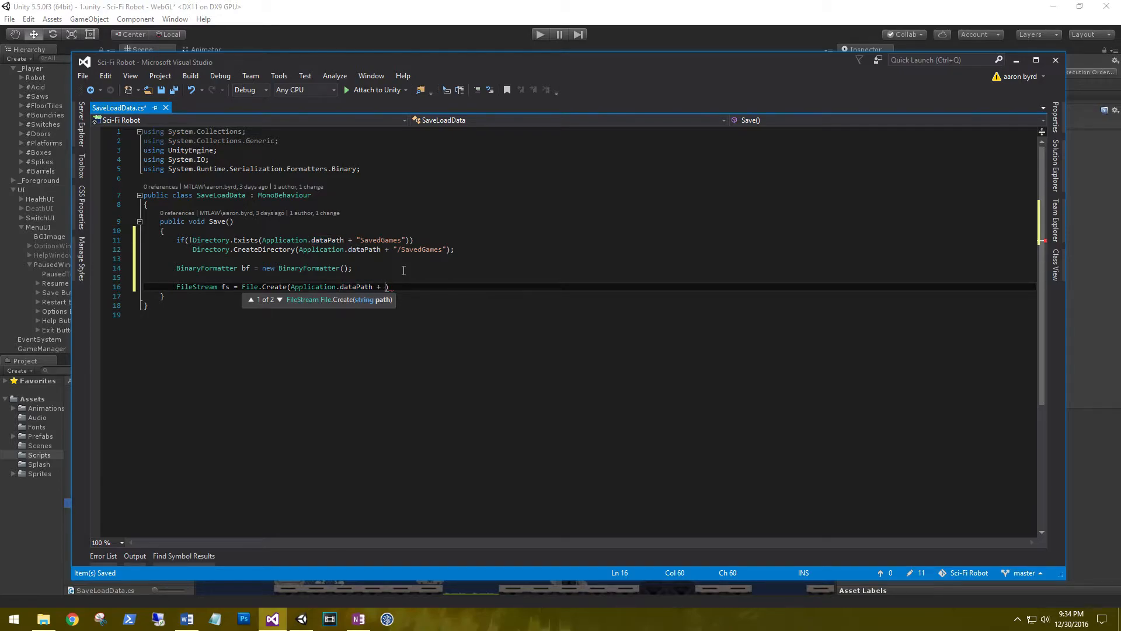
{"action": "type", "text": "\"/Saved"}
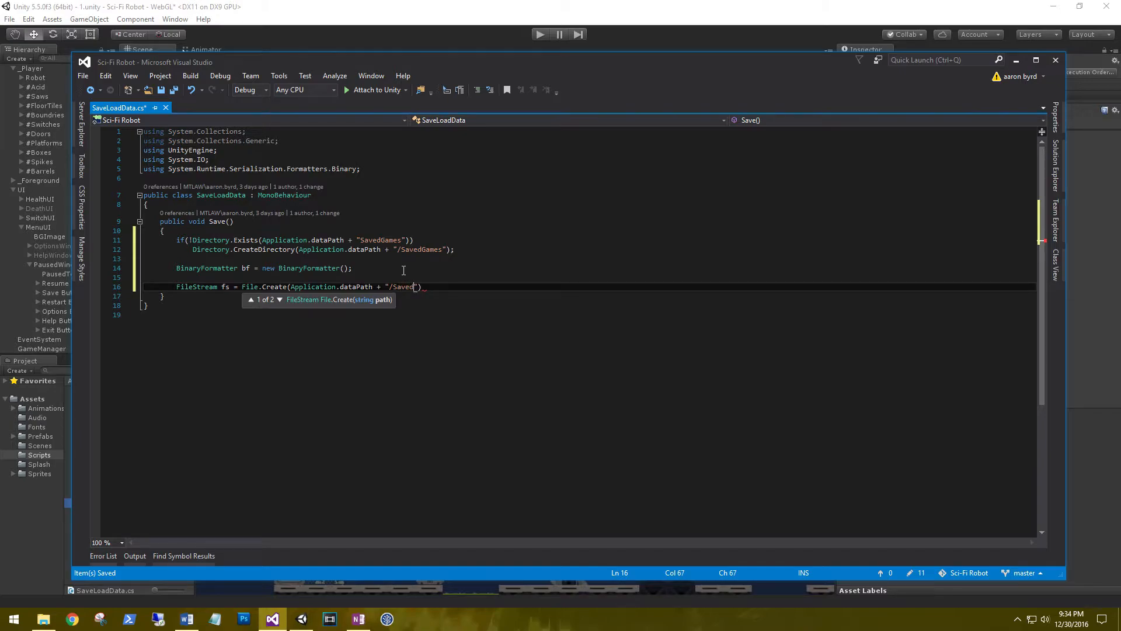
{"action": "type", "text": "Games"}
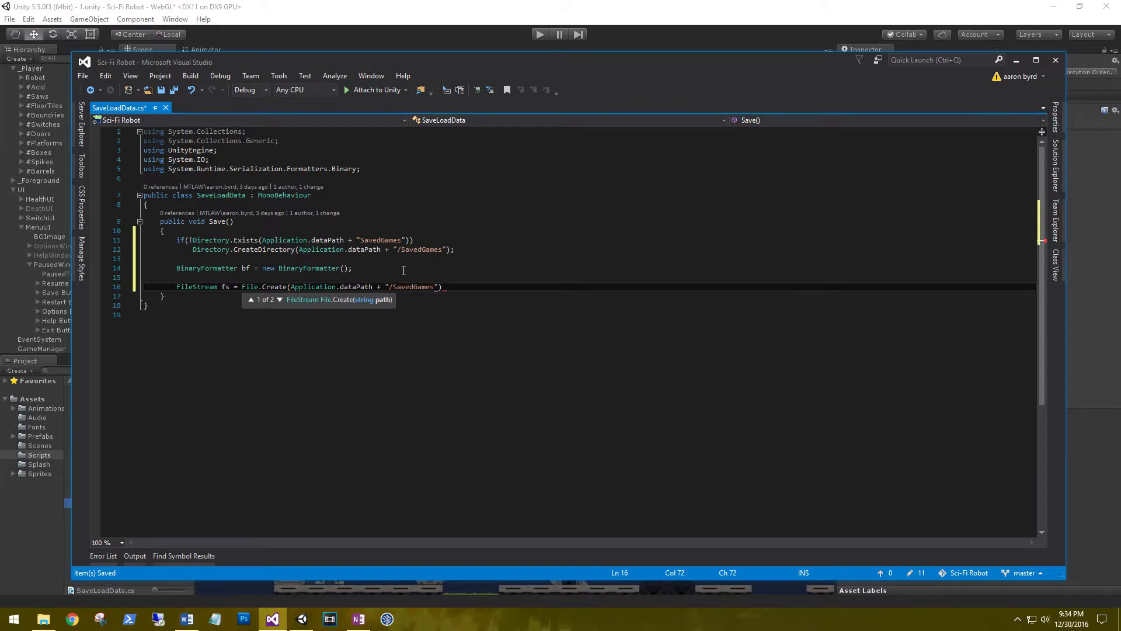
{"action": "type", "text": "/"}
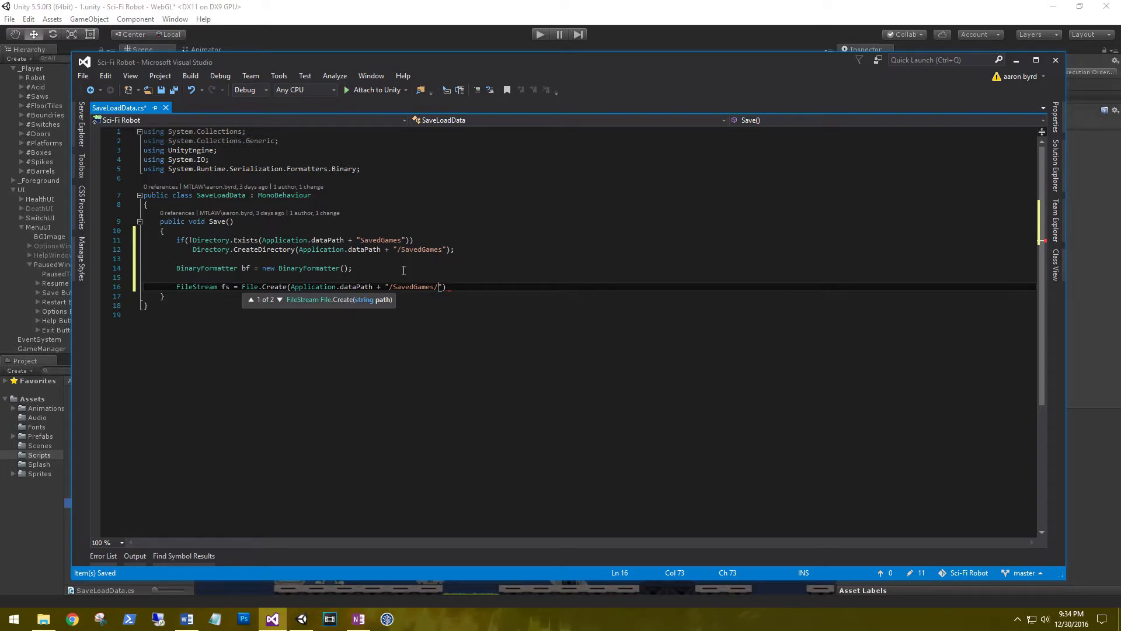
{"action": "type", "text": "save.rd"}
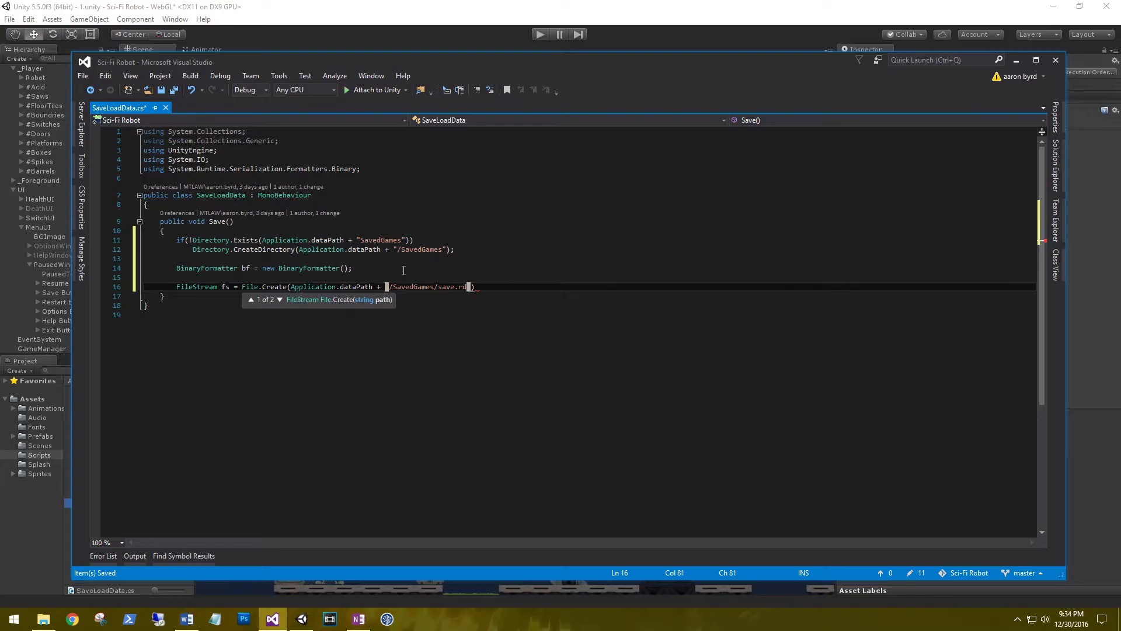
{"action": "type", "text": "\");"}
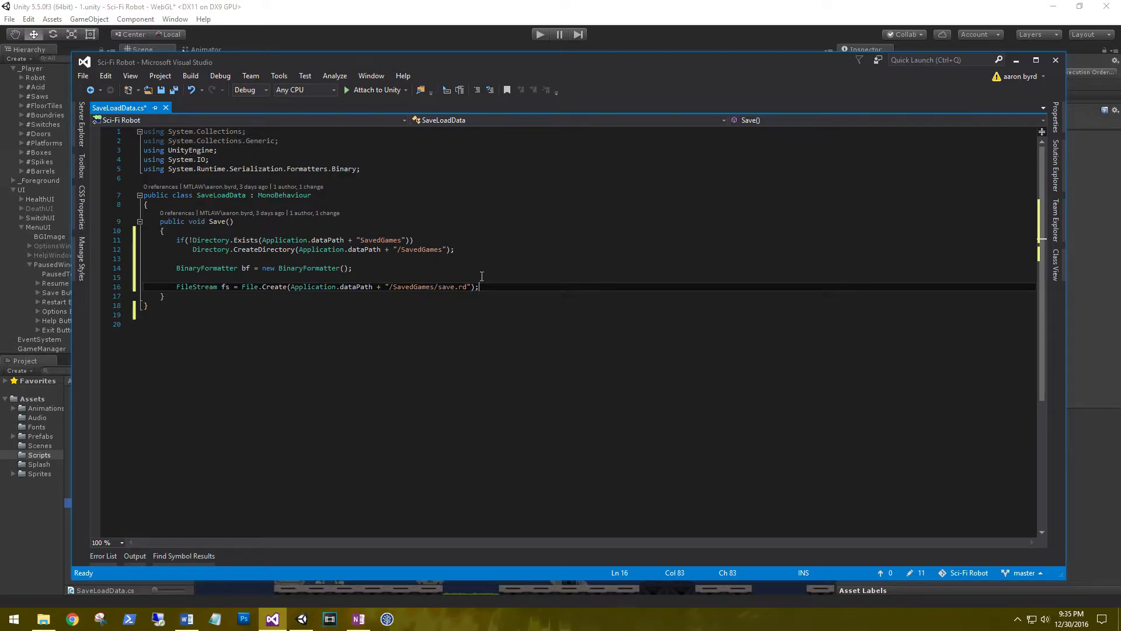
{"action": "double_click", "coordinate": [450, 287]}
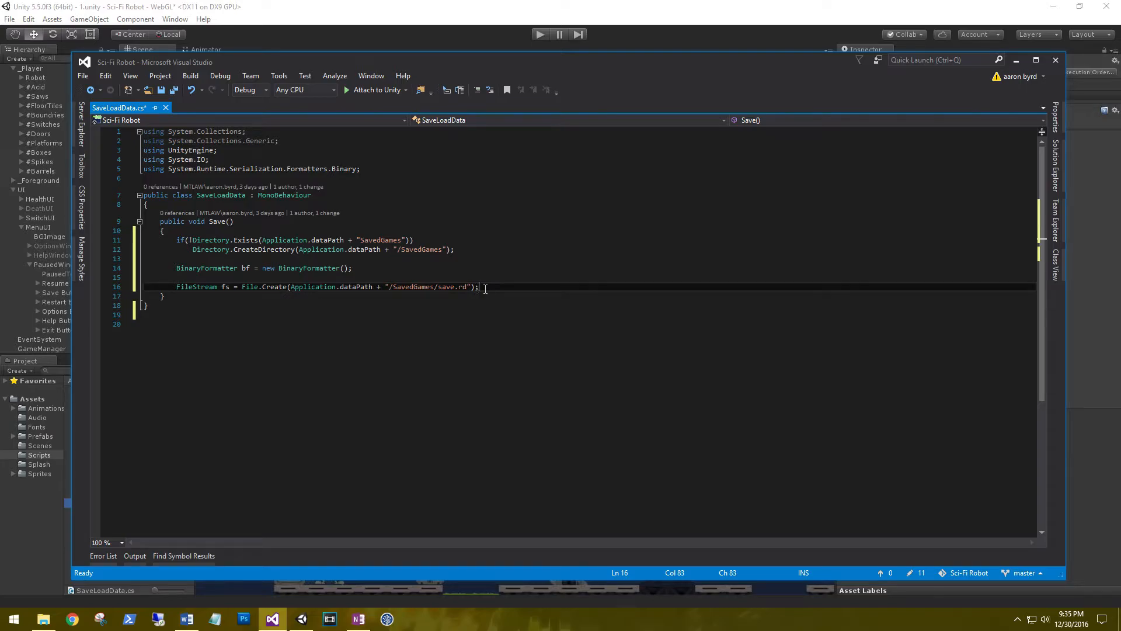
{"action": "mouse_move", "coordinate": [167, 309]}
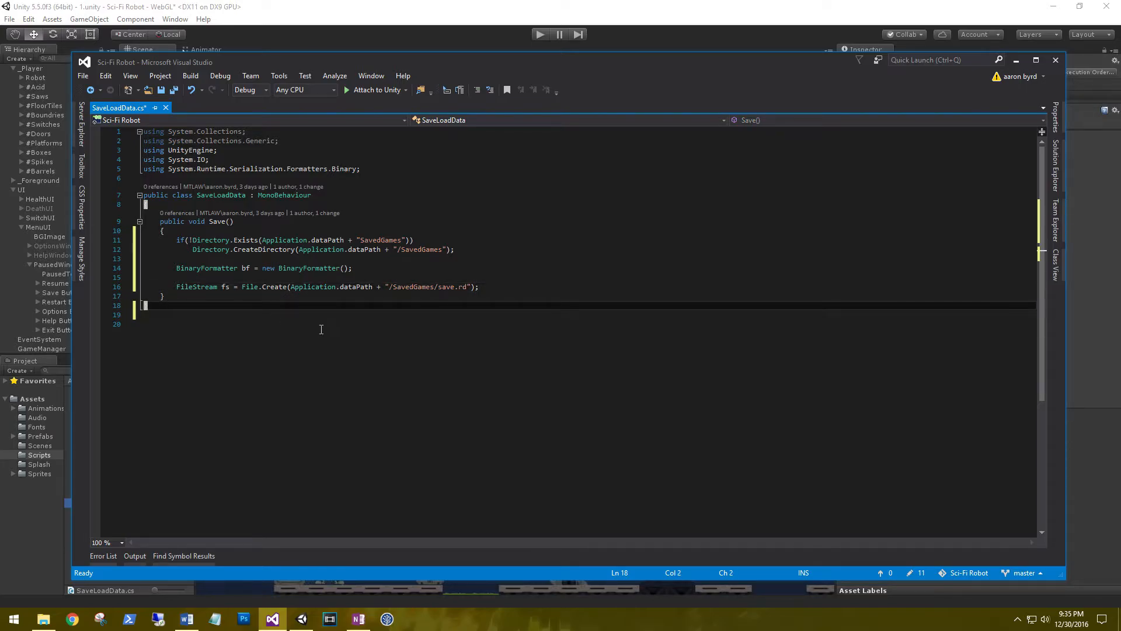
- Below SaveLoadData, declare a class SaveManager marked [System.Serializable]
{"action": "key", "text": "enter"}
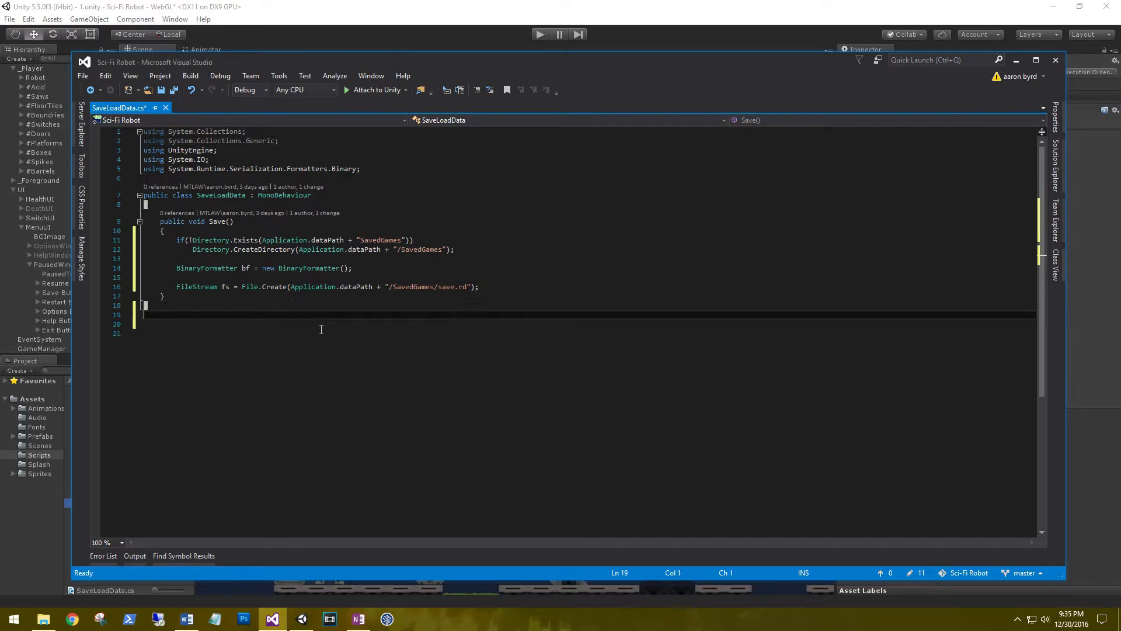
{"action": "type", "text": "["}
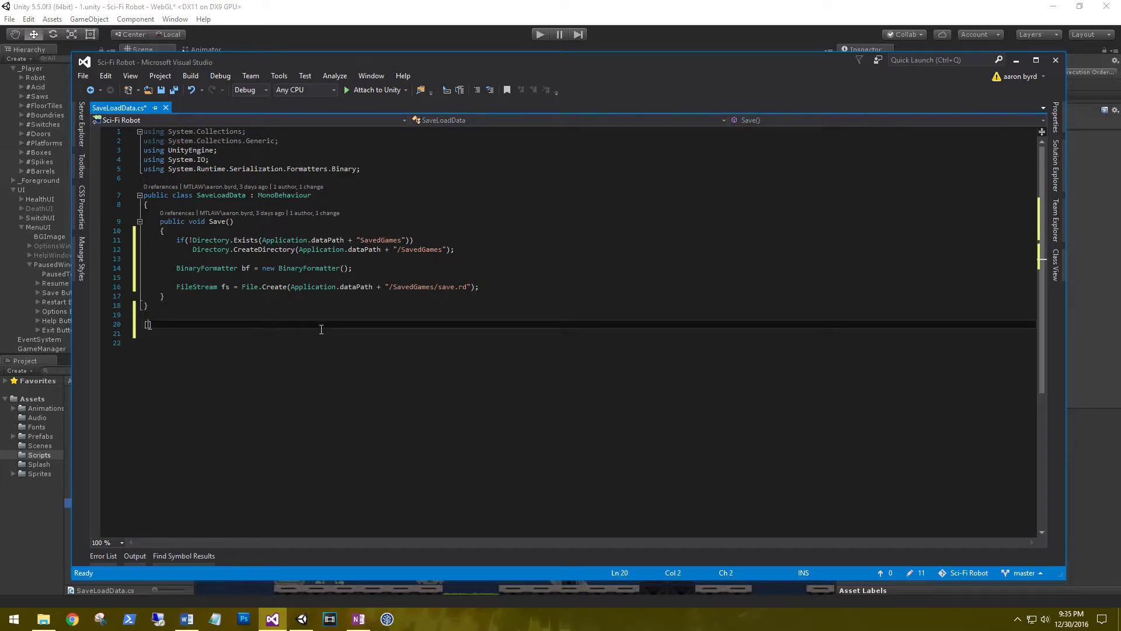
{"action": "type", "text": "System."}
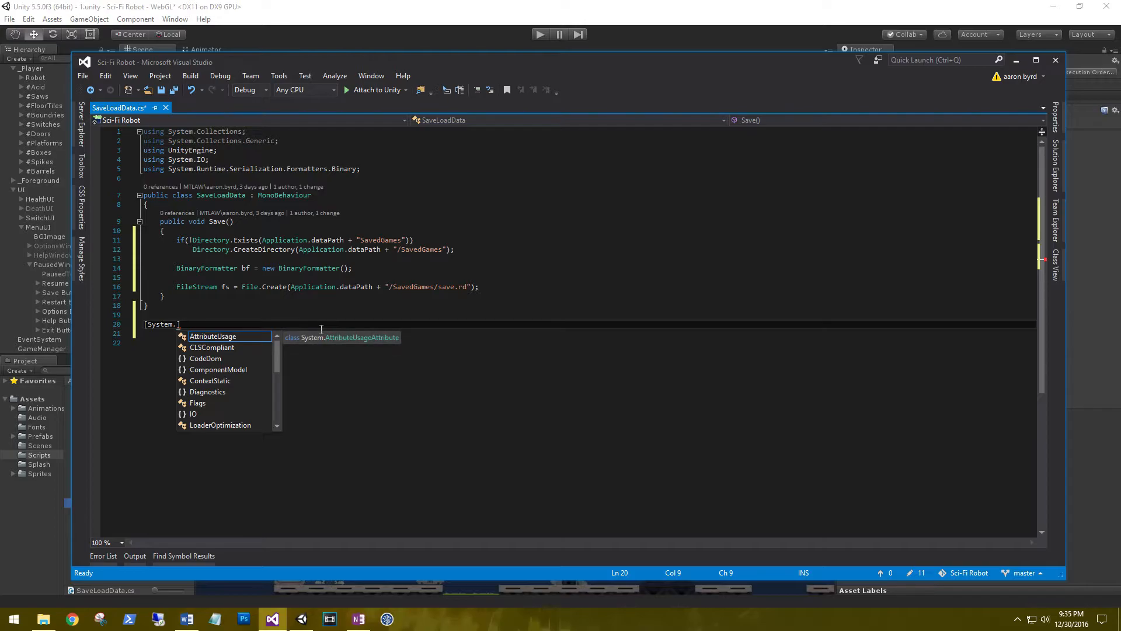
{"action": "type", "text": "Serializable]"}
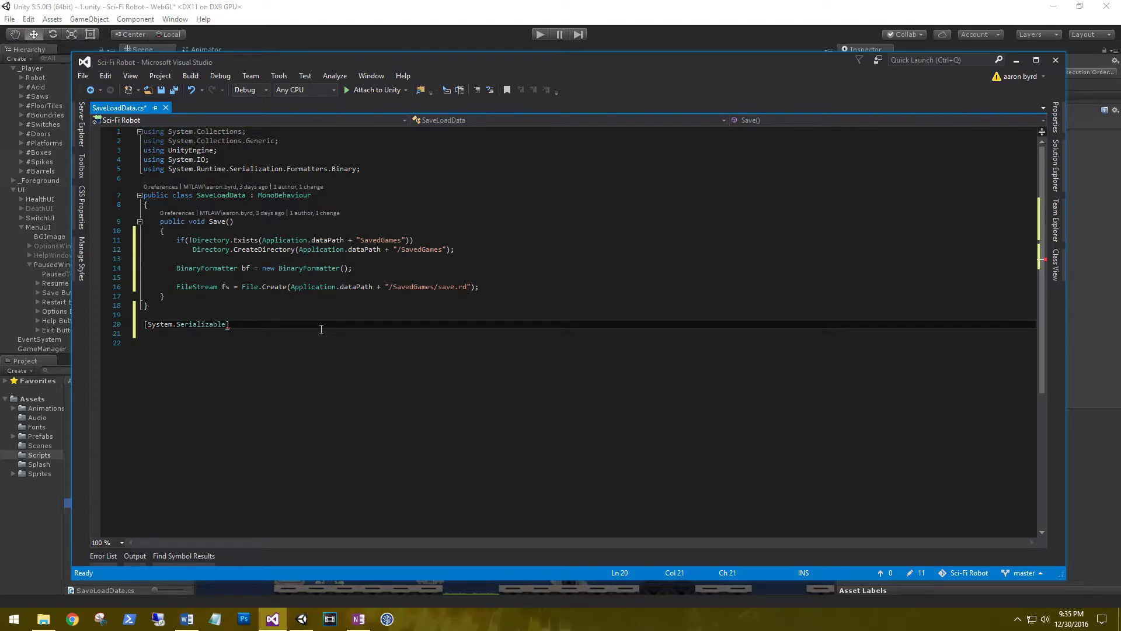
{"action": "key", "text": "enter"}
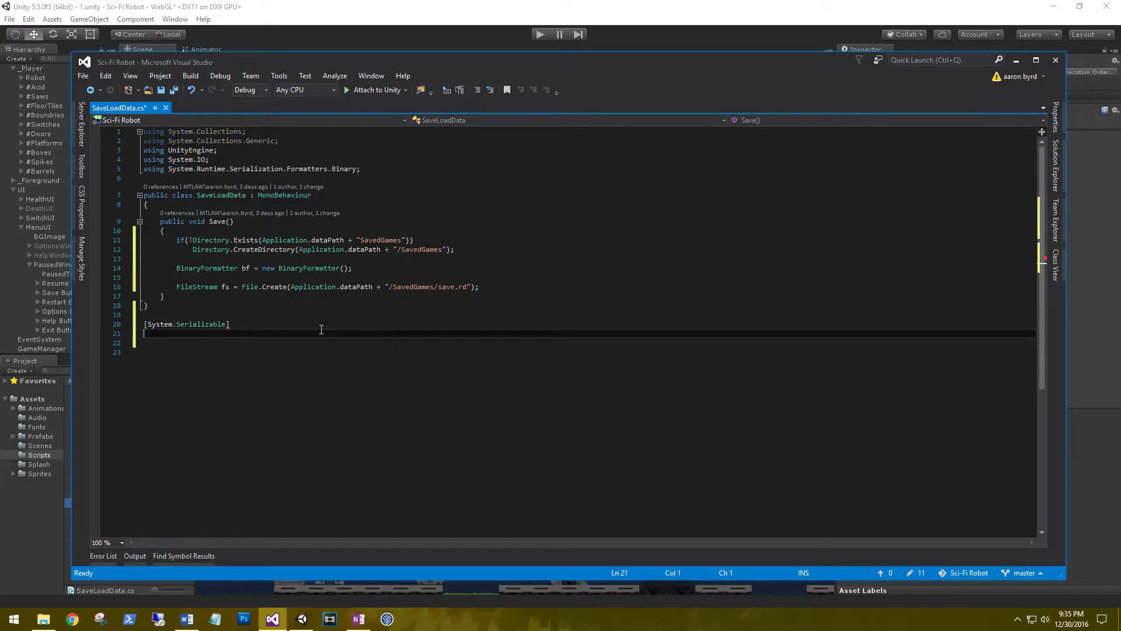
{"action": "type", "text": "class"}
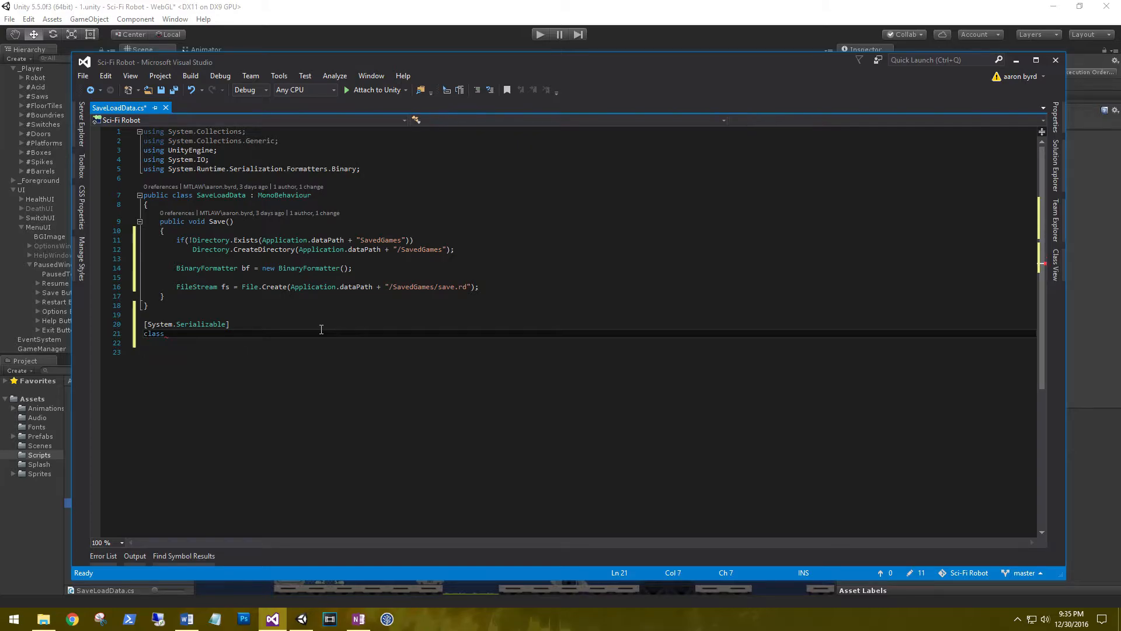
{"action": "type", "text": "Save"}
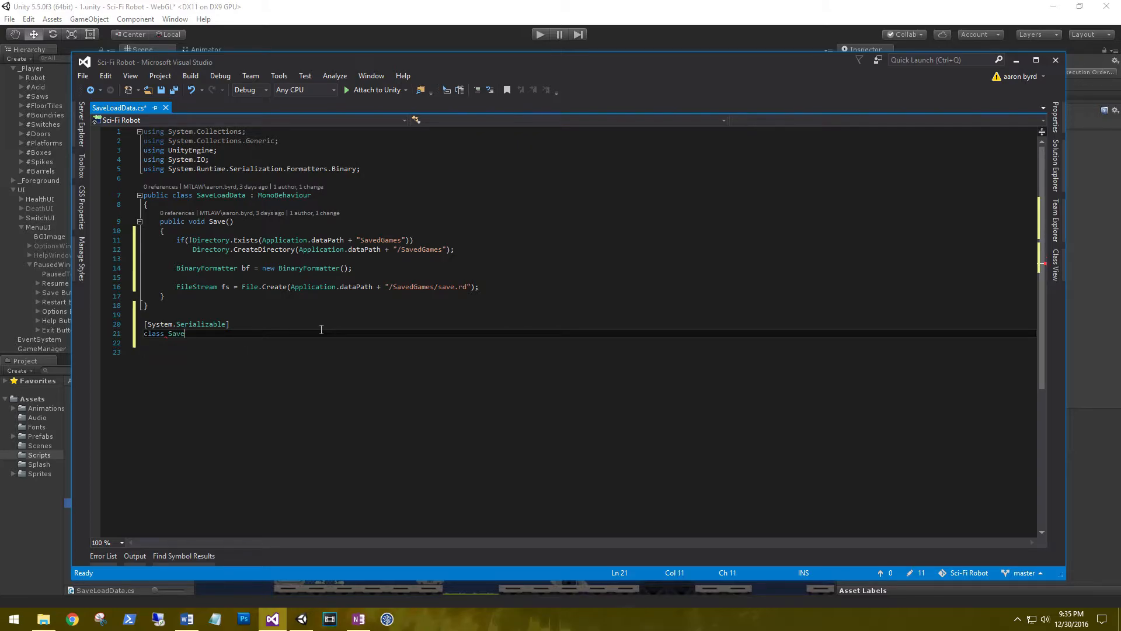
{"action": "type", "text": "Manager"}
{"action": "left_click", "coordinate": [585, 342]}
{"action": "type", "text": "{"}
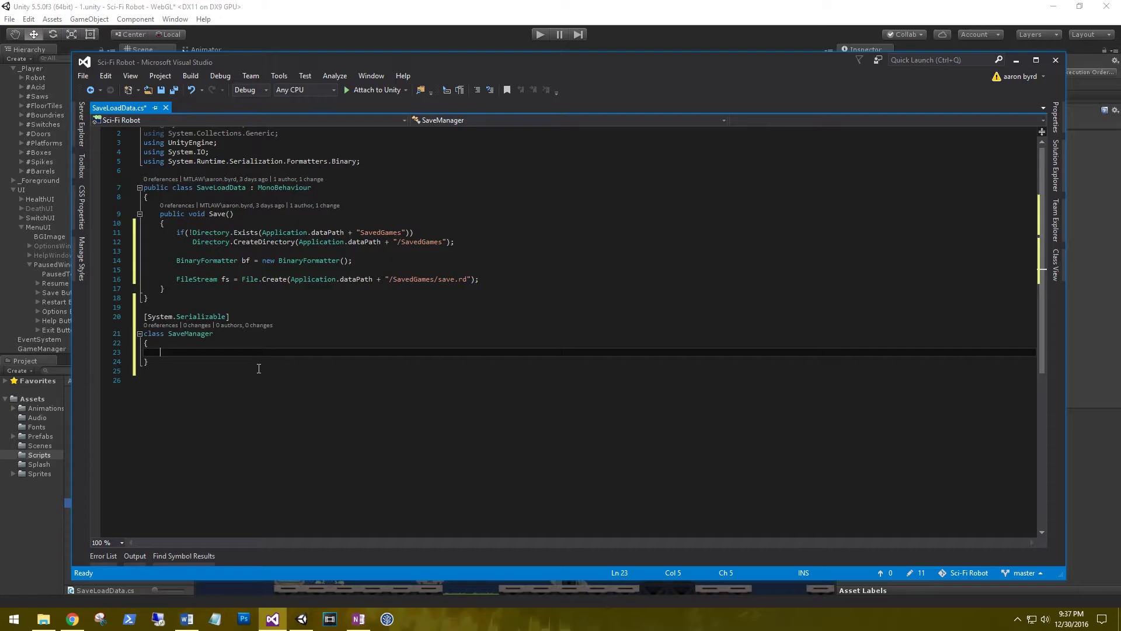
- Give SaveManager a public int currentLevel field
{"action": "type", "text": "public"}
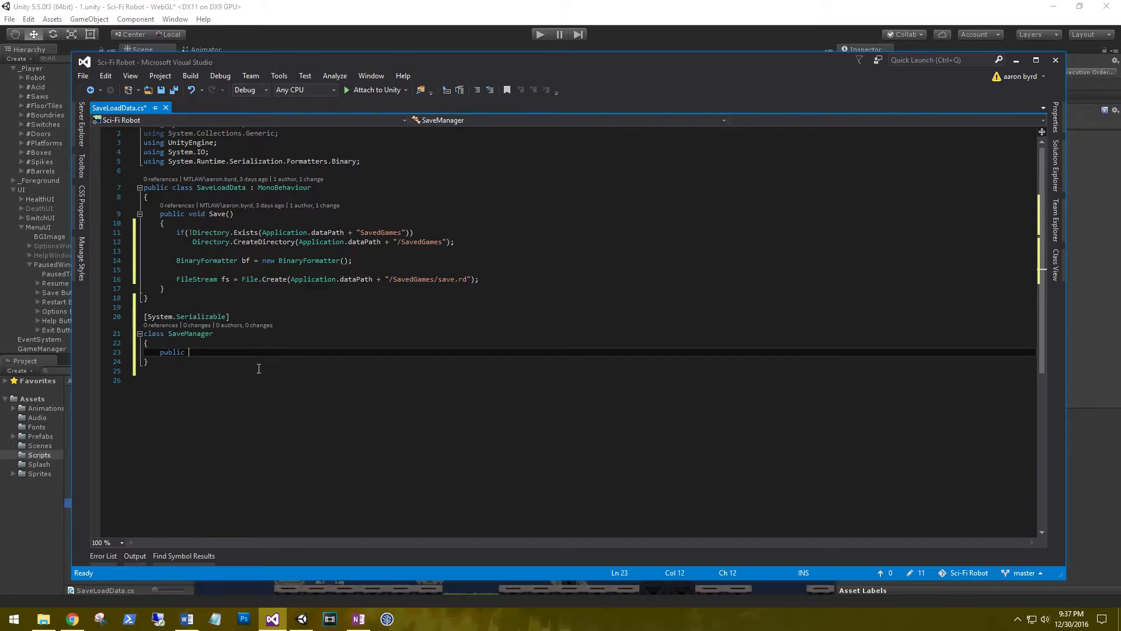
{"action": "type", "text": "int cur"}
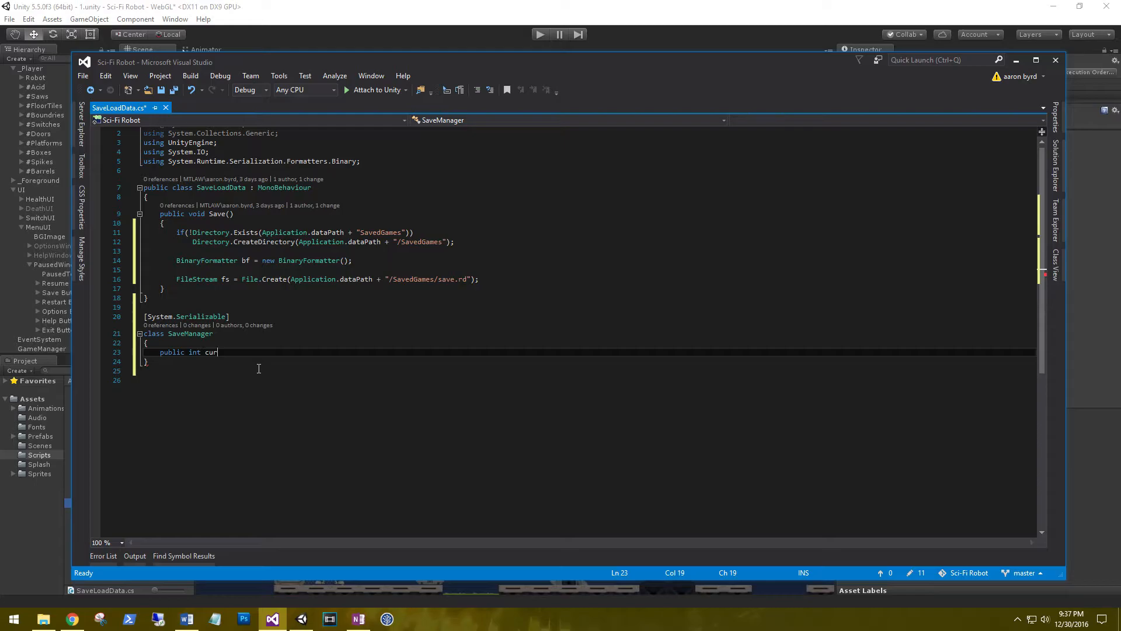
{"action": "type", "text": "rentLevel"}
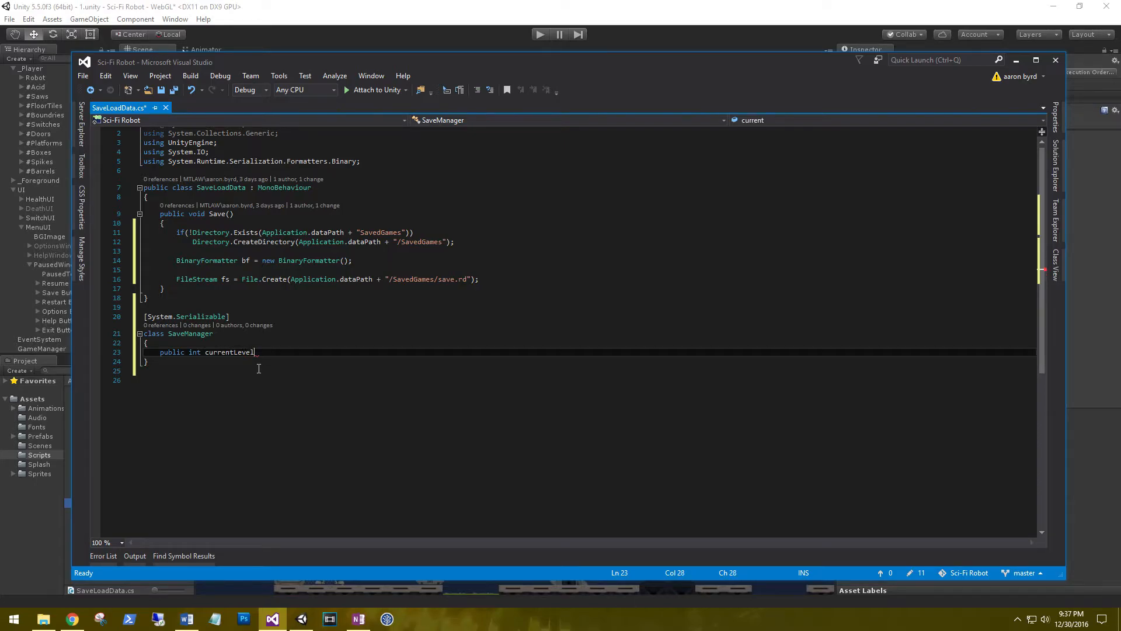
{"action": "type", "text": ";"}
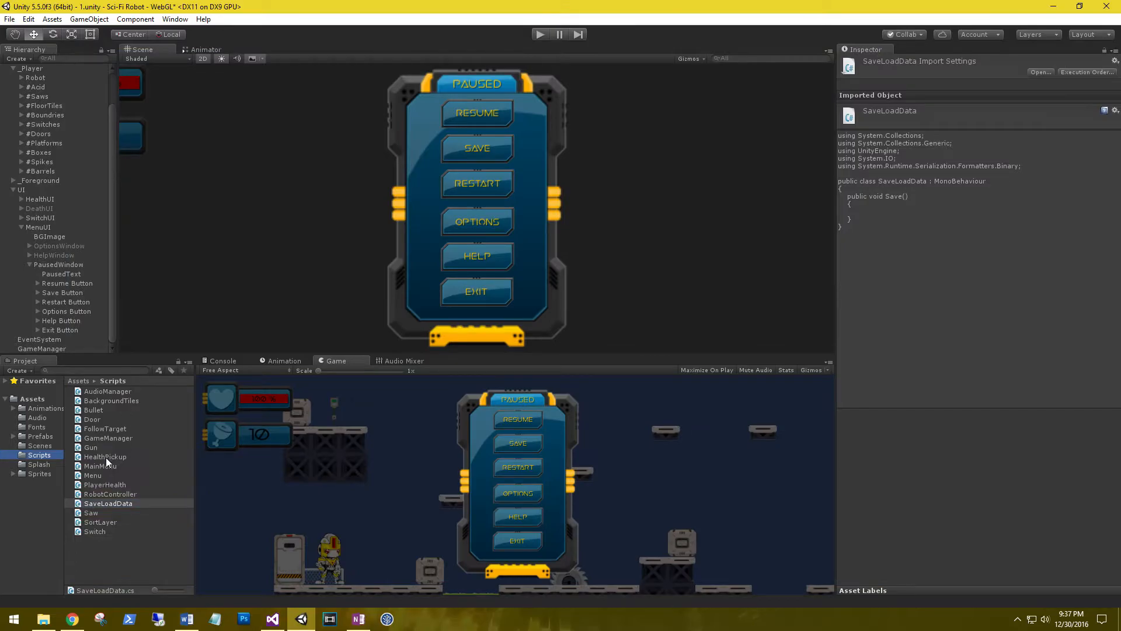
{"action": "mouse_move", "coordinate": [118, 442]}
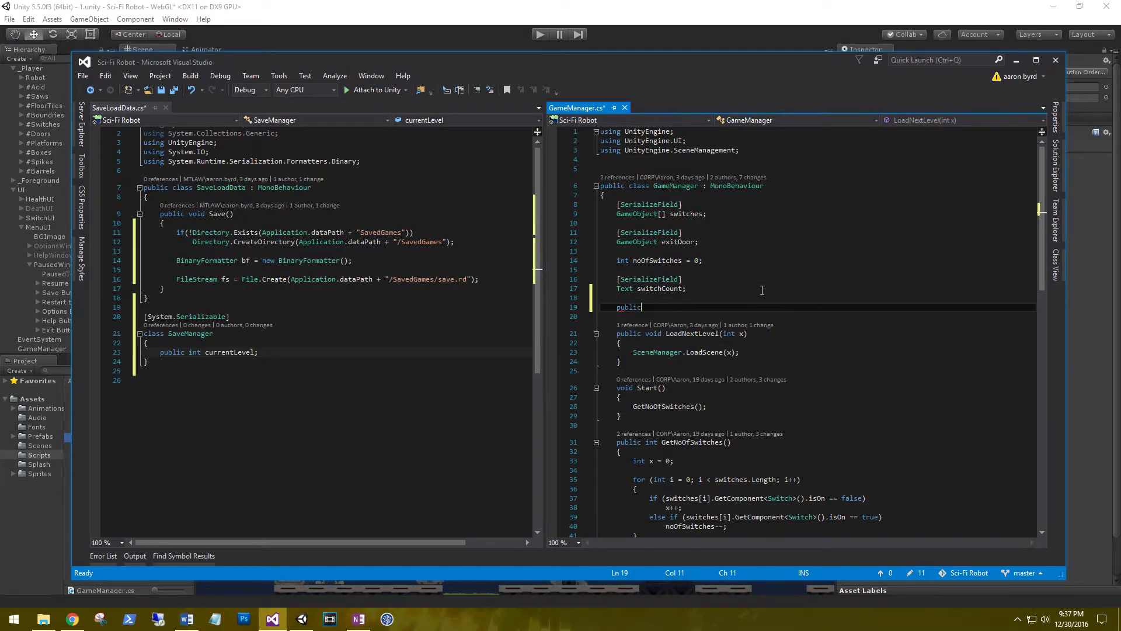
- Add a static GameManager gm field and assign gm = this in Awake
{"action": "type", "text": "sta"}
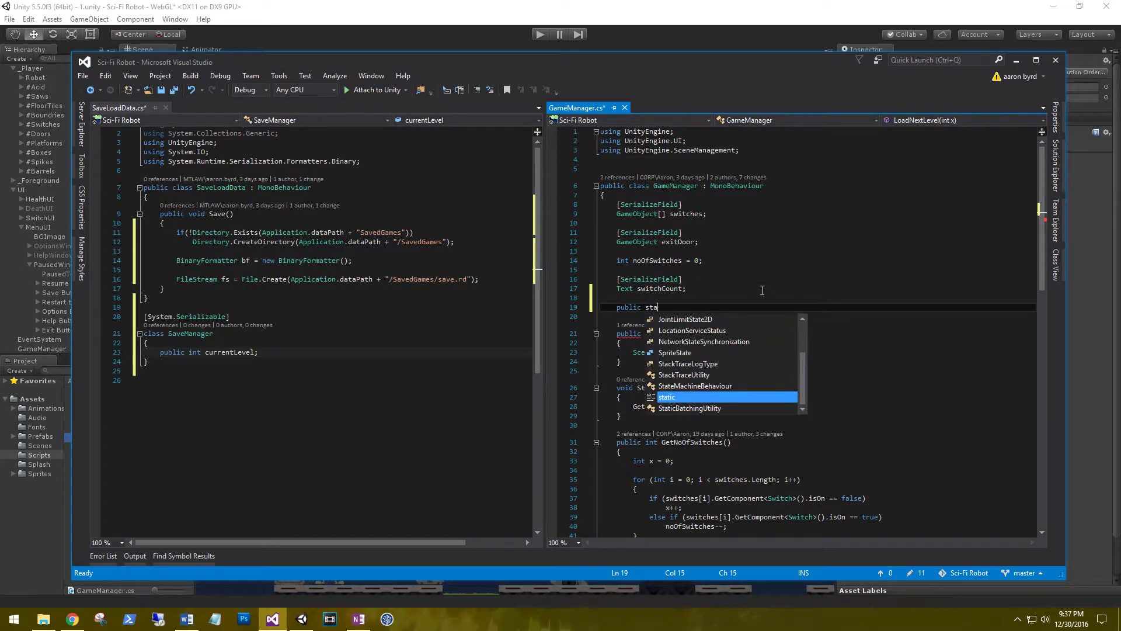
{"action": "type", "text": "tic GAmeManager gm;"}
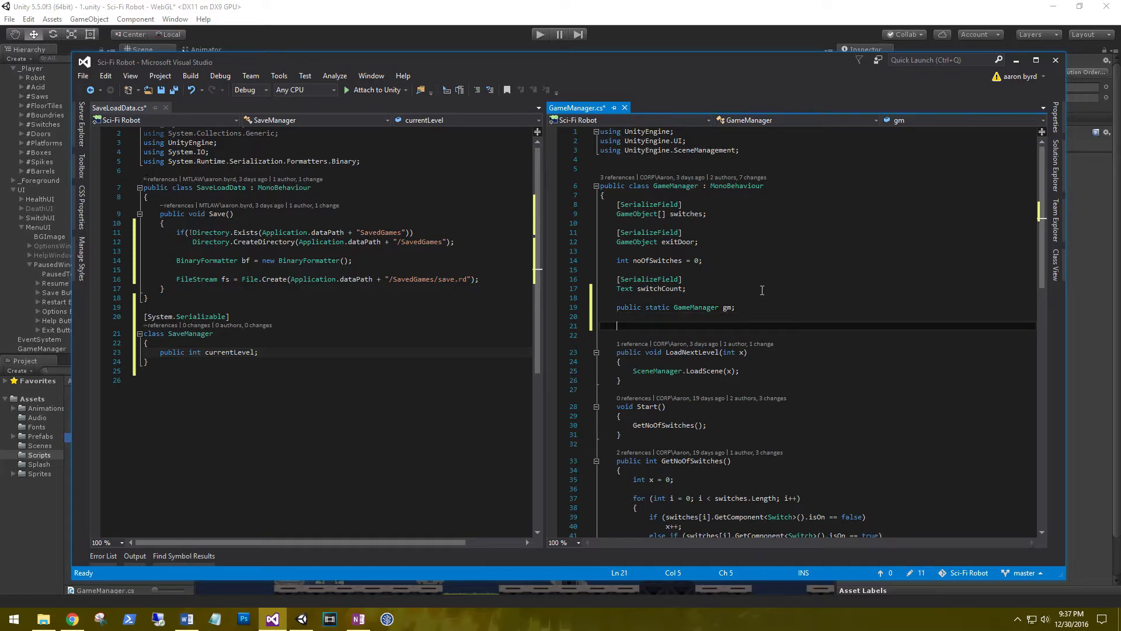
{"action": "type", "text": "void Awake("}
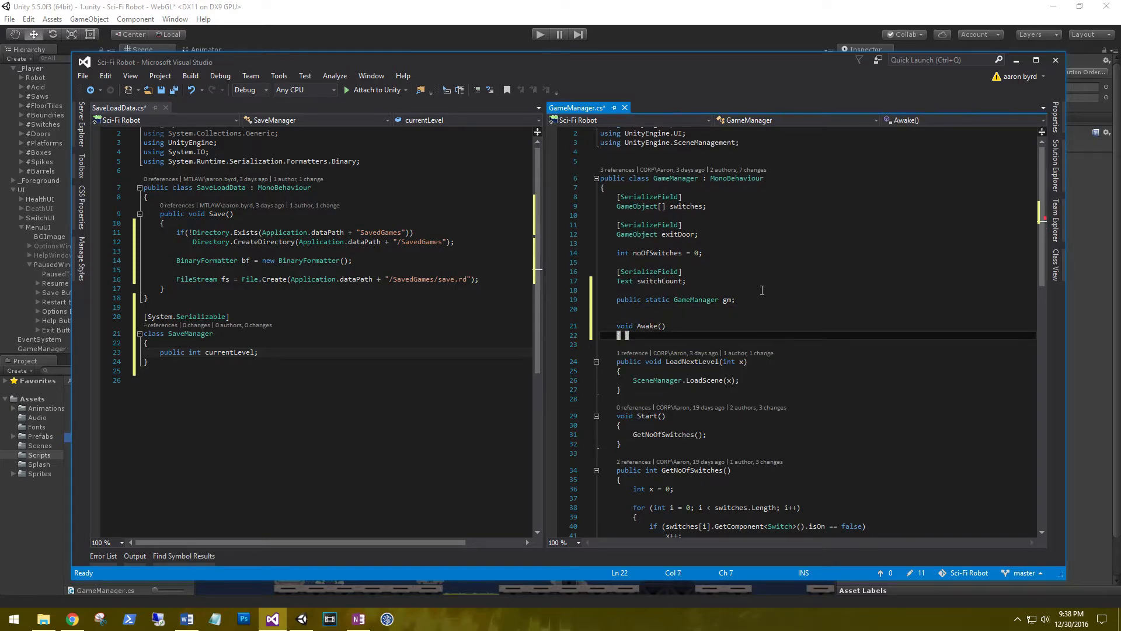
{"action": "type", "text": "gm"}
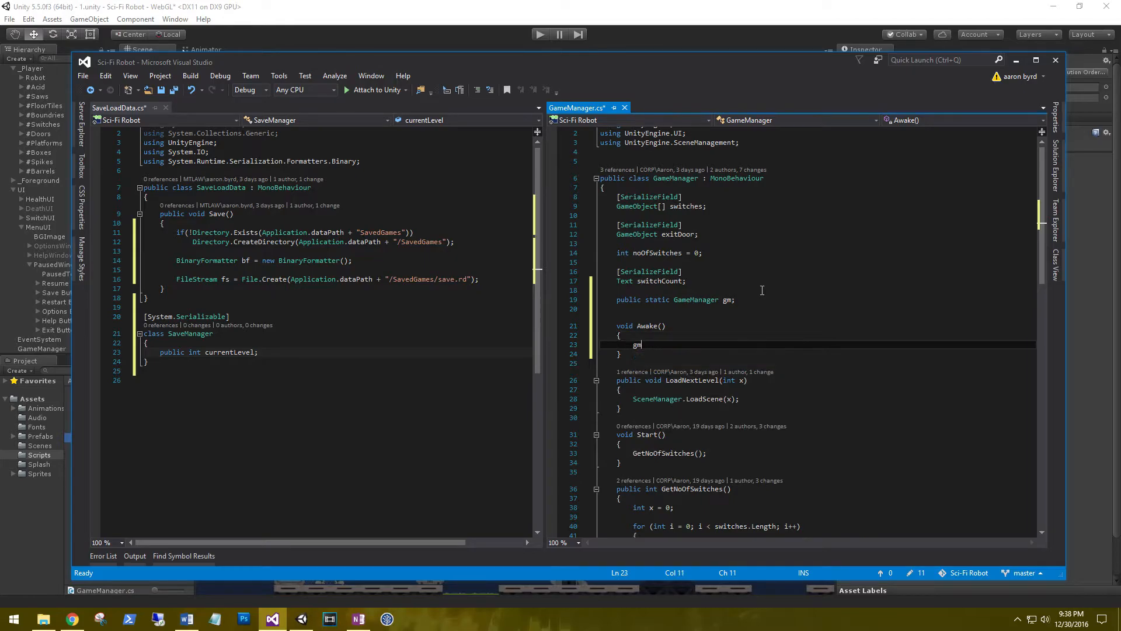
{"action": "type", "text": "= this;"}
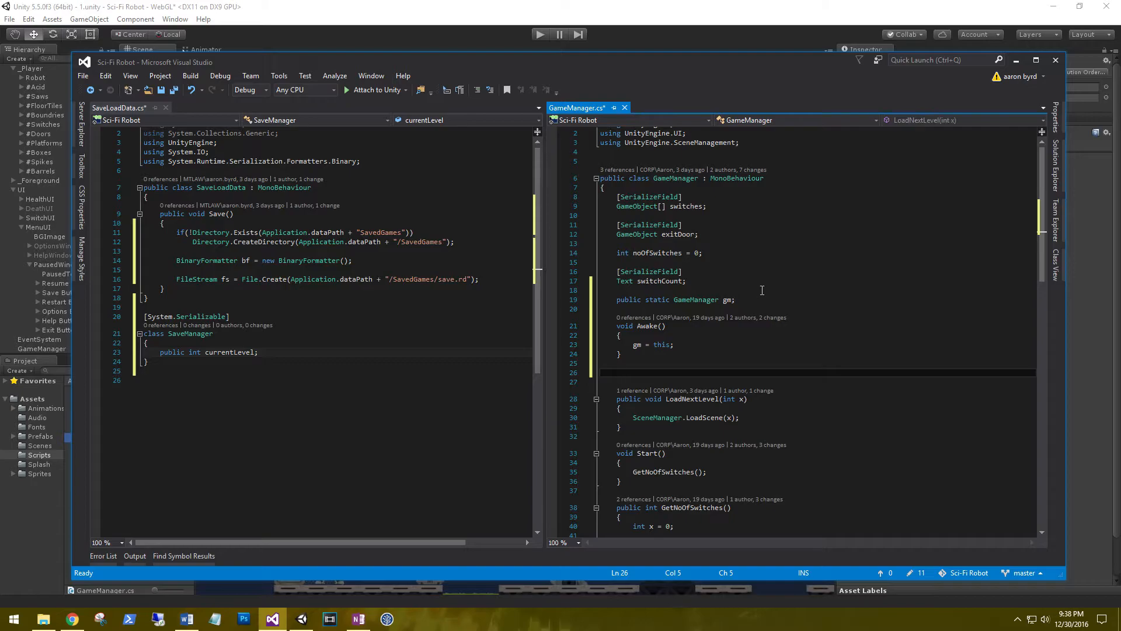
- Write public GetCurrentLevel() returning SceneManager.GetActiveScene().buildIndex
{"action": "type", "text": "public int GetCurrentLevel"}
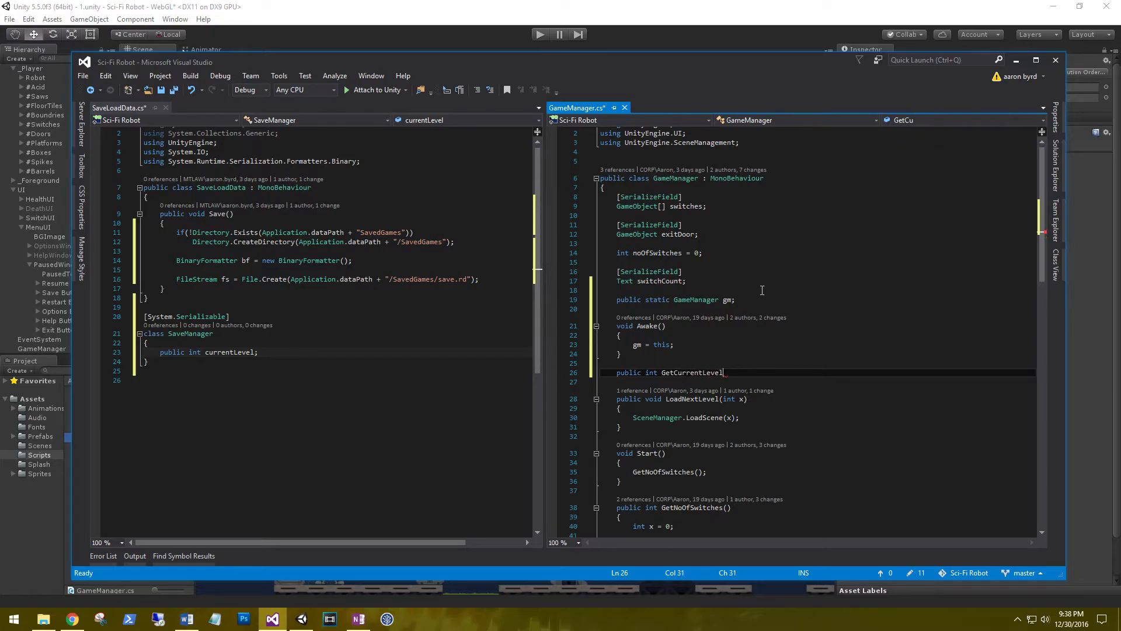
{"action": "type", "text": "()"}
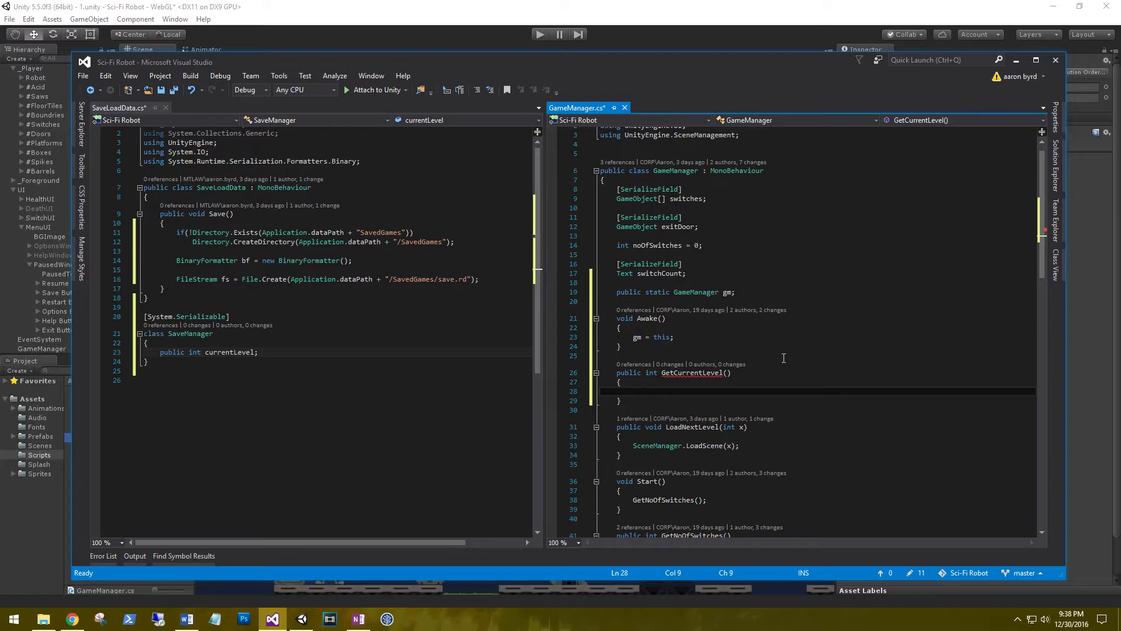
{"action": "type", "text": "return SceneManager.ge"}
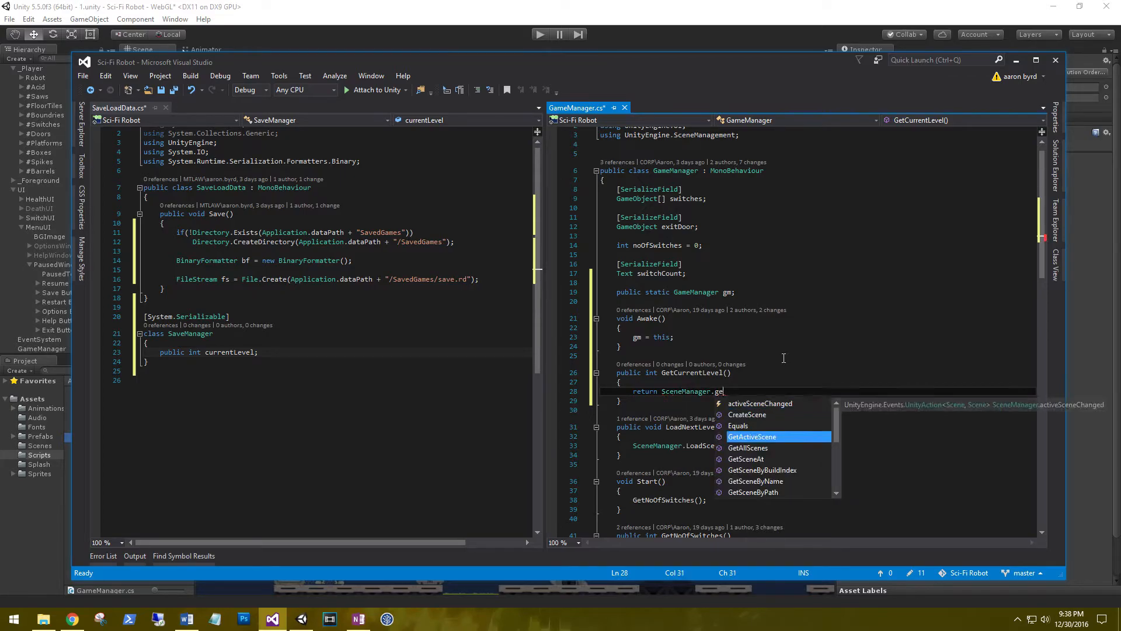
{"action": "type", "text": "GetActiveScene()"}
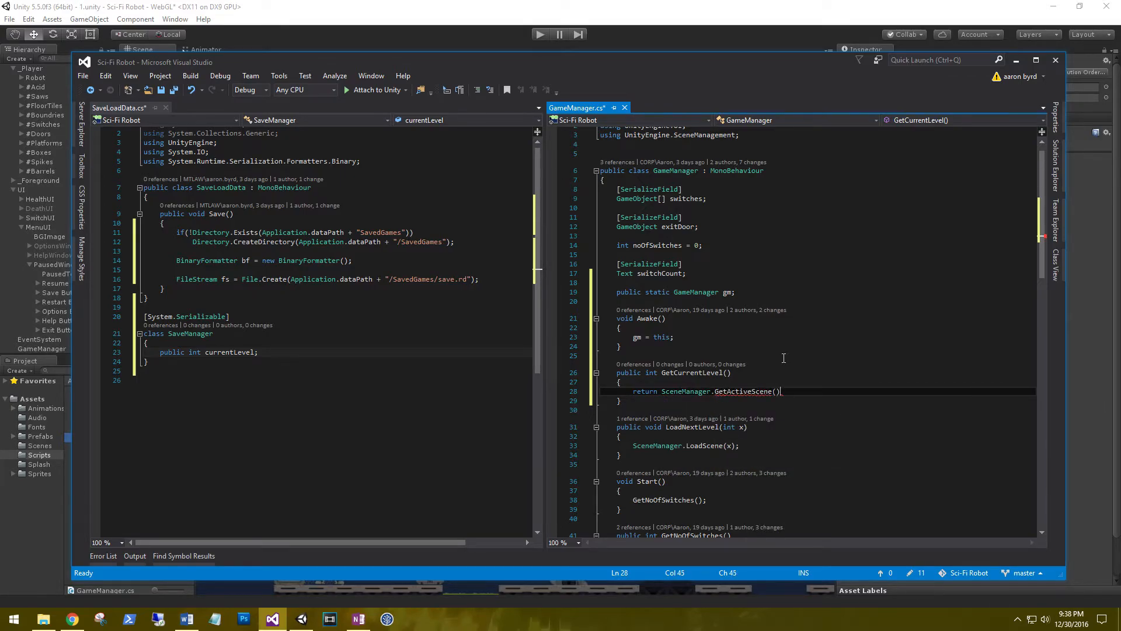
{"action": "type", "text": ".buildIndex"}
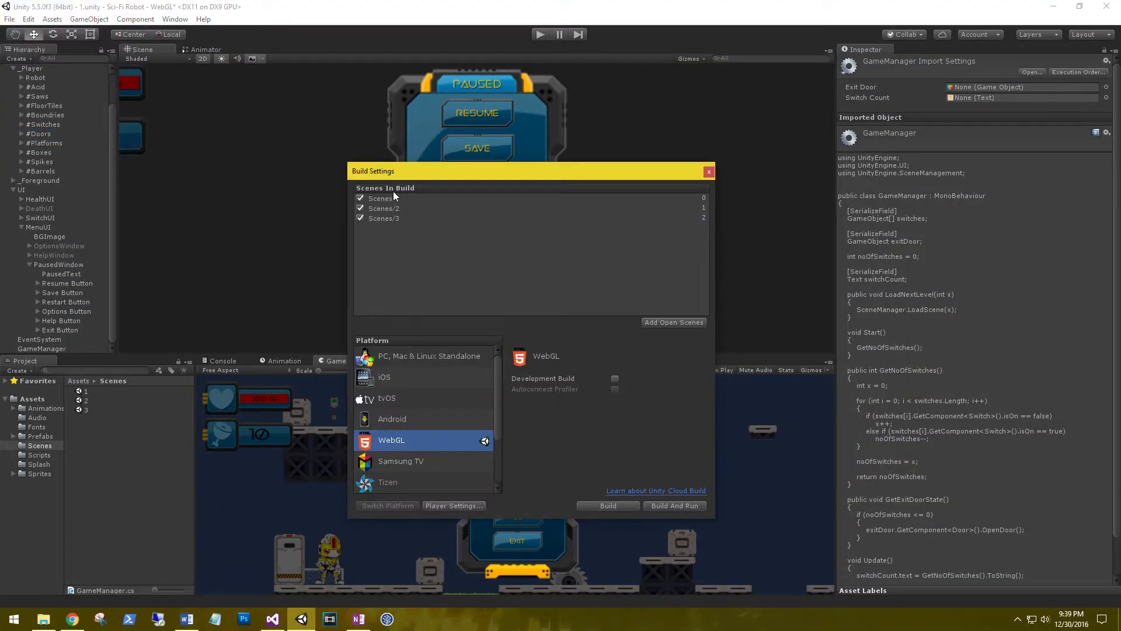
- Review the build indices of Scenes/2 and Scenes/3 in Scenes In Build
{"action": "left_click", "coordinate": [384, 208]}
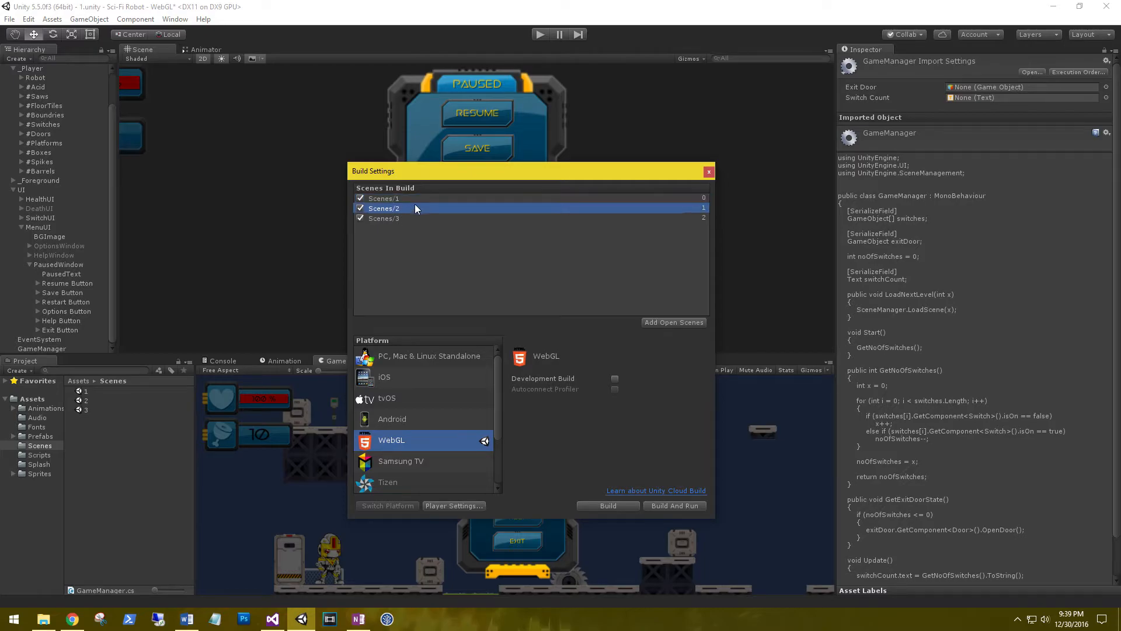
{"action": "mouse_move", "coordinate": [644, 210]}
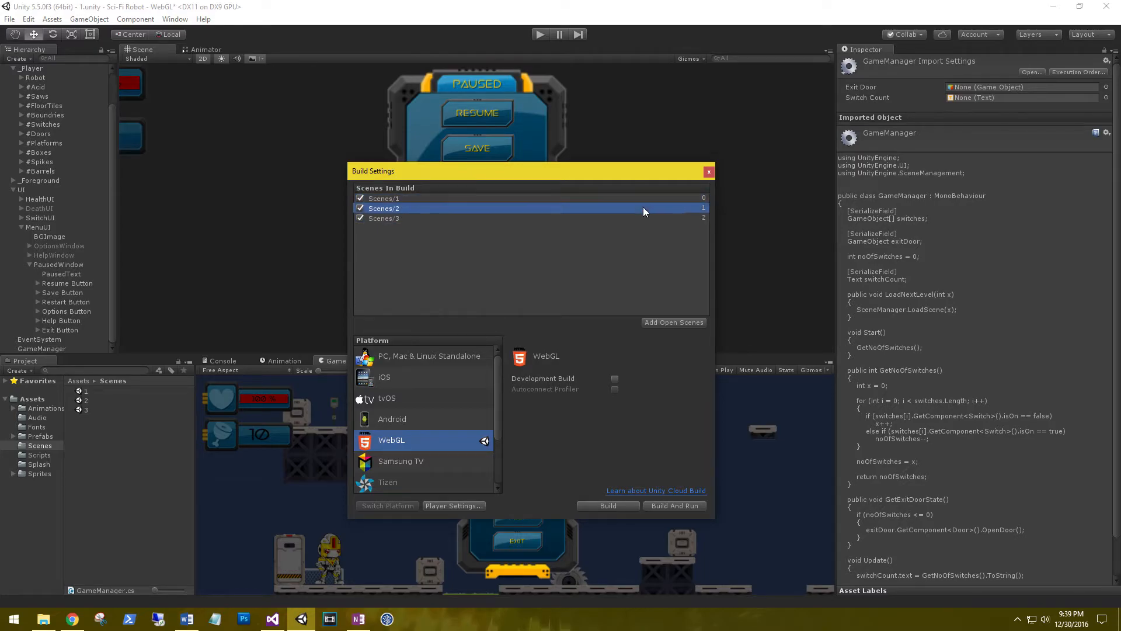
{"action": "left_click", "coordinate": [384, 198]}
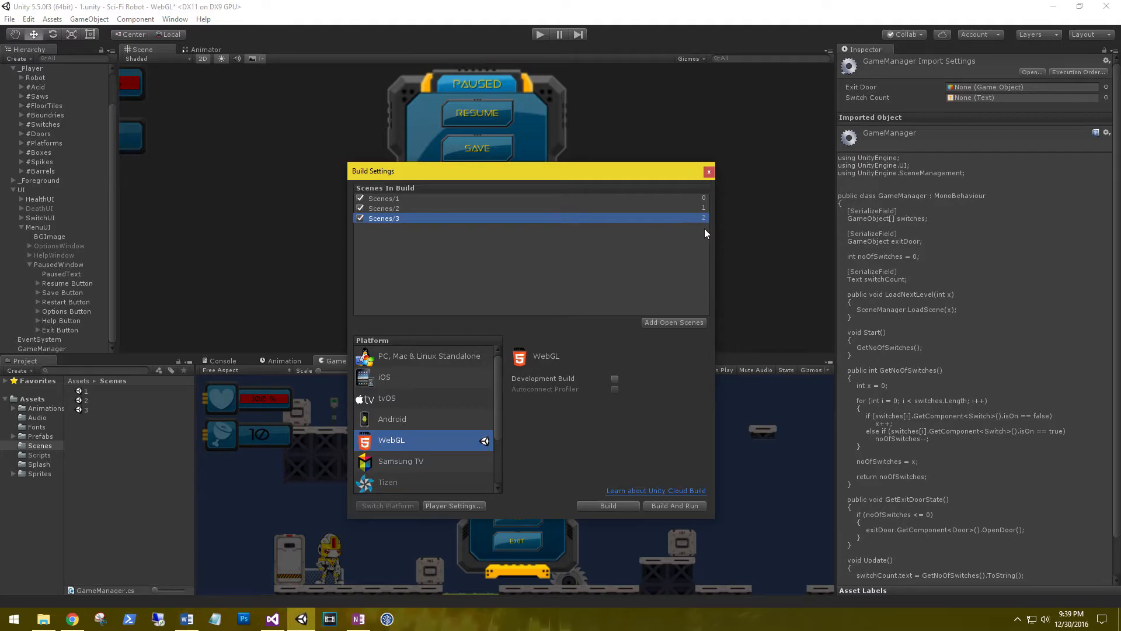
{"action": "left_click", "coordinate": [270, 619]}
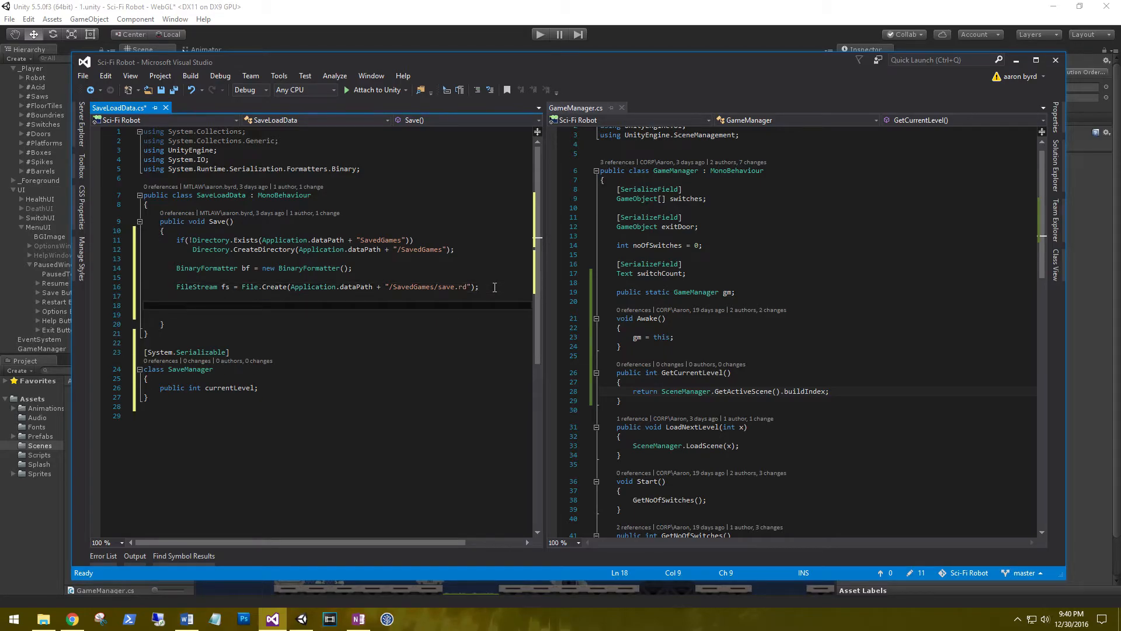
- Create a new SaveManager and set its currentLevel to GameManager.gm.GetCurrentLevel()
{"action": "type", "text": "sam"}
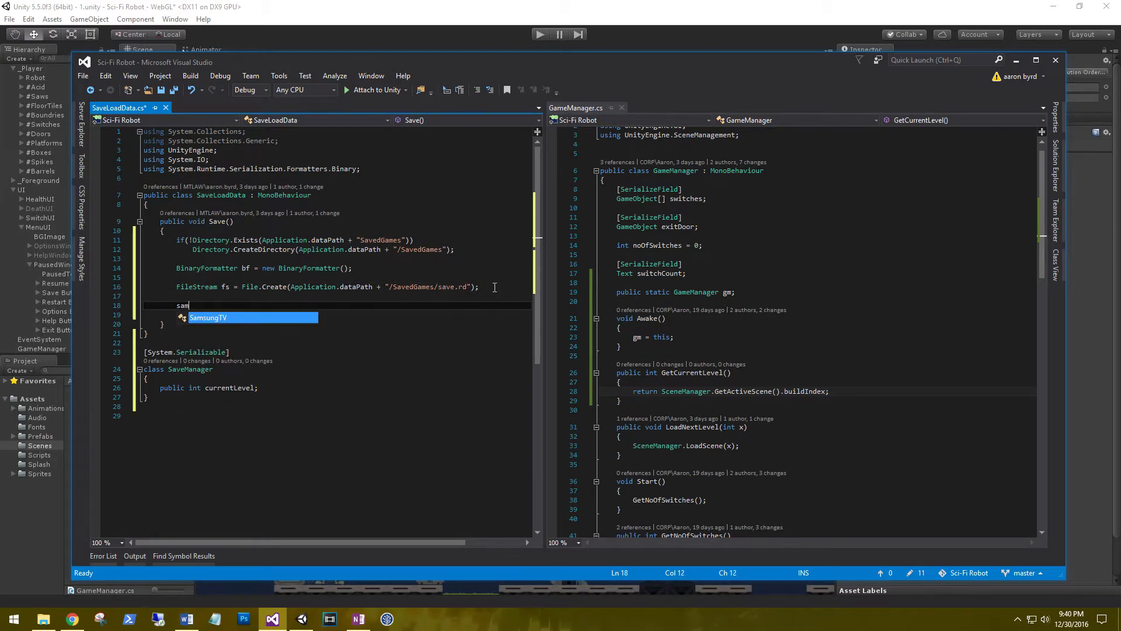
{"action": "type", "text": "SaveManager"}
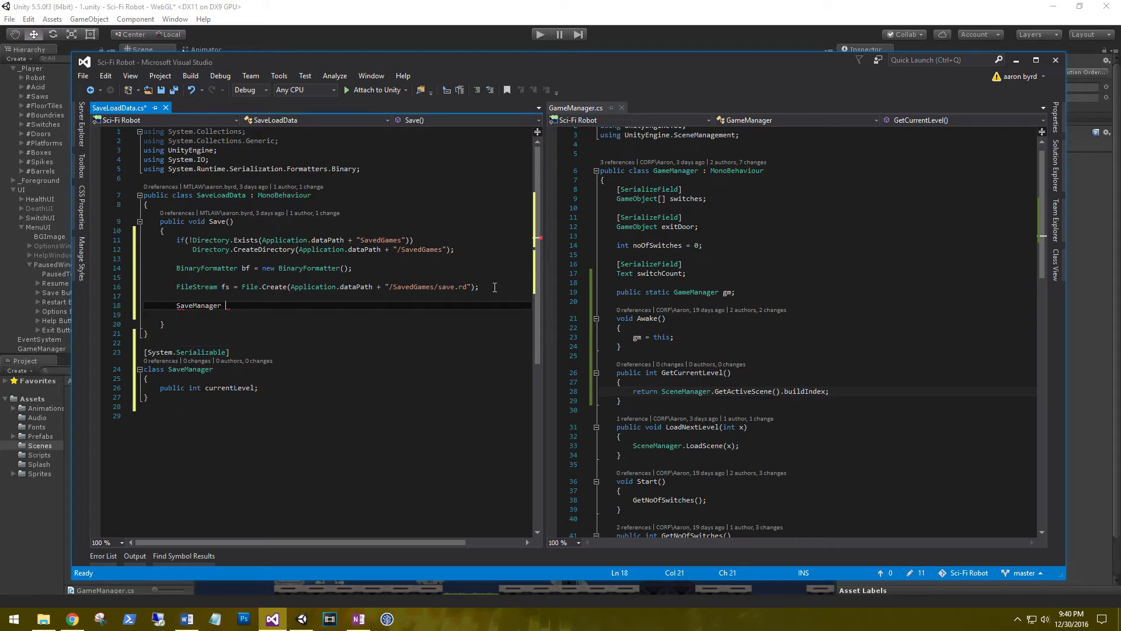
{"action": "type", "text": "saveManager = new SaveManager();"}
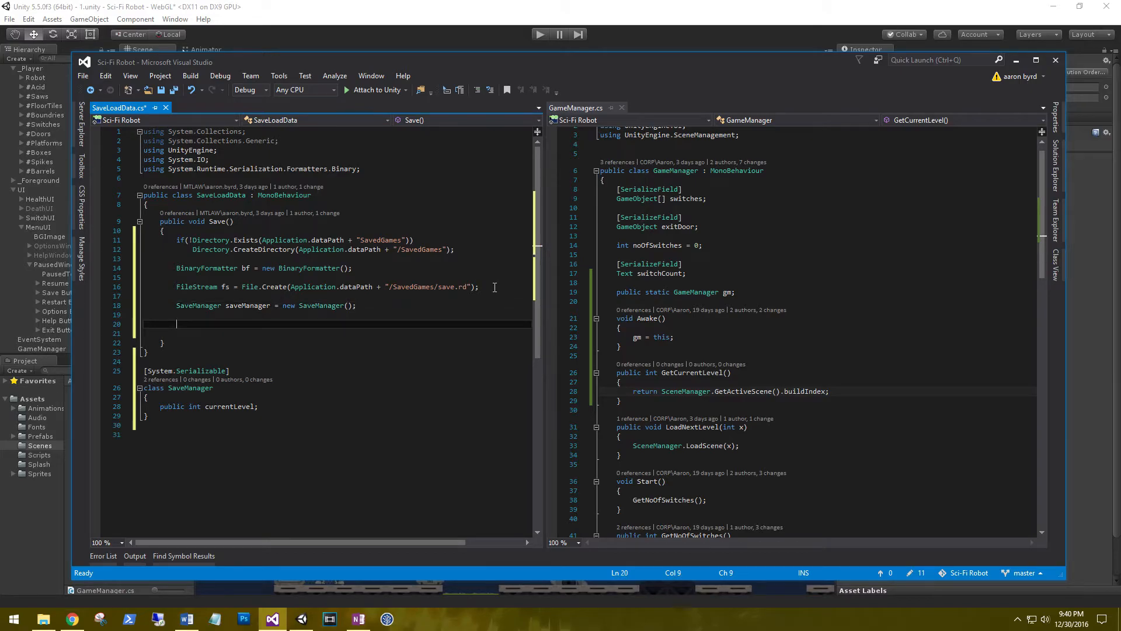
{"action": "type", "text": "saveManager."}
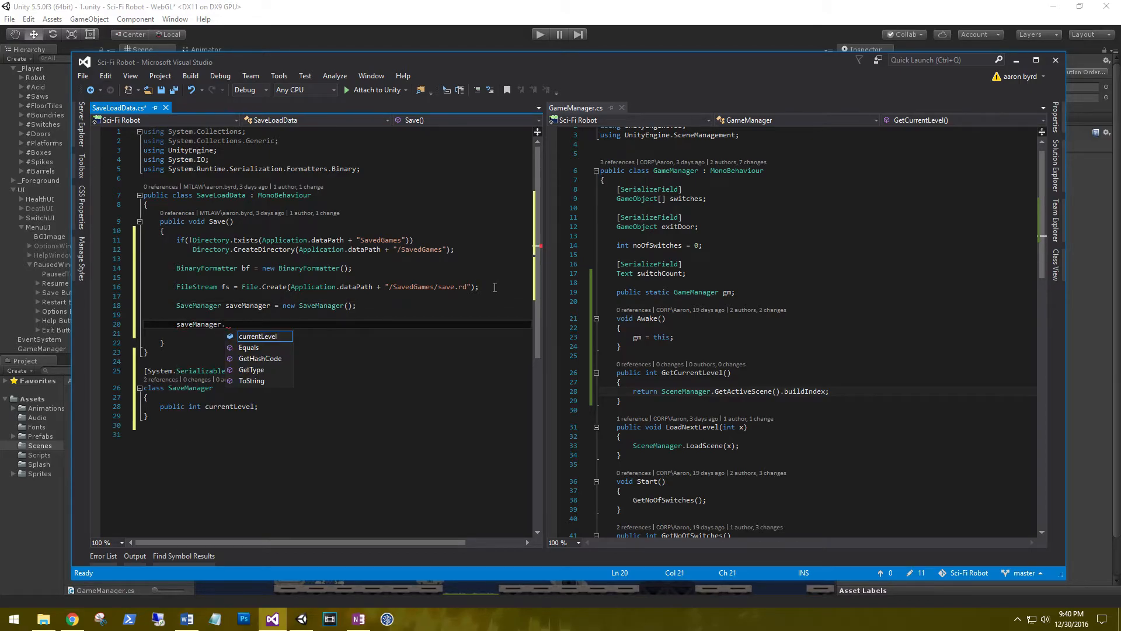
{"action": "type", "text": "currentLevel"}
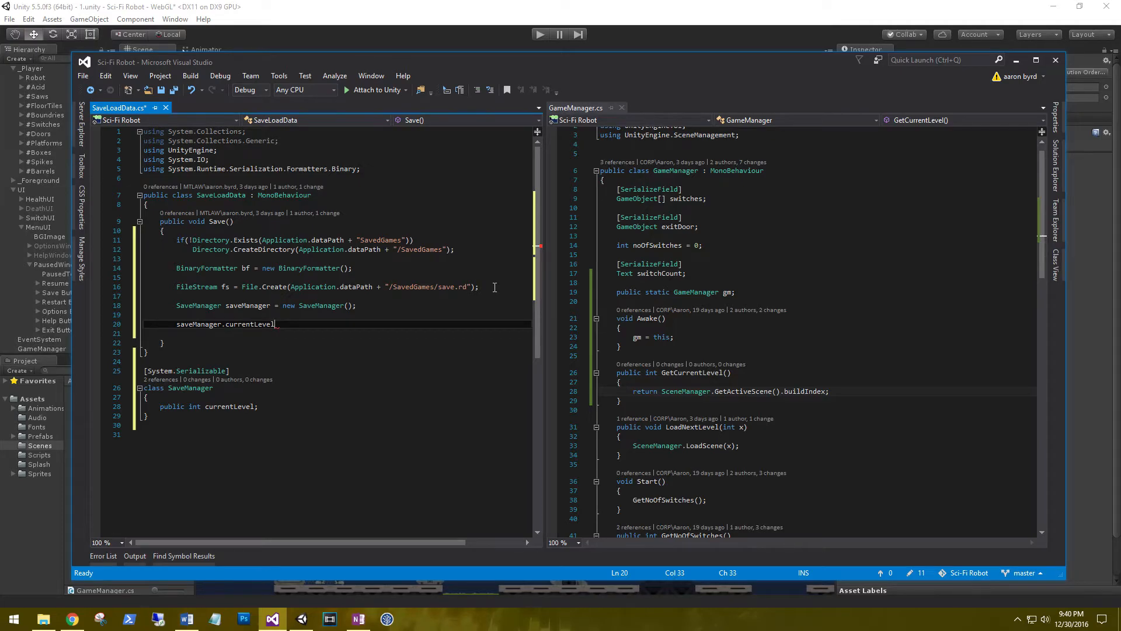
{"action": "double_click", "coordinate": [249, 323]}
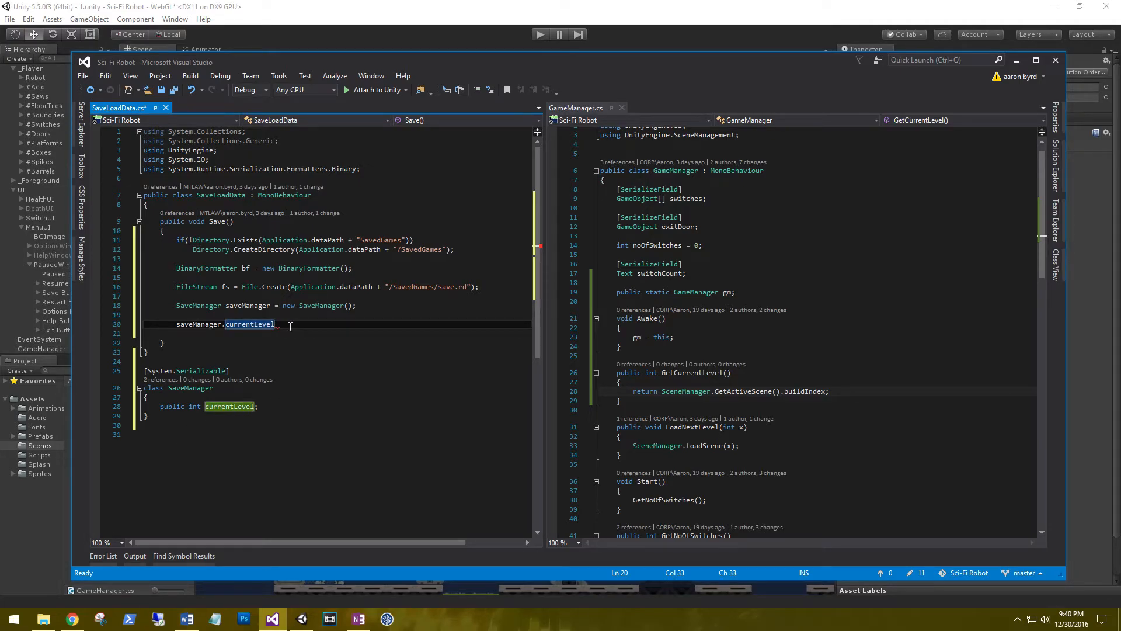
{"action": "type", "text": "= g"}
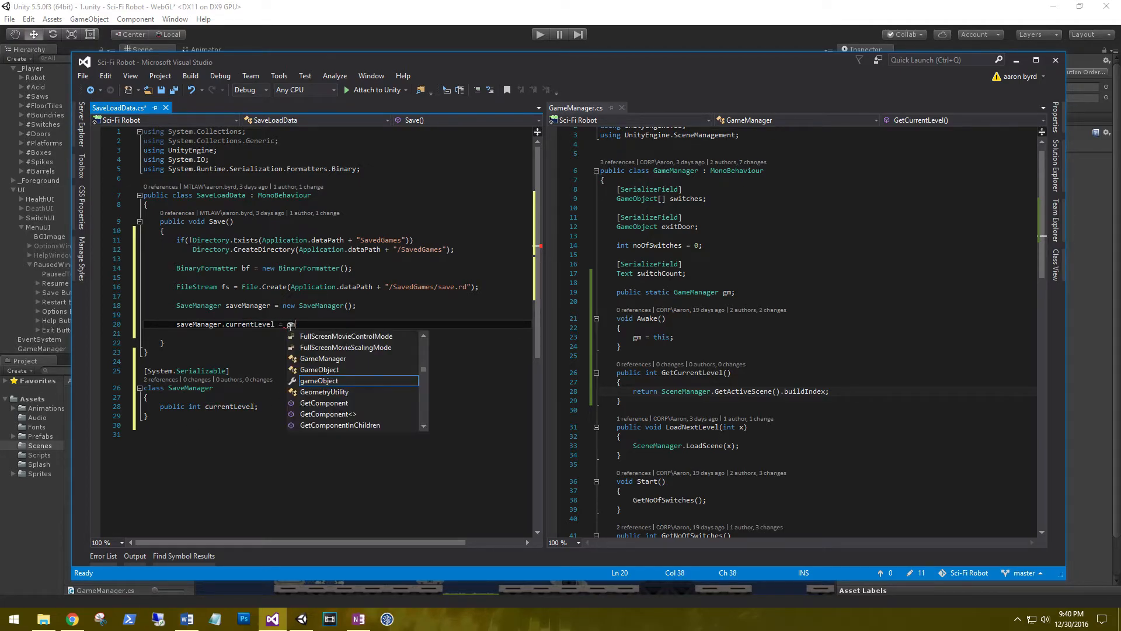
{"action": "type", "text": "m"}
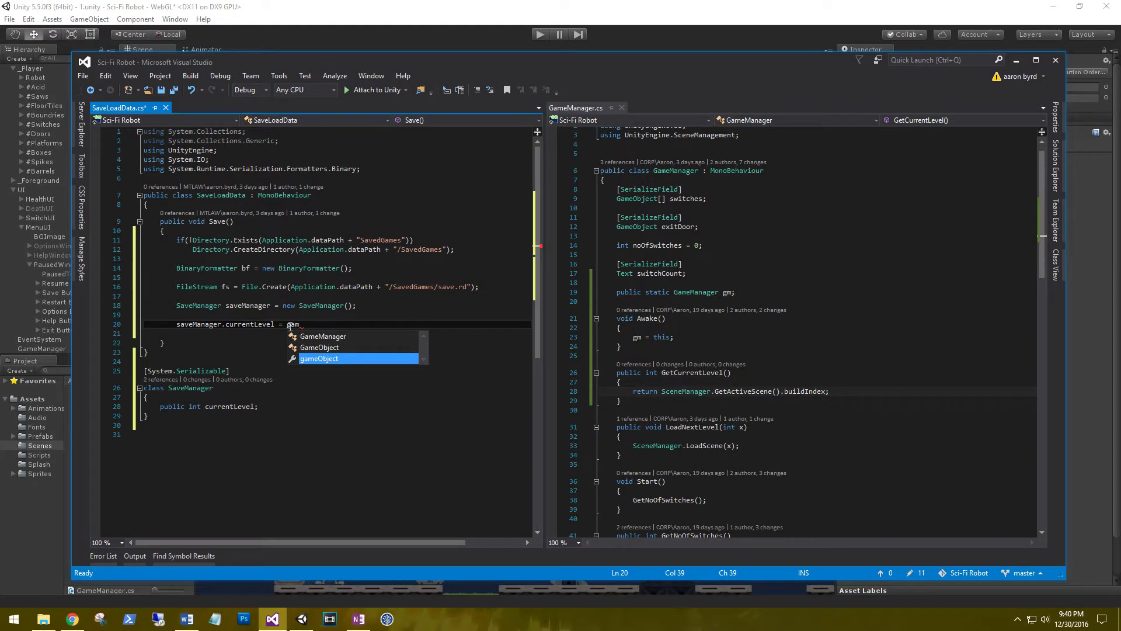
{"action": "type", "text": "GameManager.gm."}
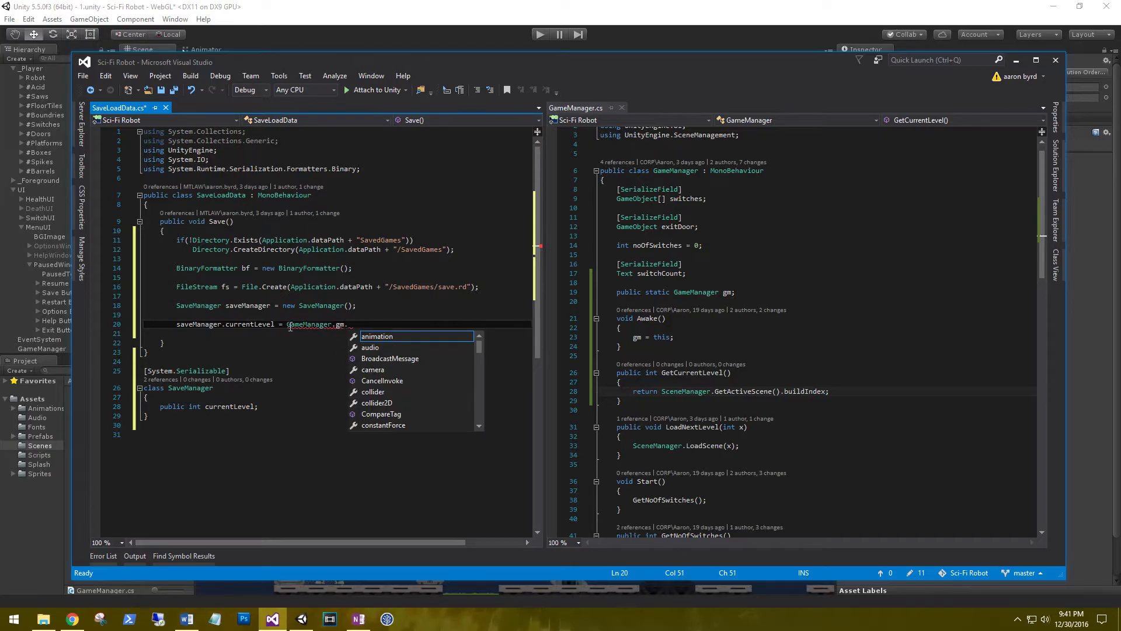
{"action": "type", "text": "getcur"}
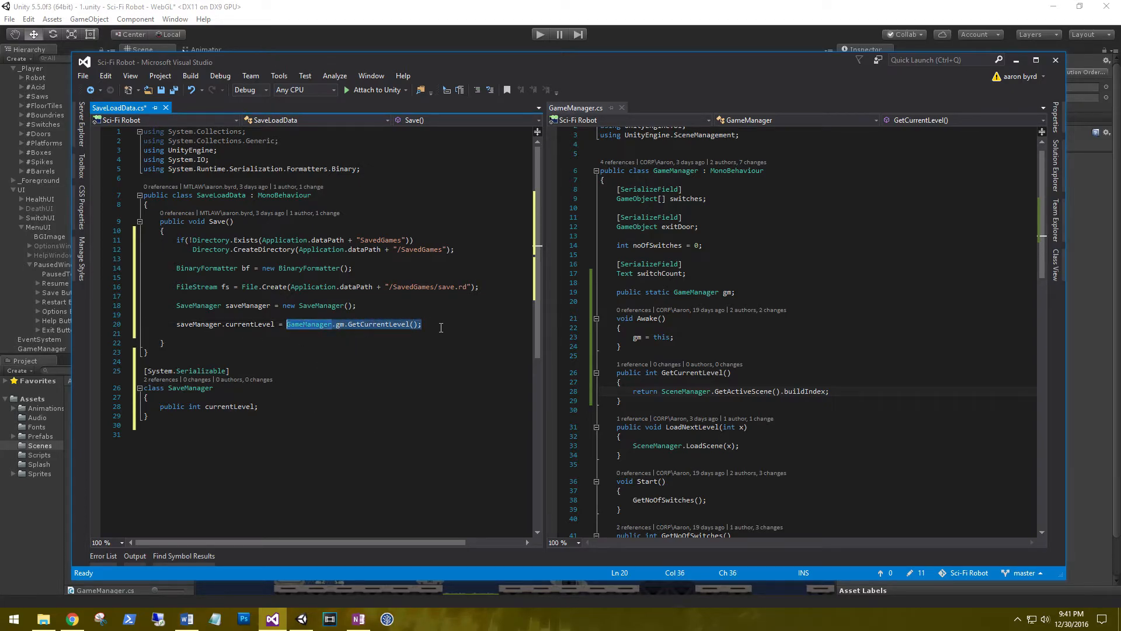
- Add bf.Serialize(fs, saveManager) after the level assignment
{"action": "key", "text": "enter"}
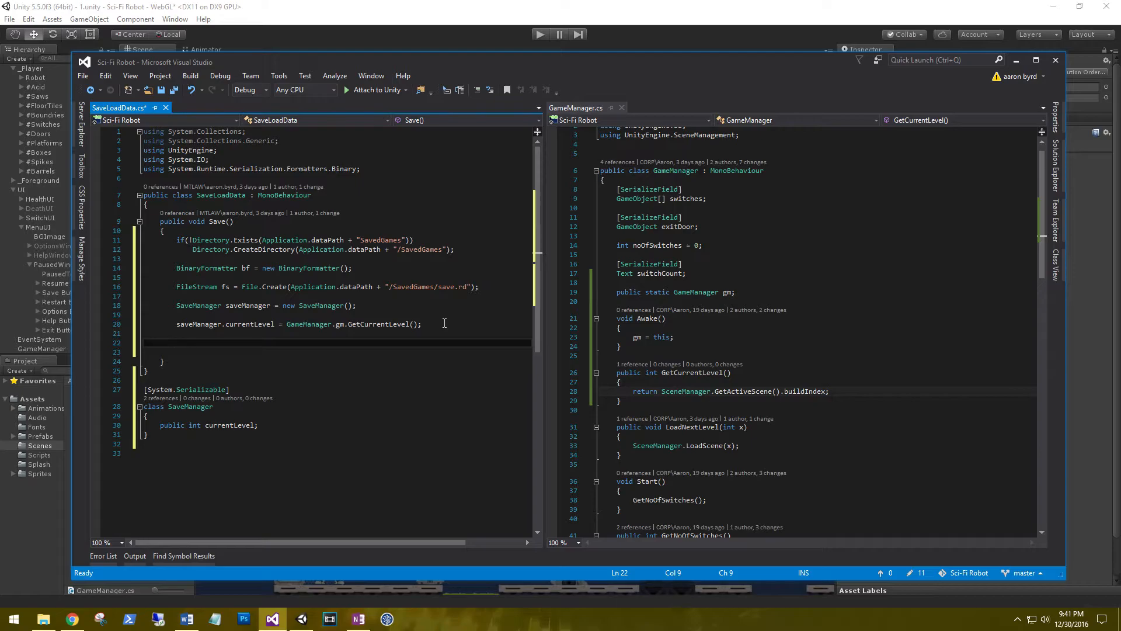
{"action": "type", "text": "bf."}
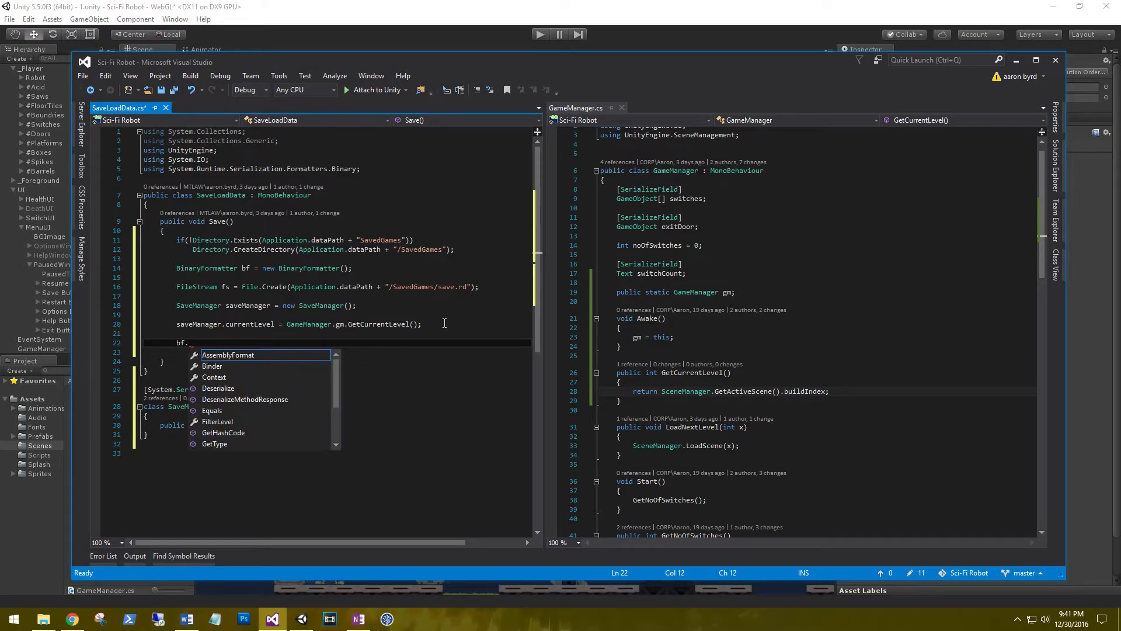
{"action": "type", "text": "Serialize()"}
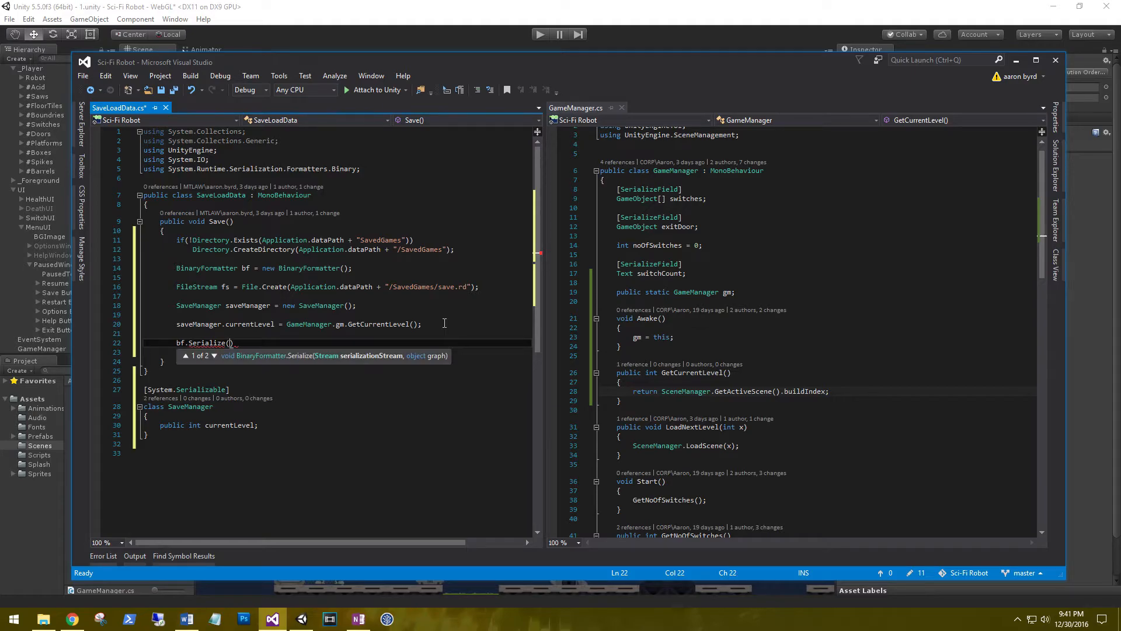
{"action": "type", "text": "fs,"}
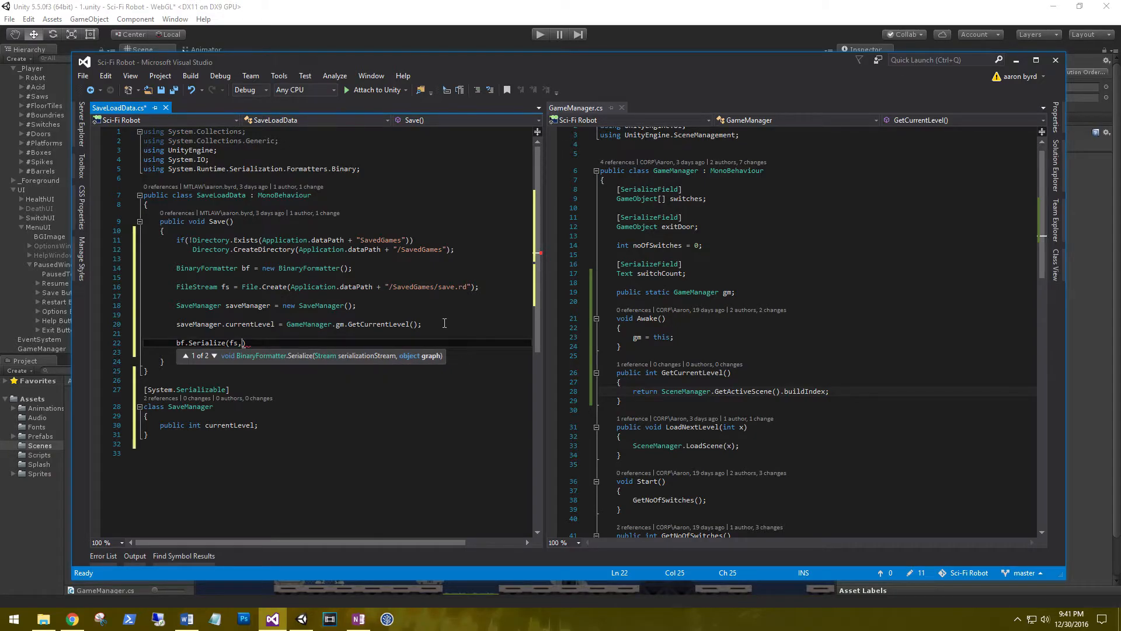
{"action": "type", "text": "saveManager"}
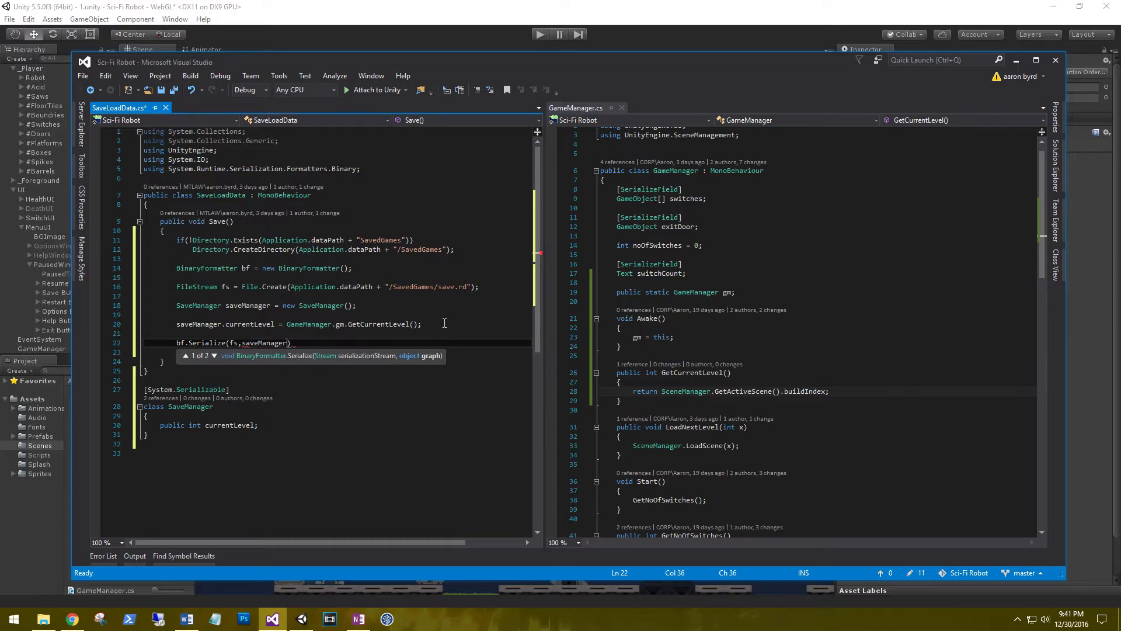
{"action": "type", "text": ");"}
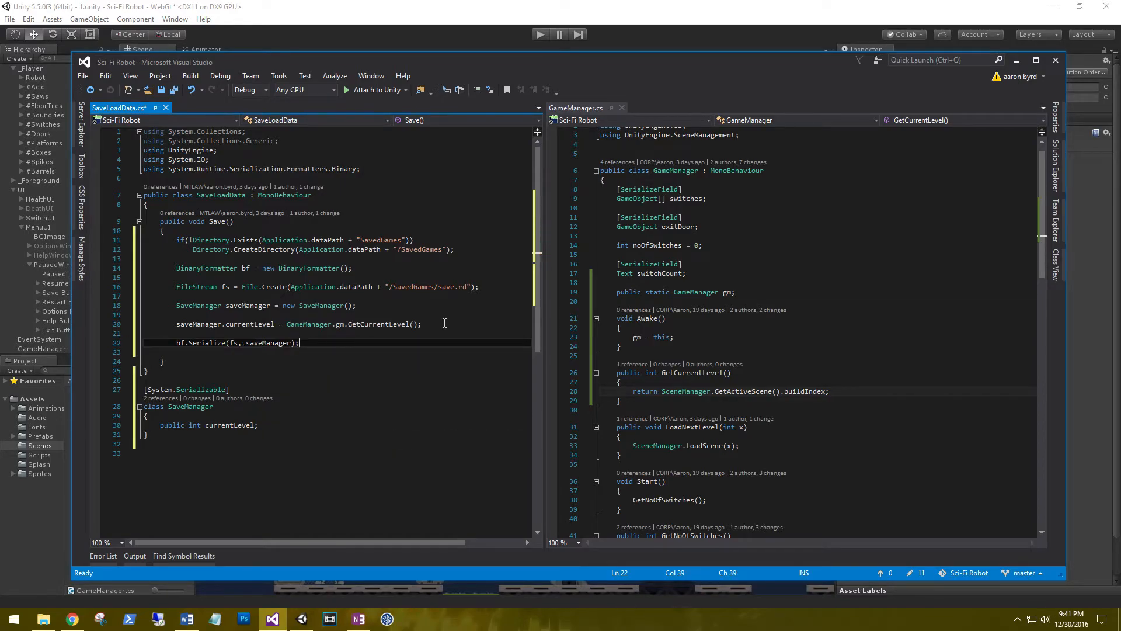
{"action": "double_click", "coordinate": [393, 324]}
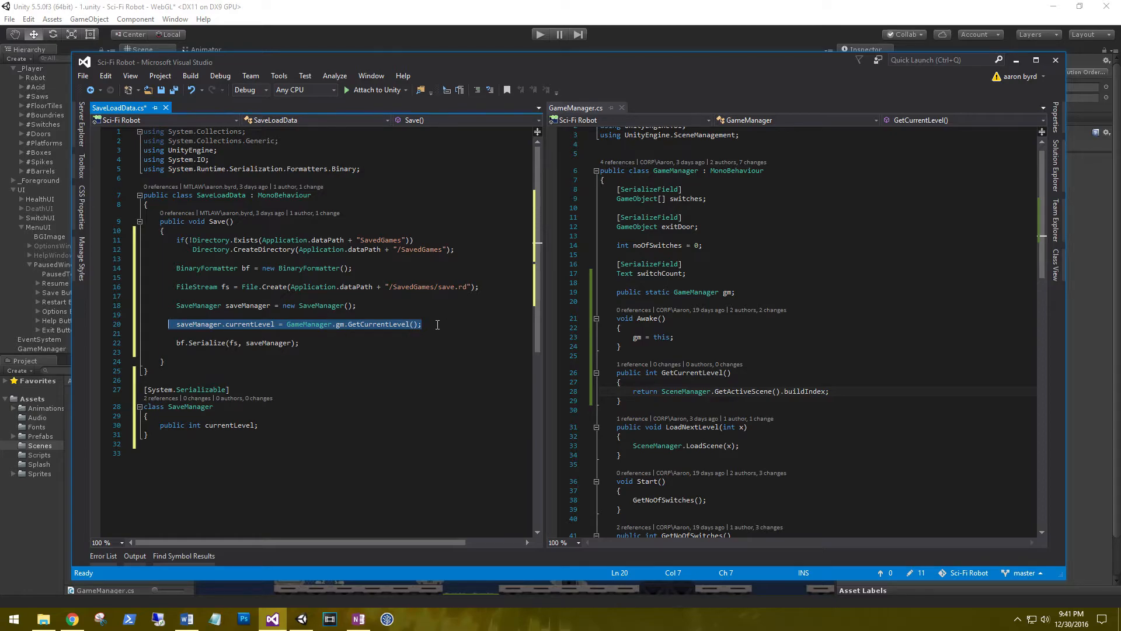
{"action": "left_click", "coordinate": [423, 324]}
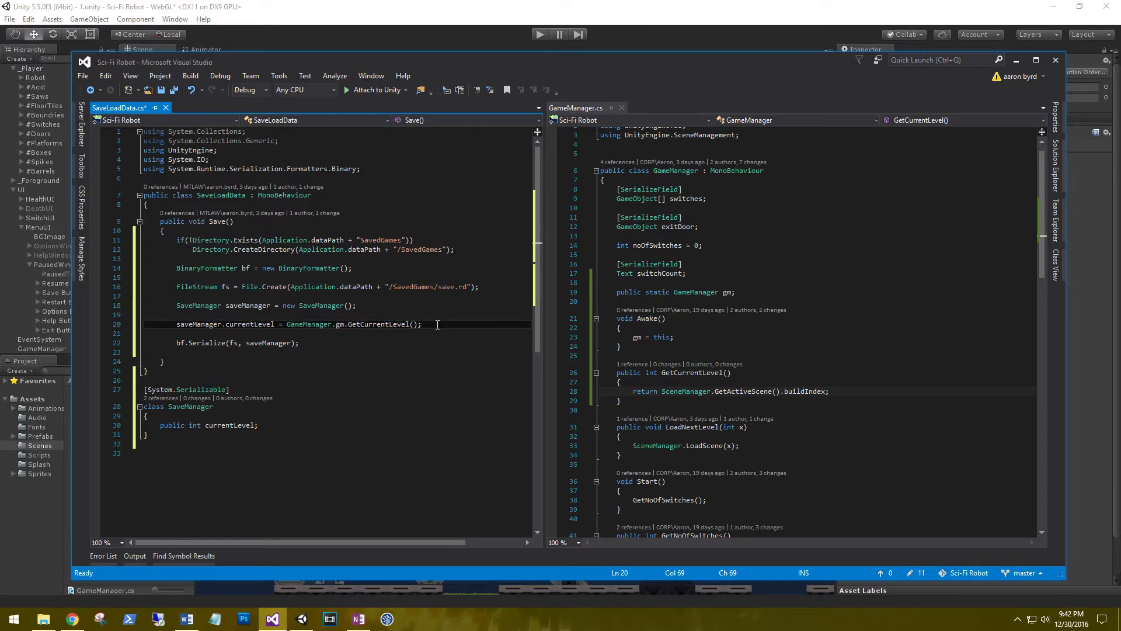
- Close the file stream with fs.Close() after serializing
{"action": "key", "text": "enter"}
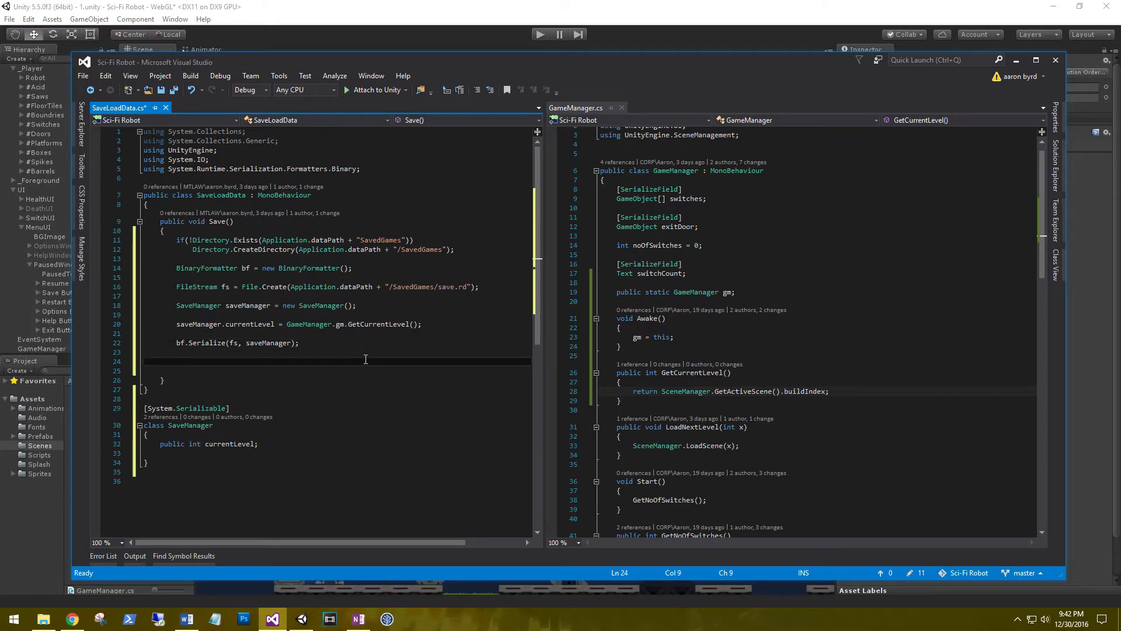
{"action": "type", "text": "fs."}
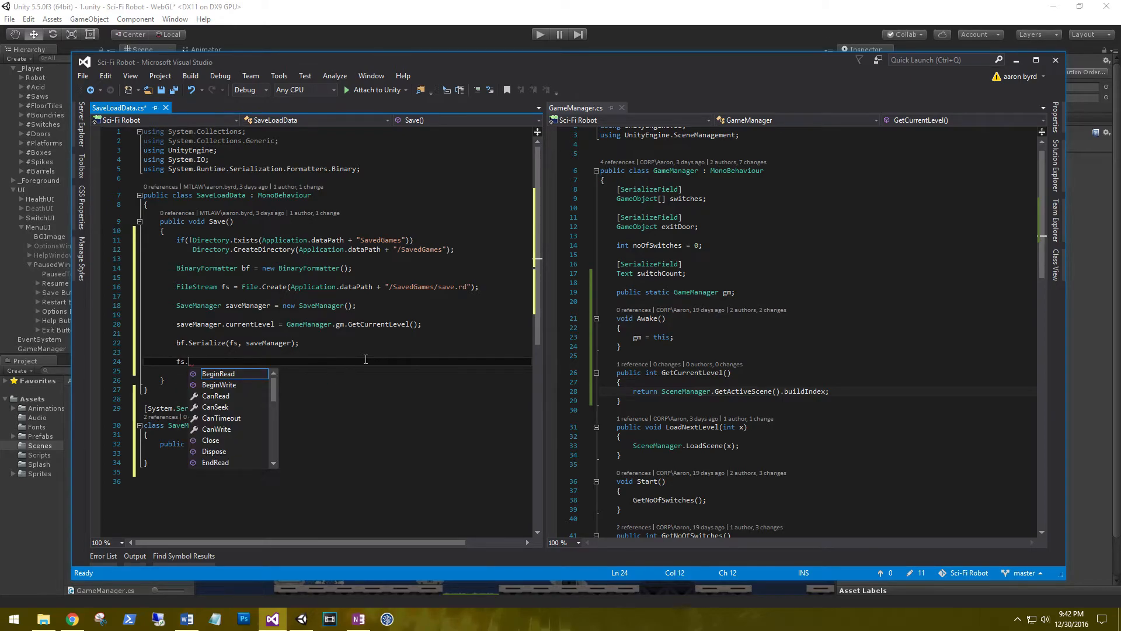
{"action": "type", "text": "Close"}
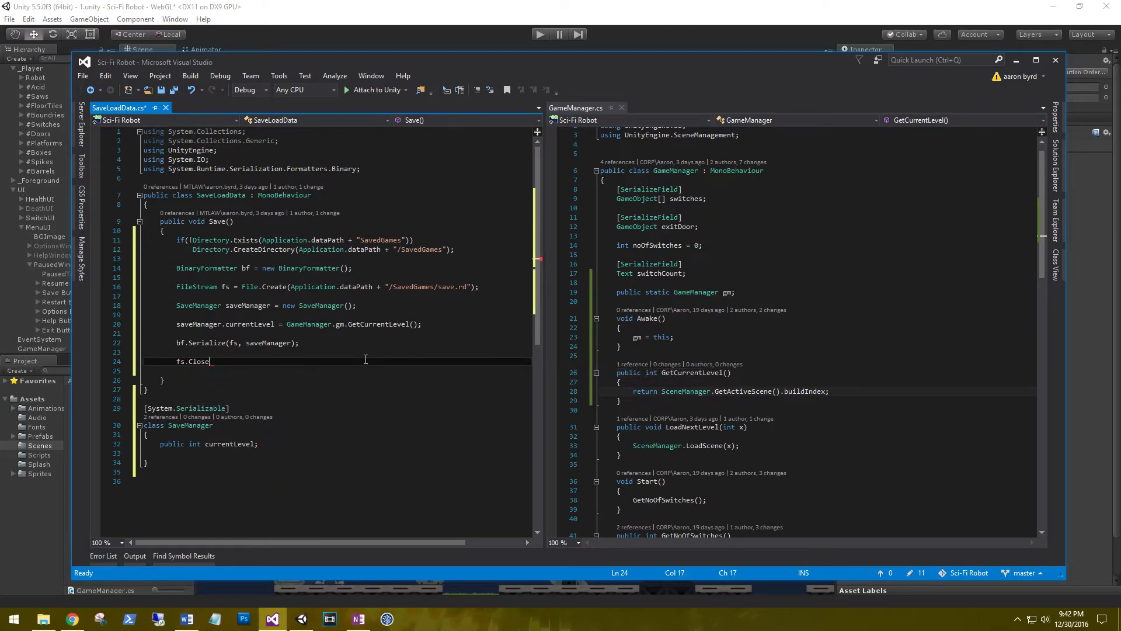
{"action": "type", "text": "();"}
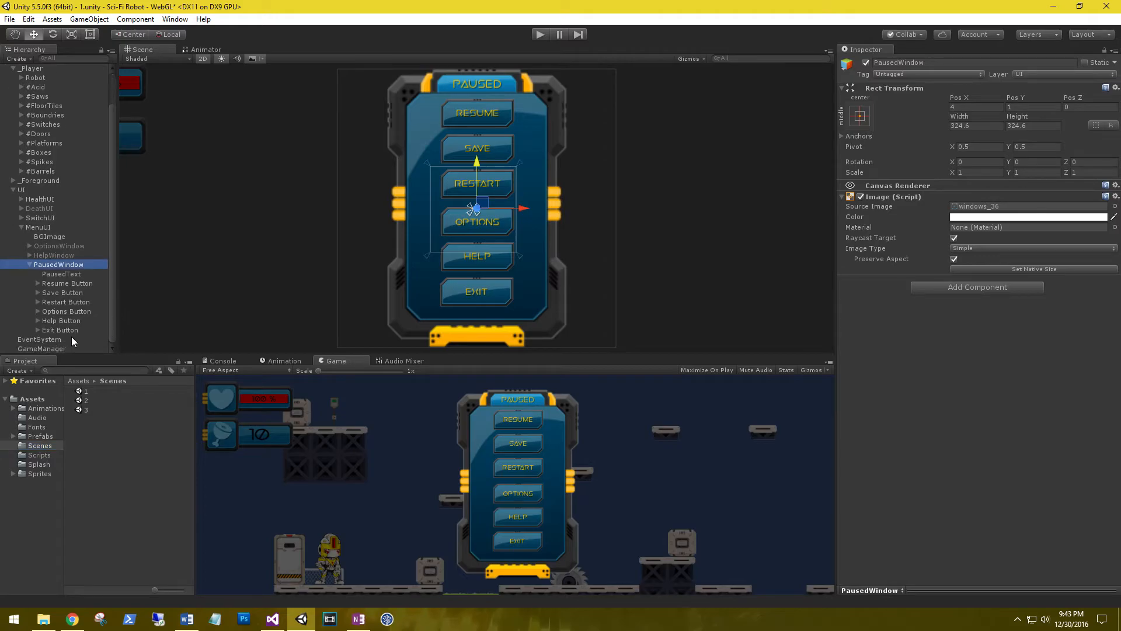
- Wire Save Button's On Click to GameManager's SaveLoadData.Save and deactivate MenuUI
{"action": "left_click", "coordinate": [41, 348]}
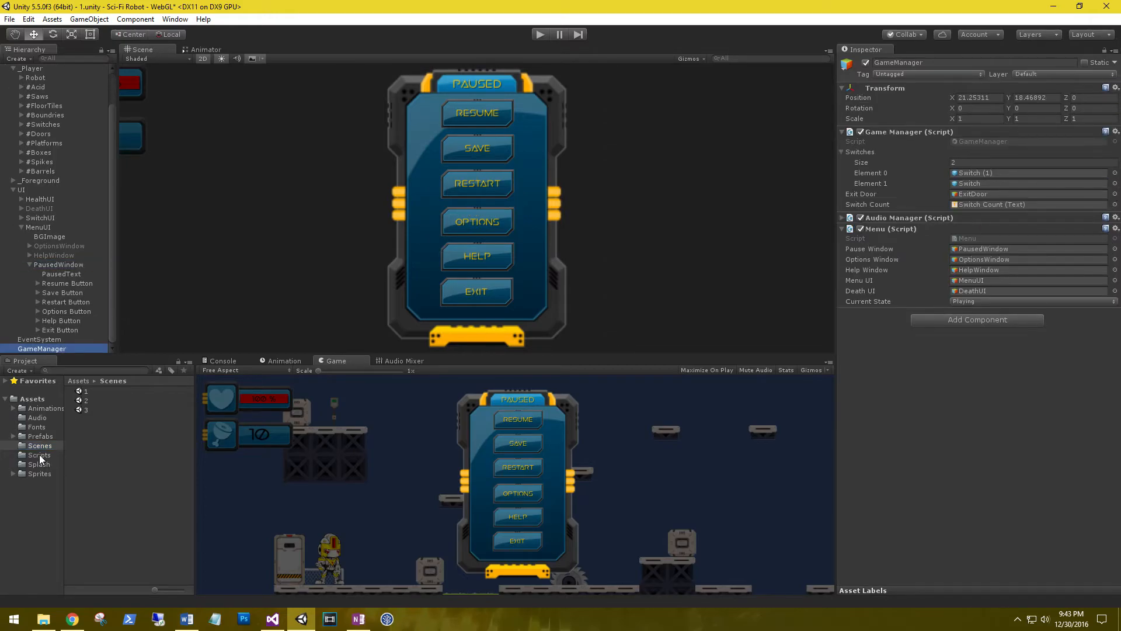
{"action": "left_click", "coordinate": [39, 455]}
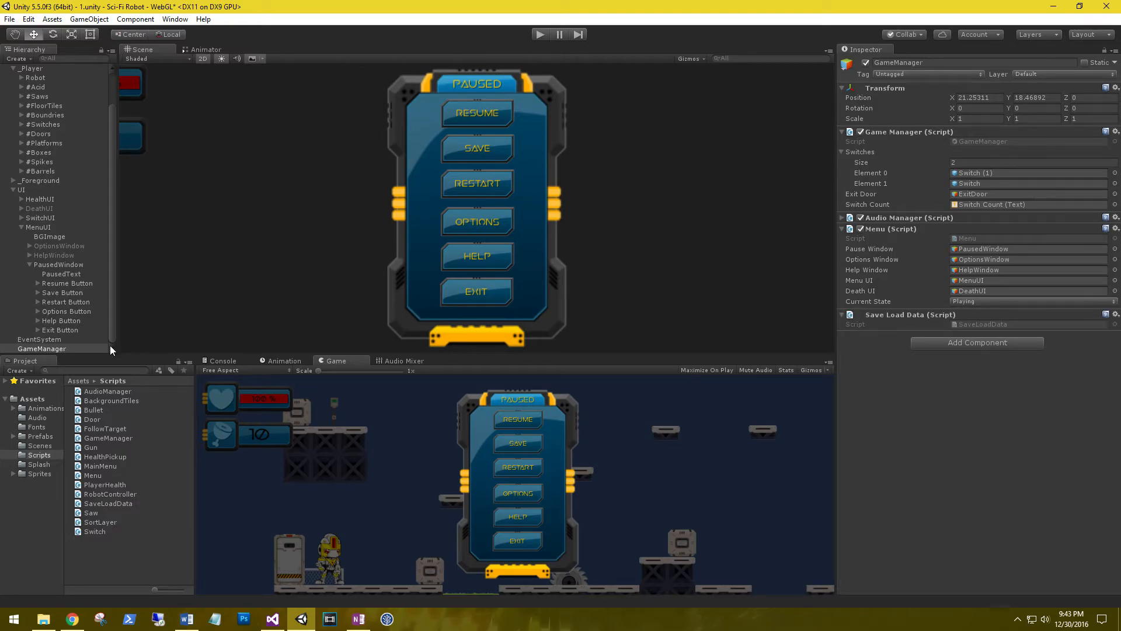
{"action": "left_click", "coordinate": [62, 292]}
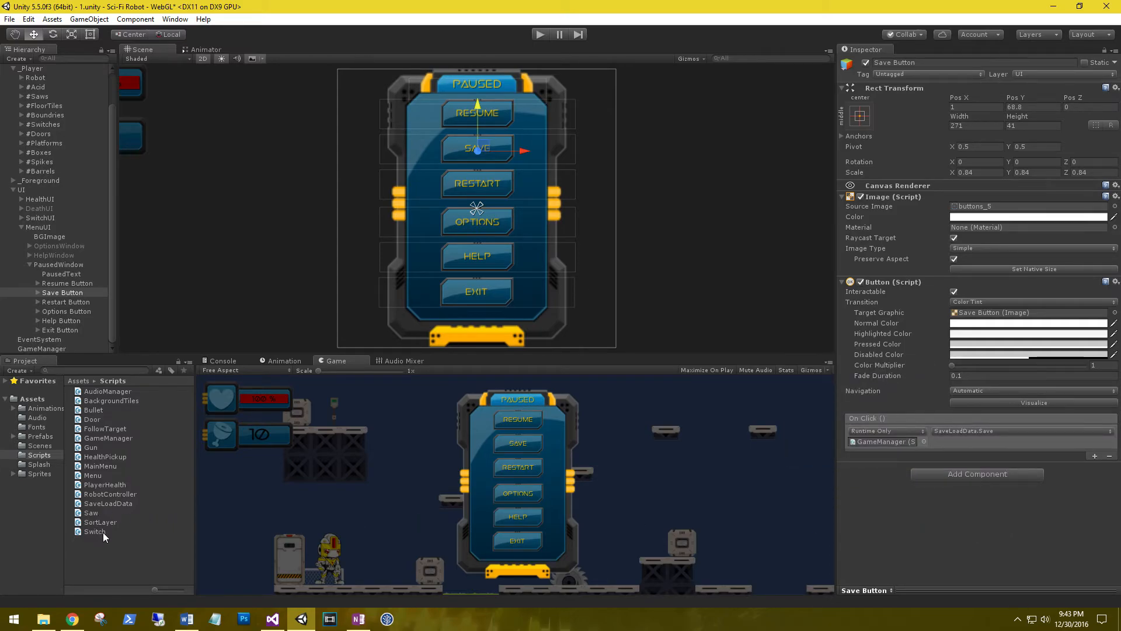
{"action": "left_click", "coordinate": [39, 226]}
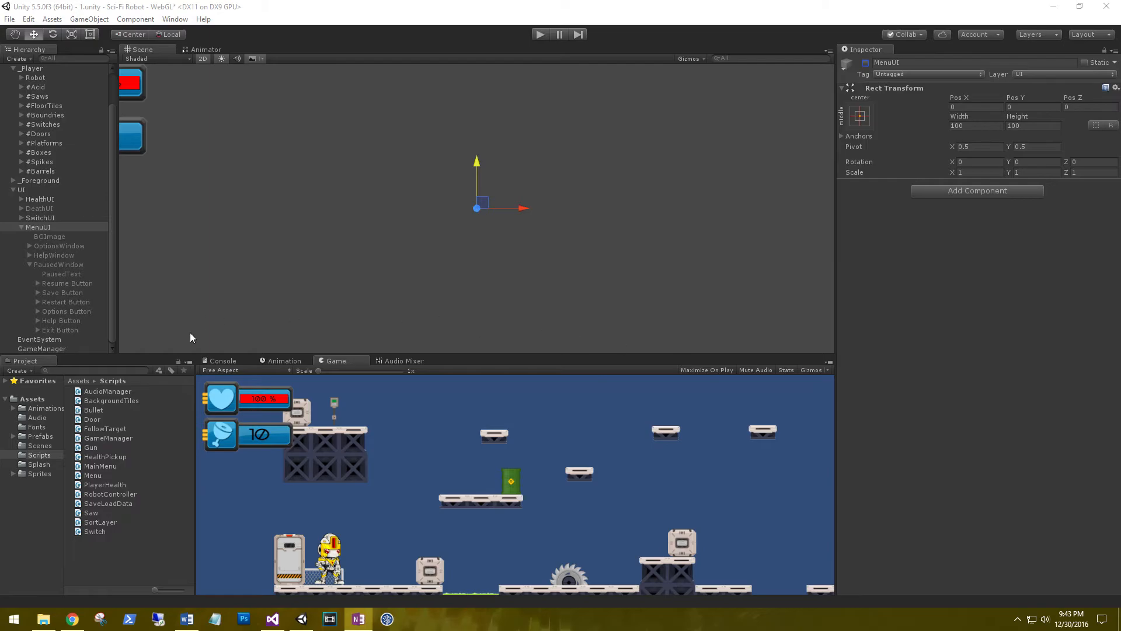
- View the project folder in File Explorer, then add a blank line after bf.Serialize
{"action": "left_click", "coordinate": [42, 618]}
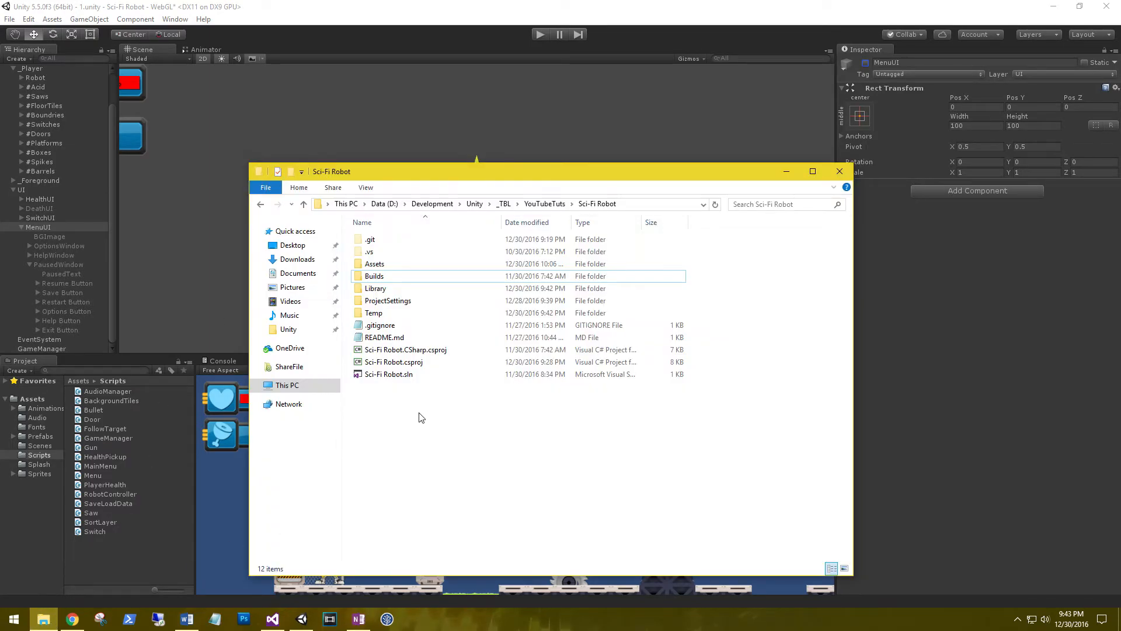
{"action": "mouse_move", "coordinate": [786, 171]}
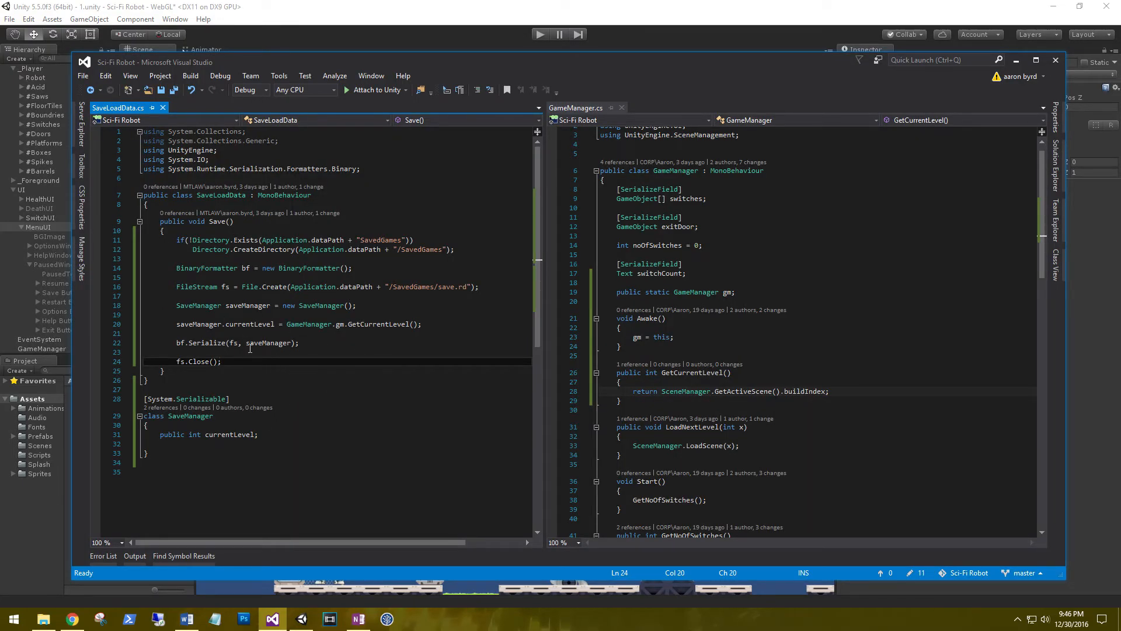
{"action": "key", "text": "enter"}
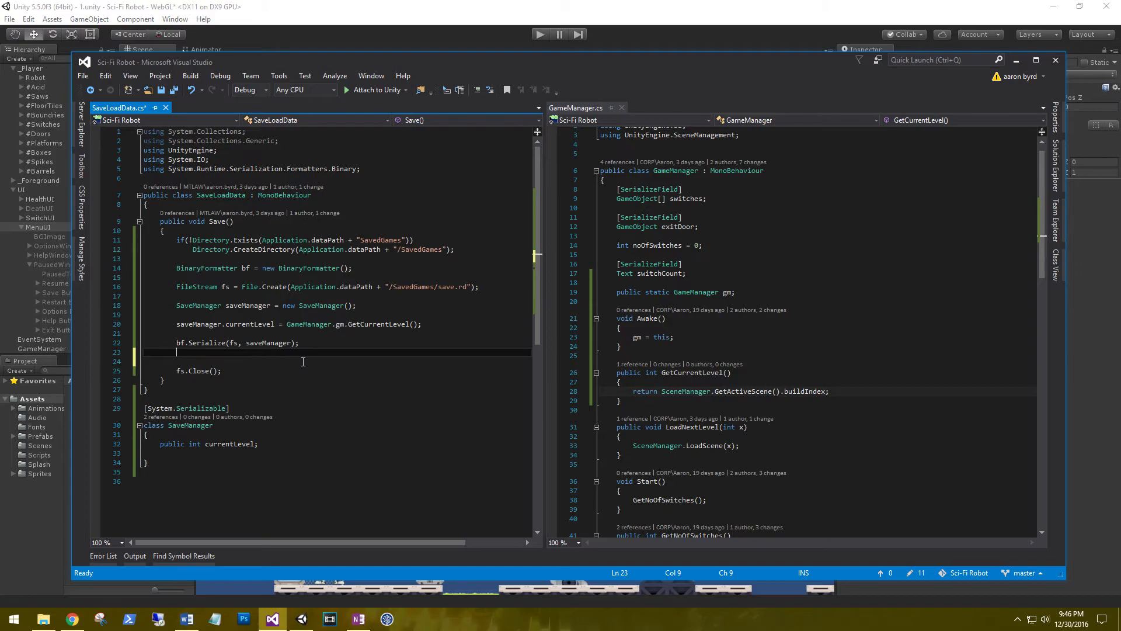
{"action": "key", "text": "Enter"}
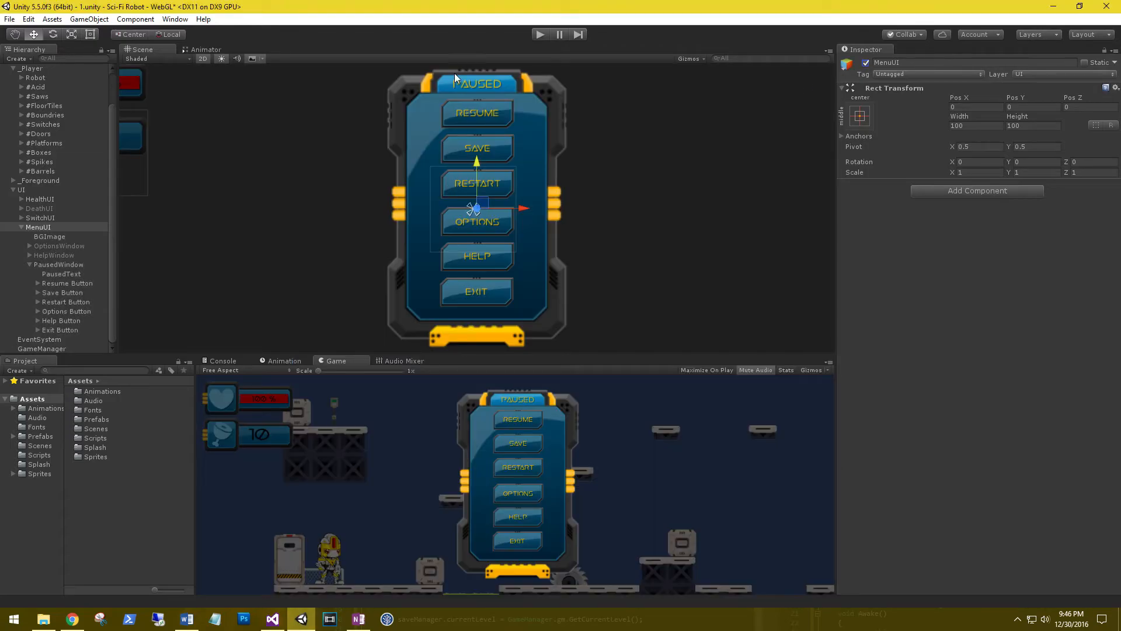
{"action": "mouse_move", "coordinate": [458, 151]}
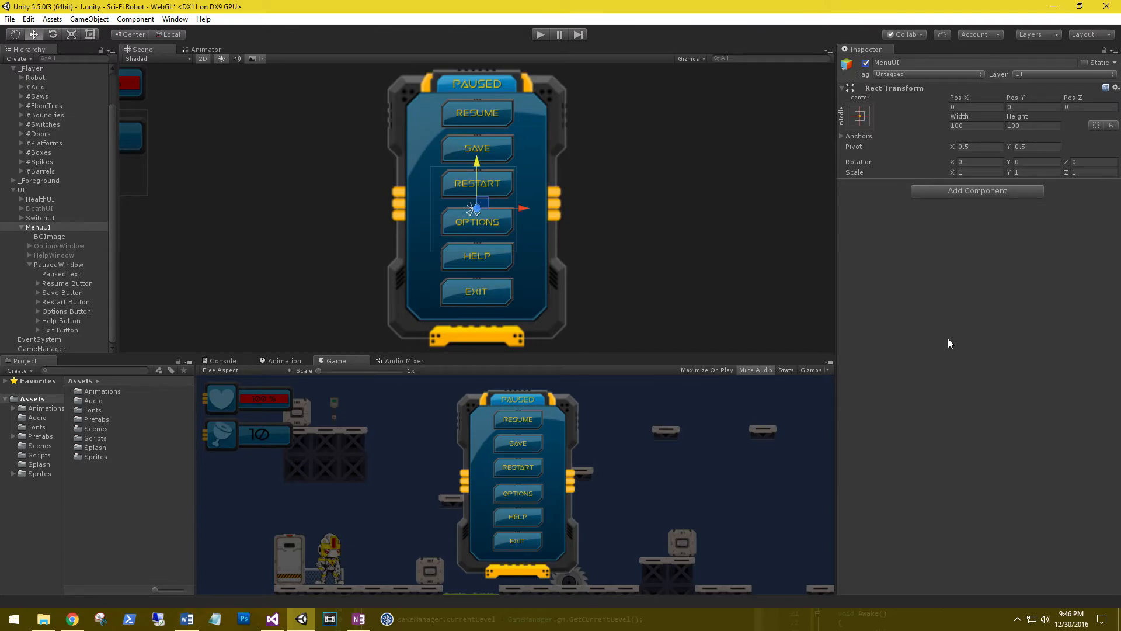
{"action": "left_click", "coordinate": [270, 619]}
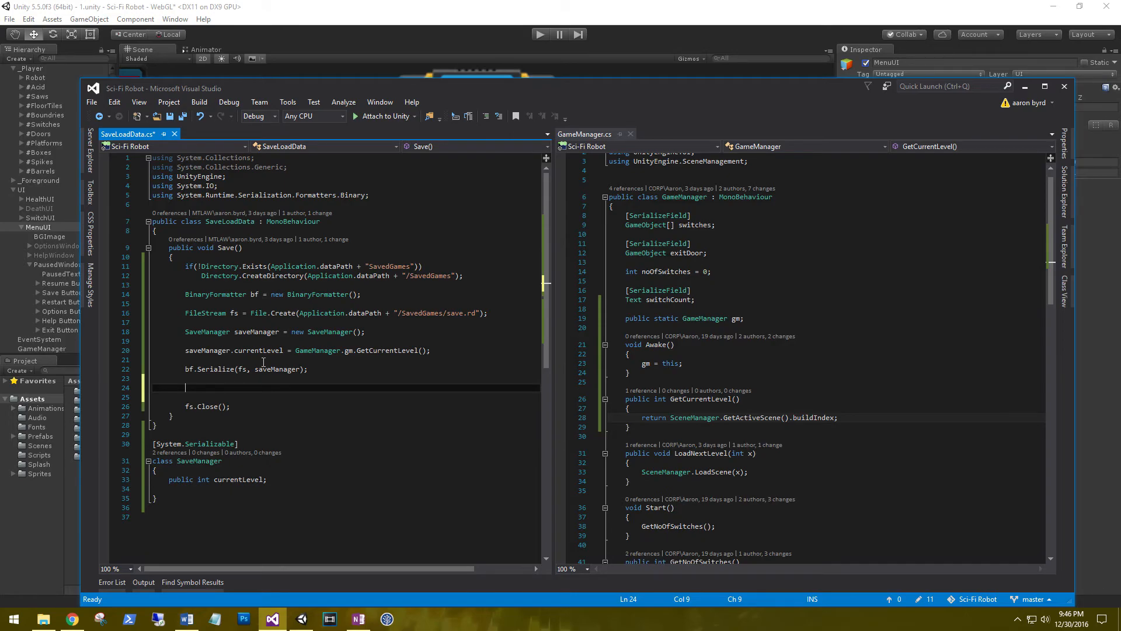
- Add Debug.Log("Game Saved") after the Serialize call in Save()
{"action": "type", "text": "Debug"}
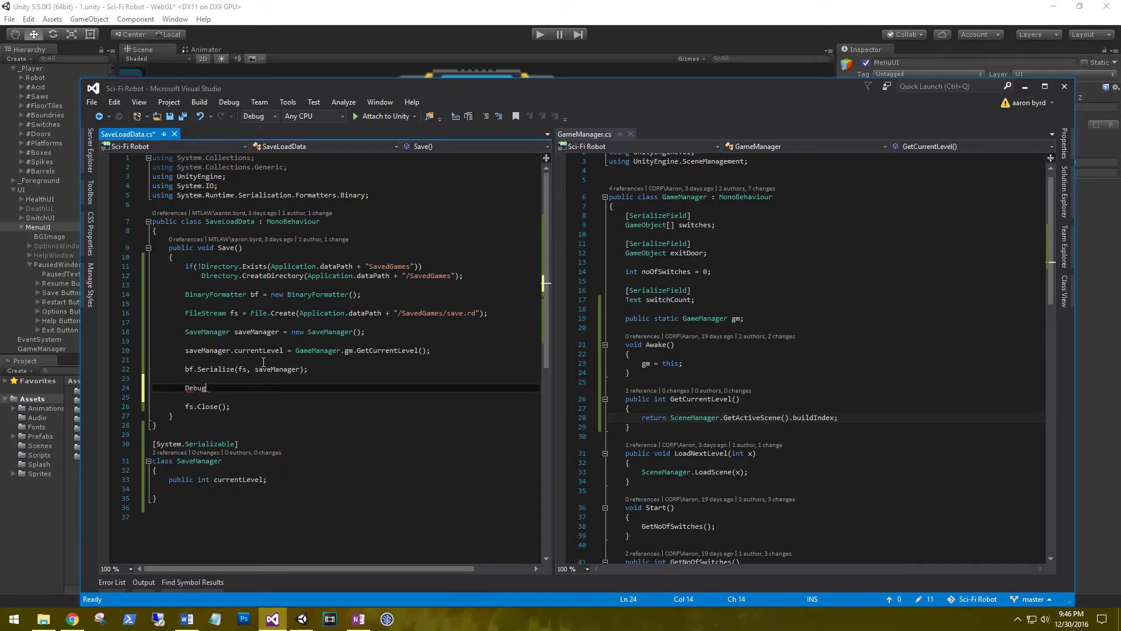
{"action": "type", "text": ".Log(\"\")"}
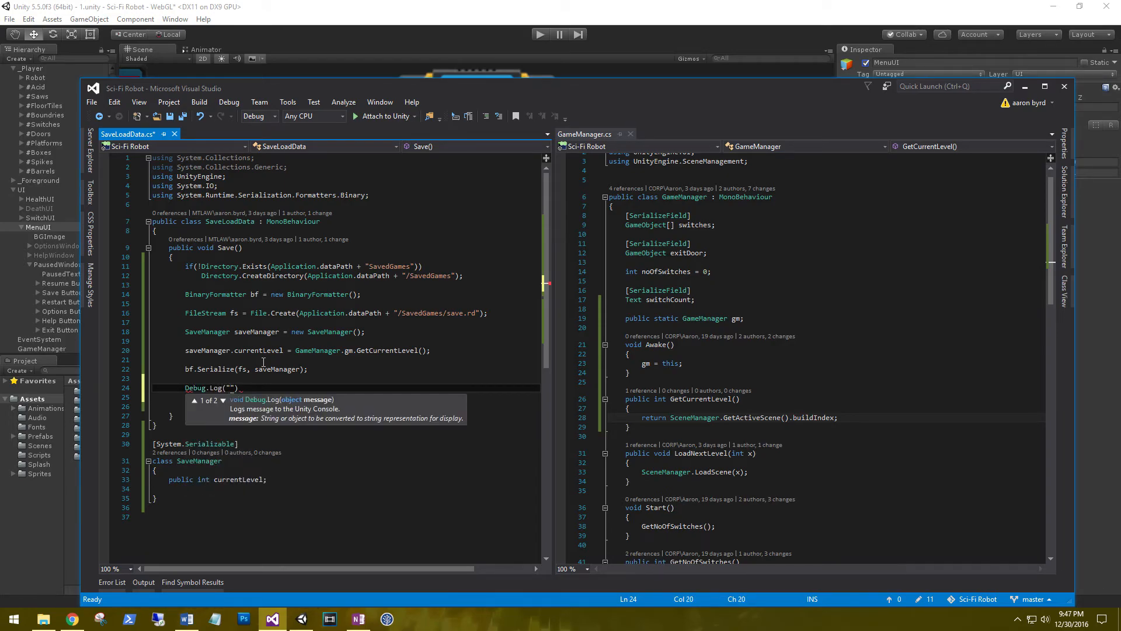
{"action": "type", "text": "c"}
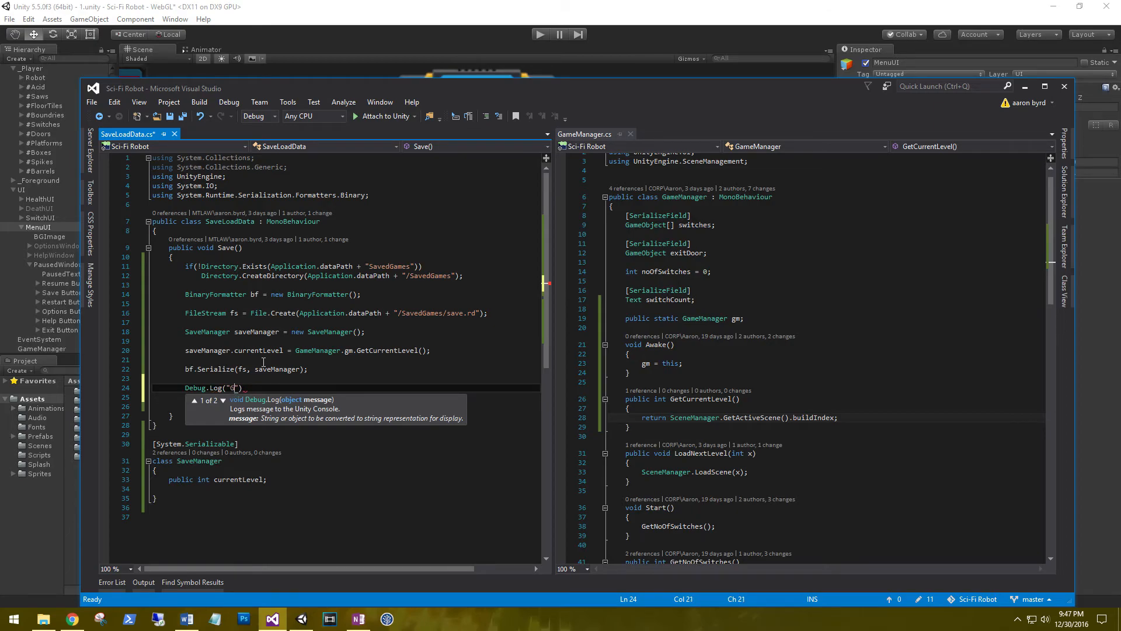
{"action": "type", "text": "Game Saved"}
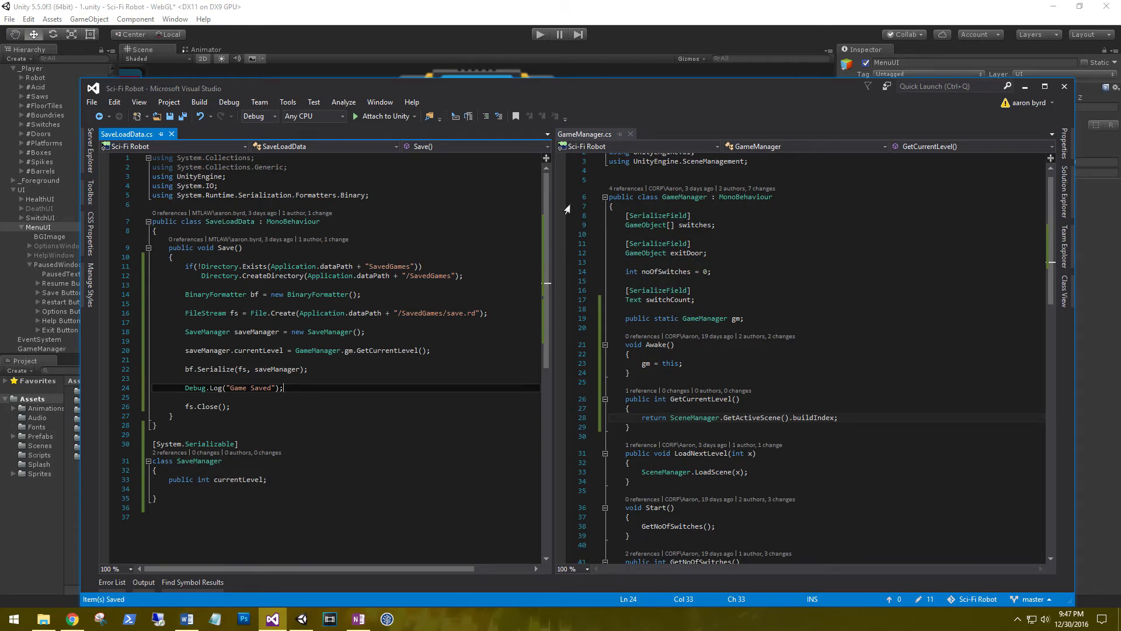
{"action": "left_click", "coordinate": [300, 618]}
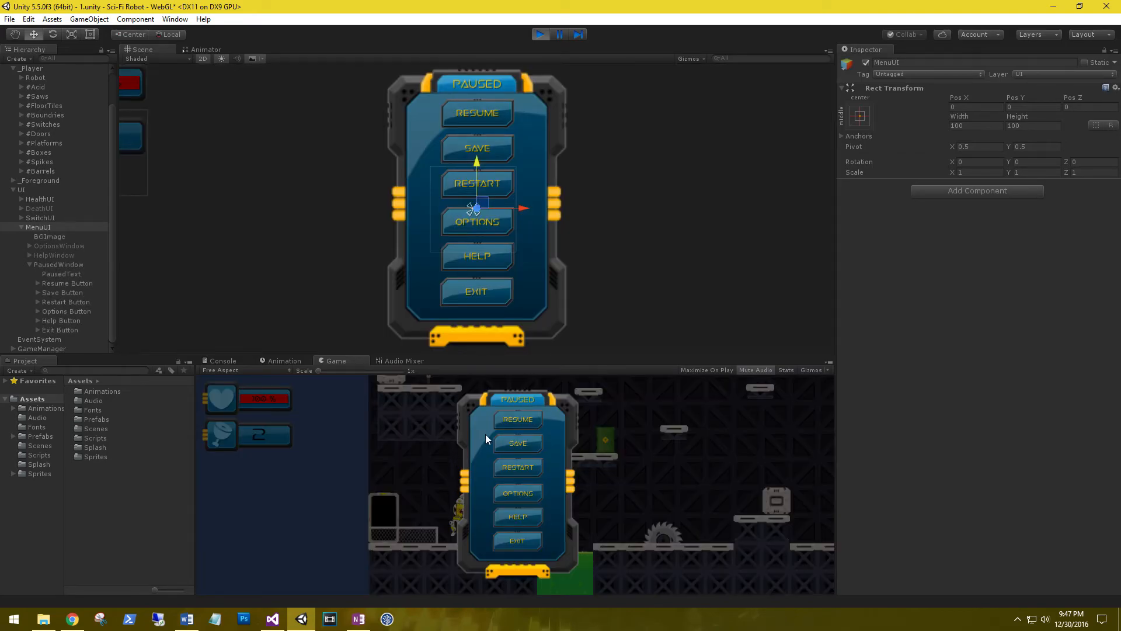
- Click SAVE in the running game's pause menu to log Game Saved
{"action": "left_click", "coordinate": [517, 443]}
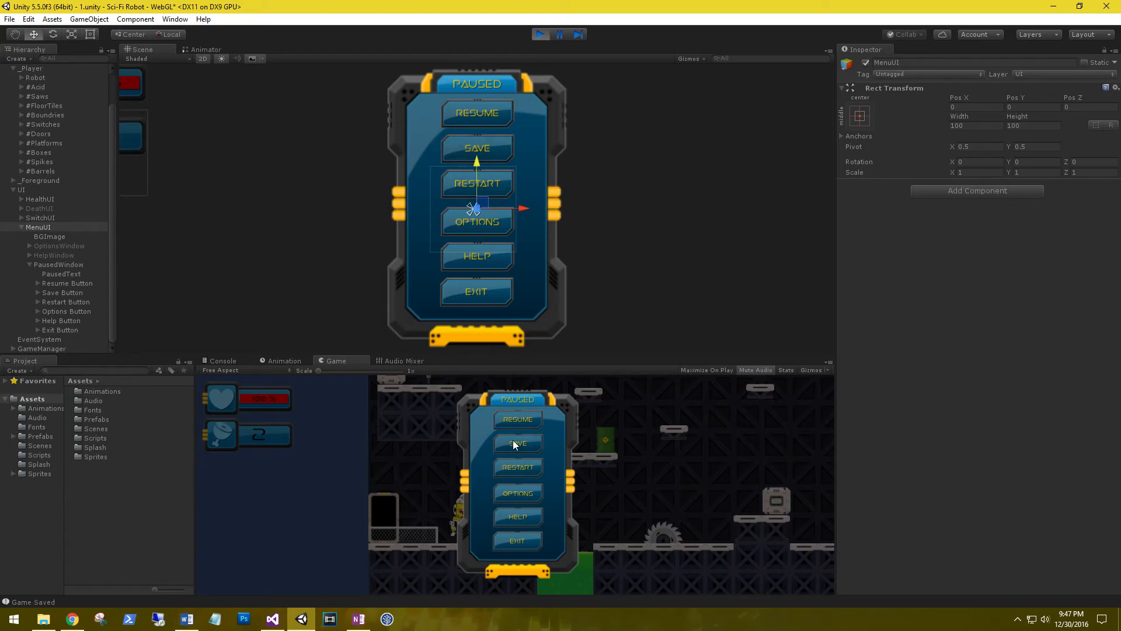
{"action": "mouse_move", "coordinate": [32, 599]}
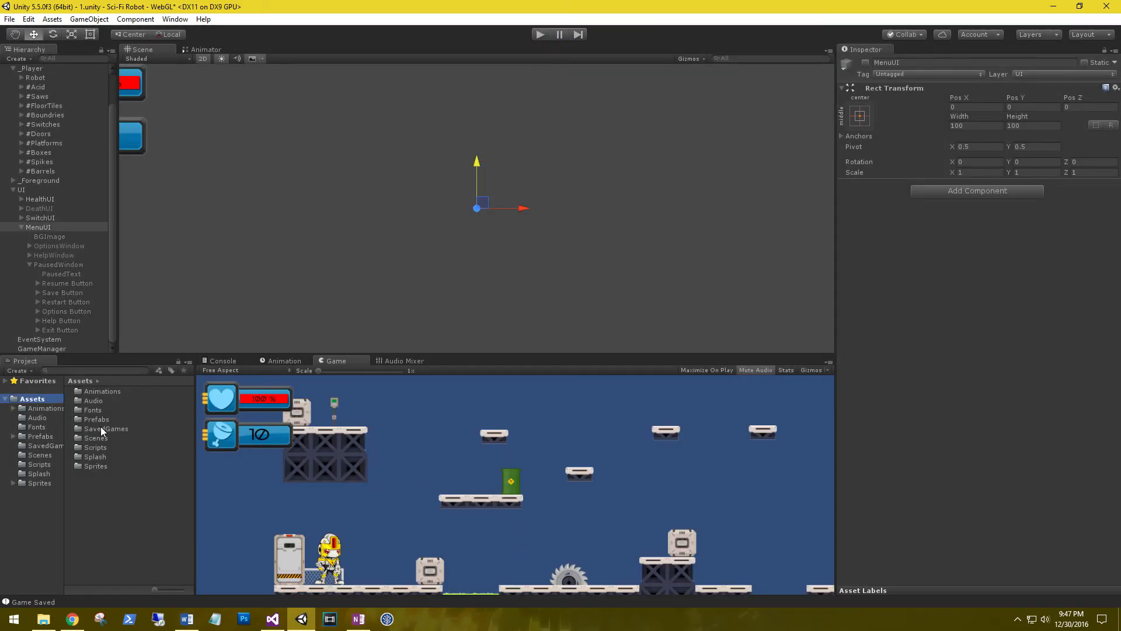
- Open the SavedGames folder in Unity's Project window and select the save file
{"action": "left_click", "coordinate": [105, 428]}
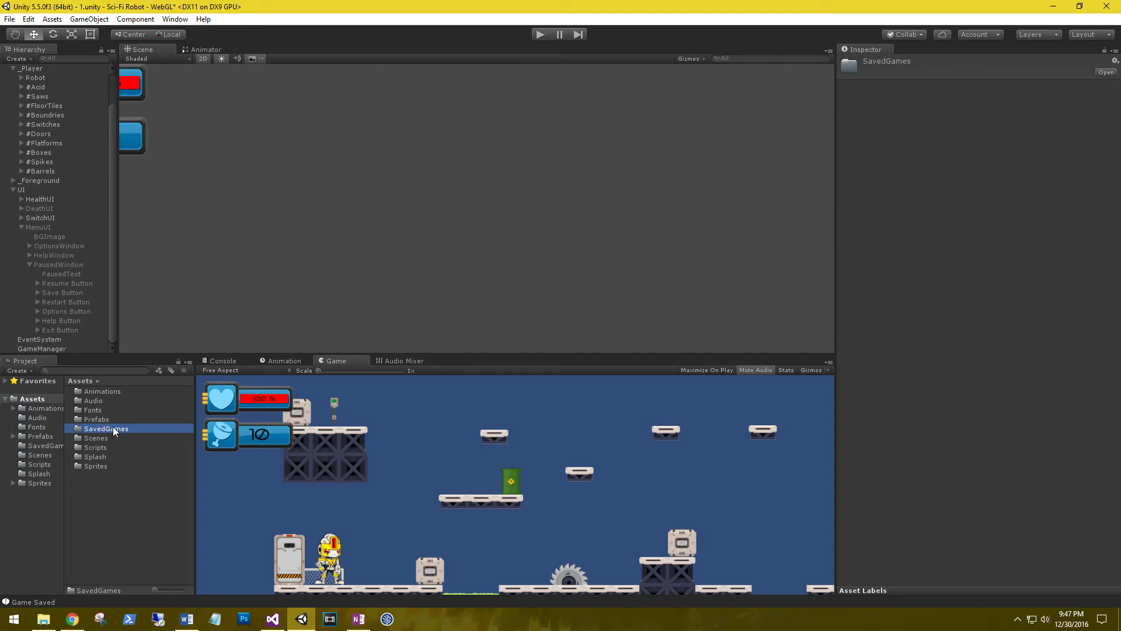
{"action": "double_click", "coordinate": [106, 427]}
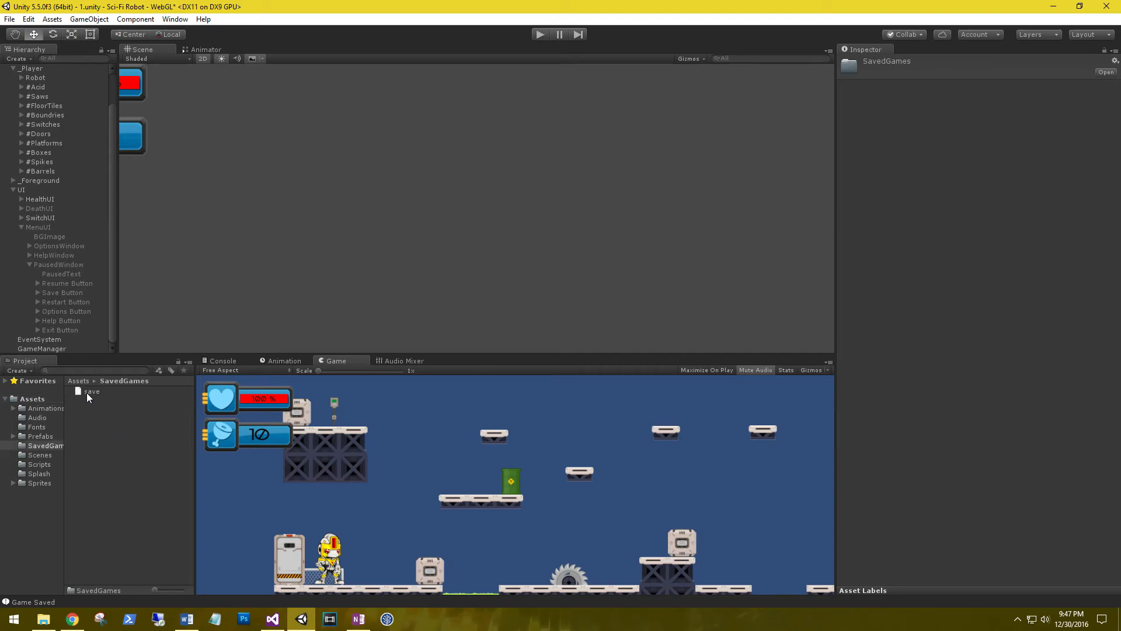
{"action": "left_click", "coordinate": [92, 391]}
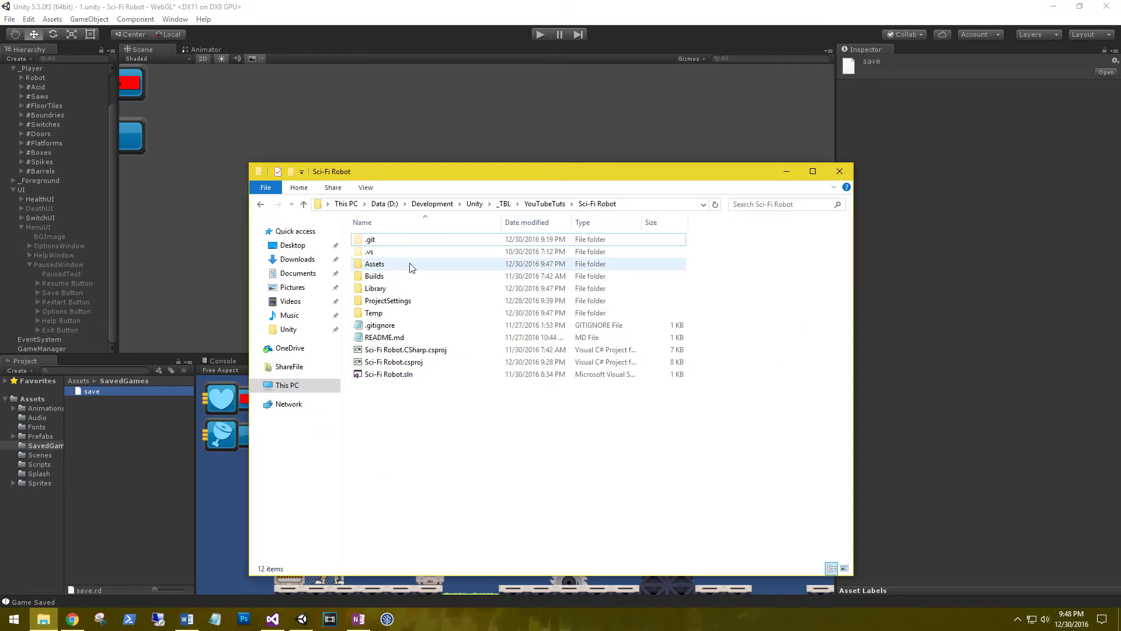
- Confirm save.rd exists in Assets/SavedGames in File Explorer, then minimize Explorer
{"action": "double_click", "coordinate": [375, 263]}
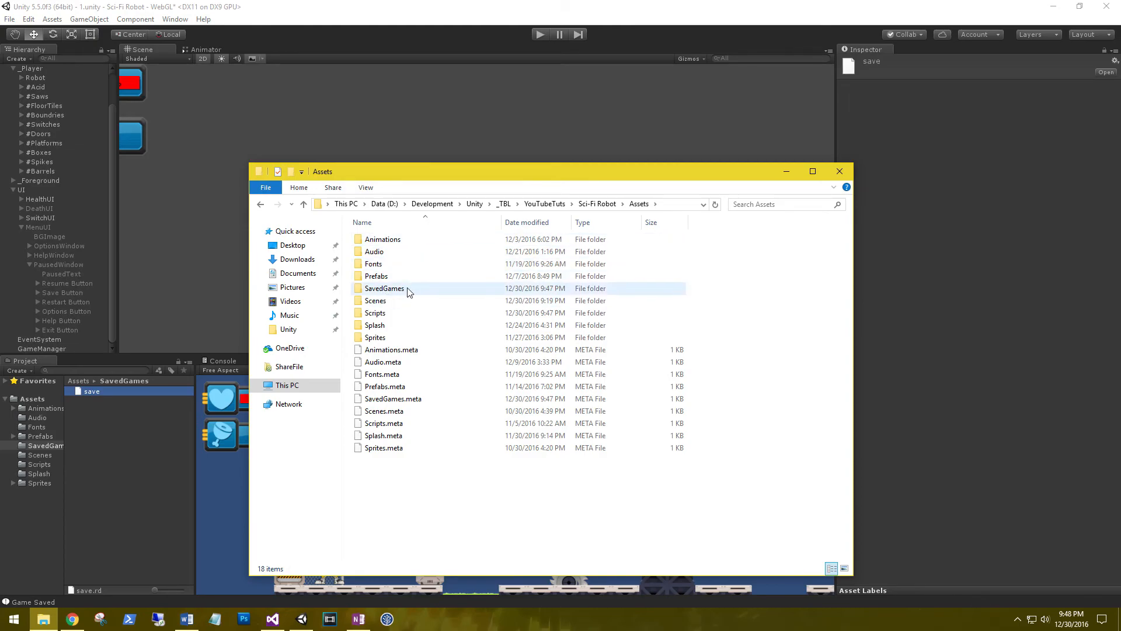
{"action": "double_click", "coordinate": [384, 288]}
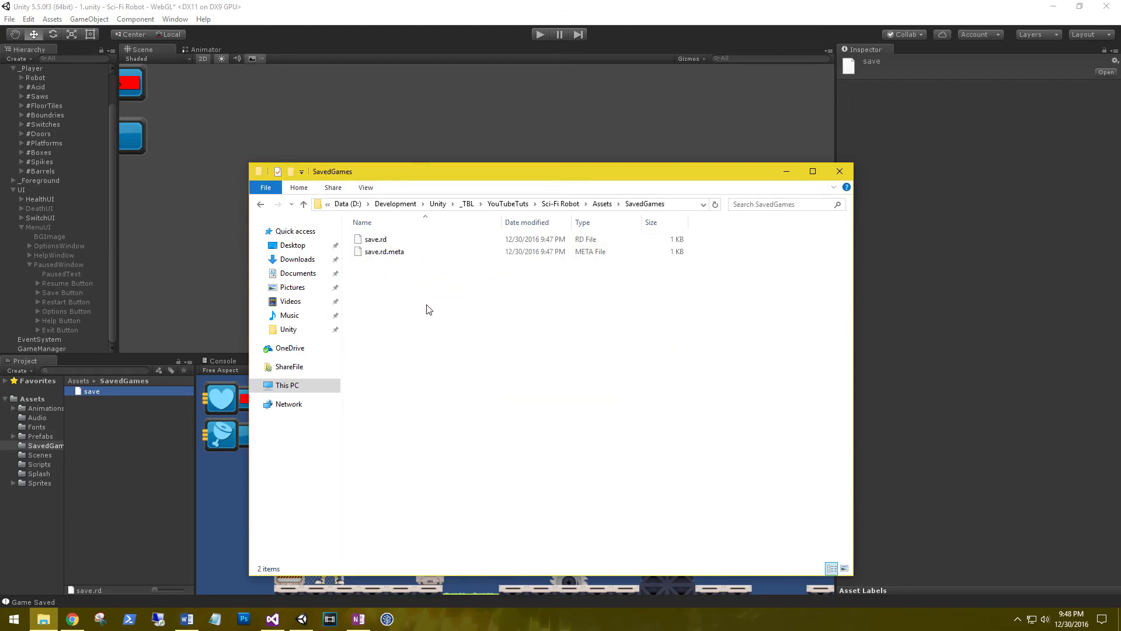
{"action": "left_click", "coordinate": [375, 239]}
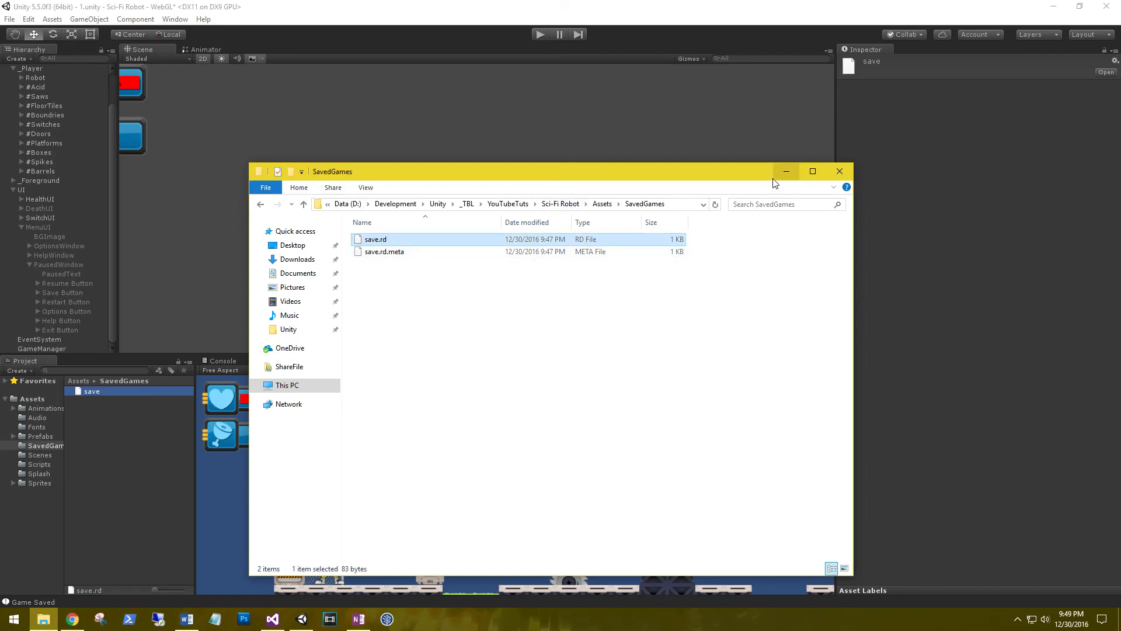
{"action": "mouse_move", "coordinate": [787, 172]}
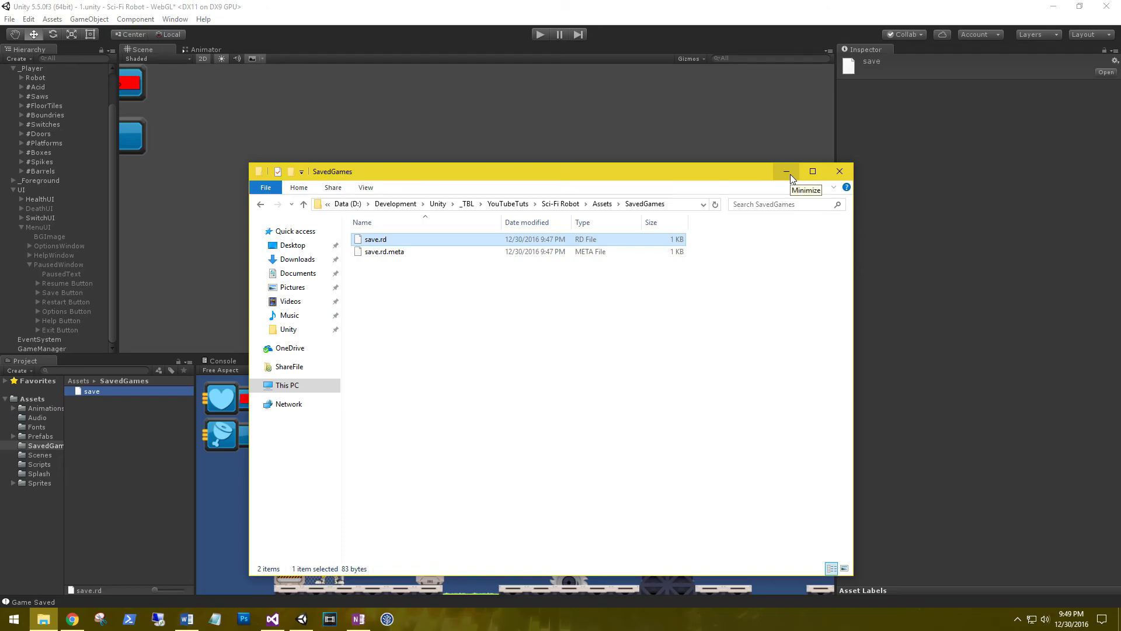
{"action": "left_click", "coordinate": [786, 171]}
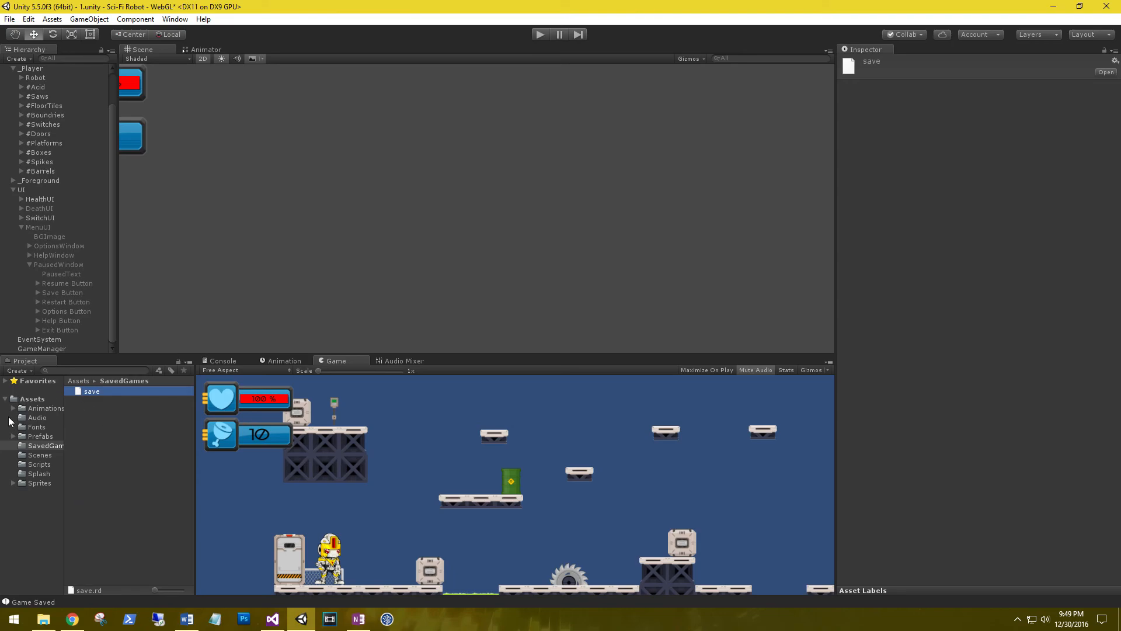
{"action": "mouse_move", "coordinate": [111, 476]}
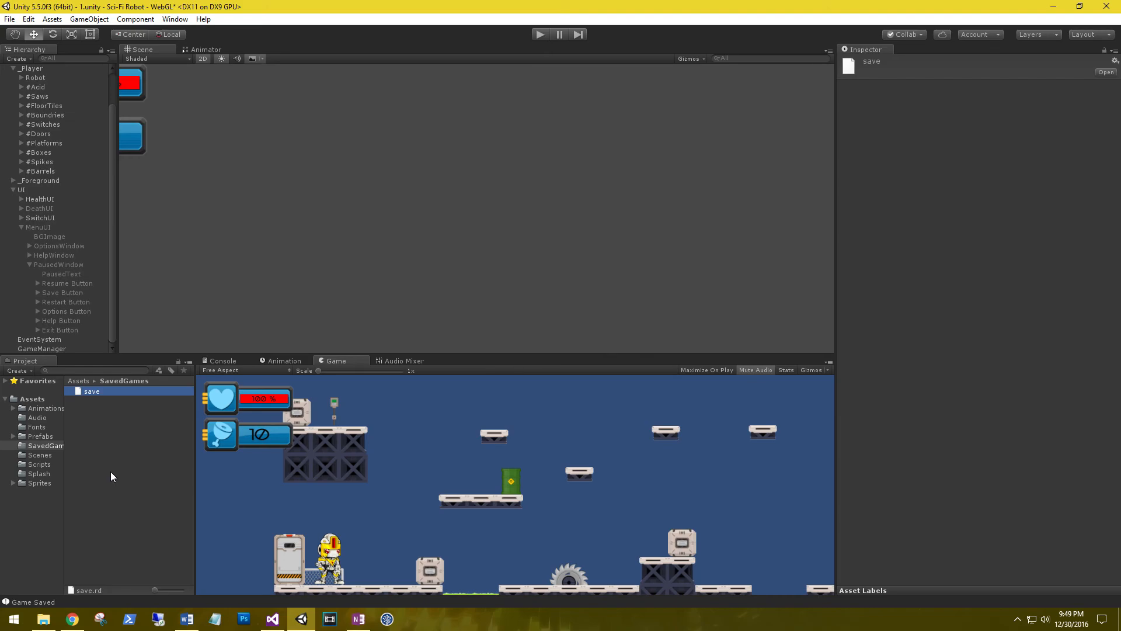
{"action": "left_click", "coordinate": [357, 618]}
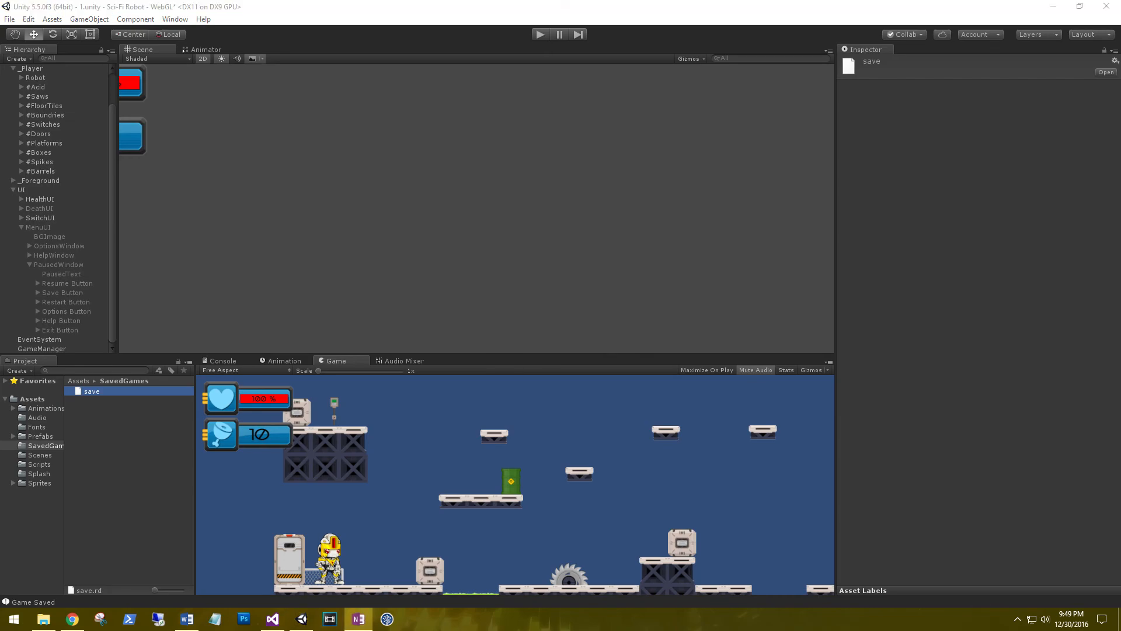